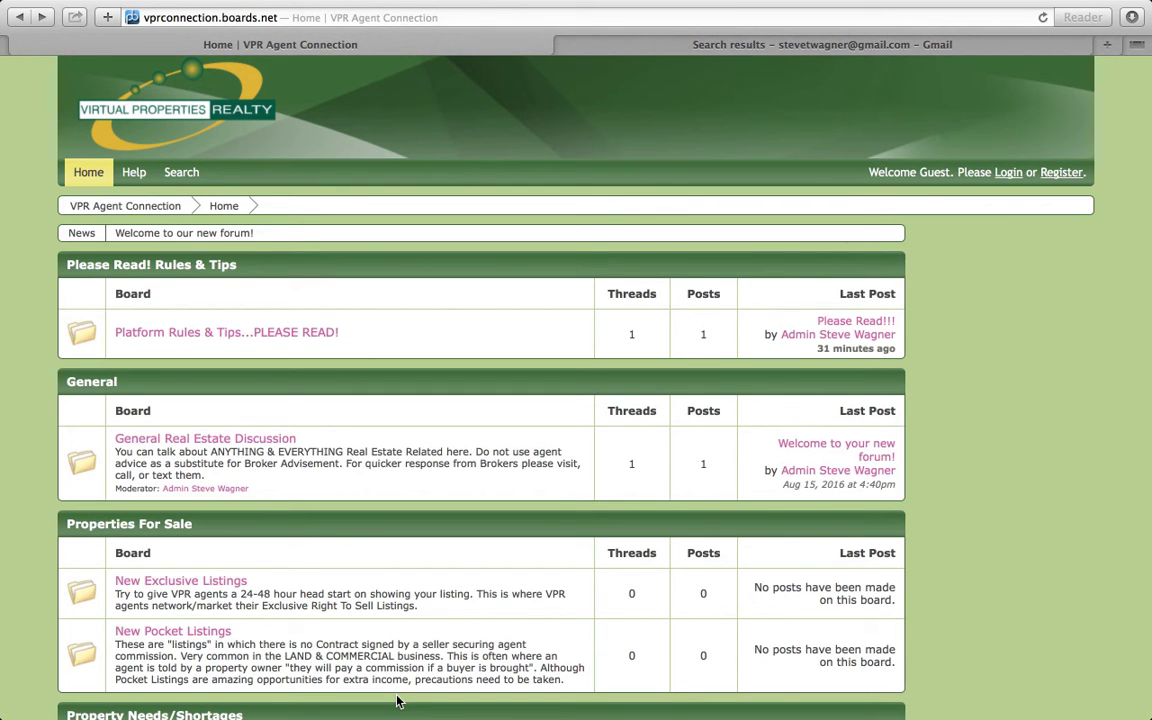
mouse_move(1068, 216)
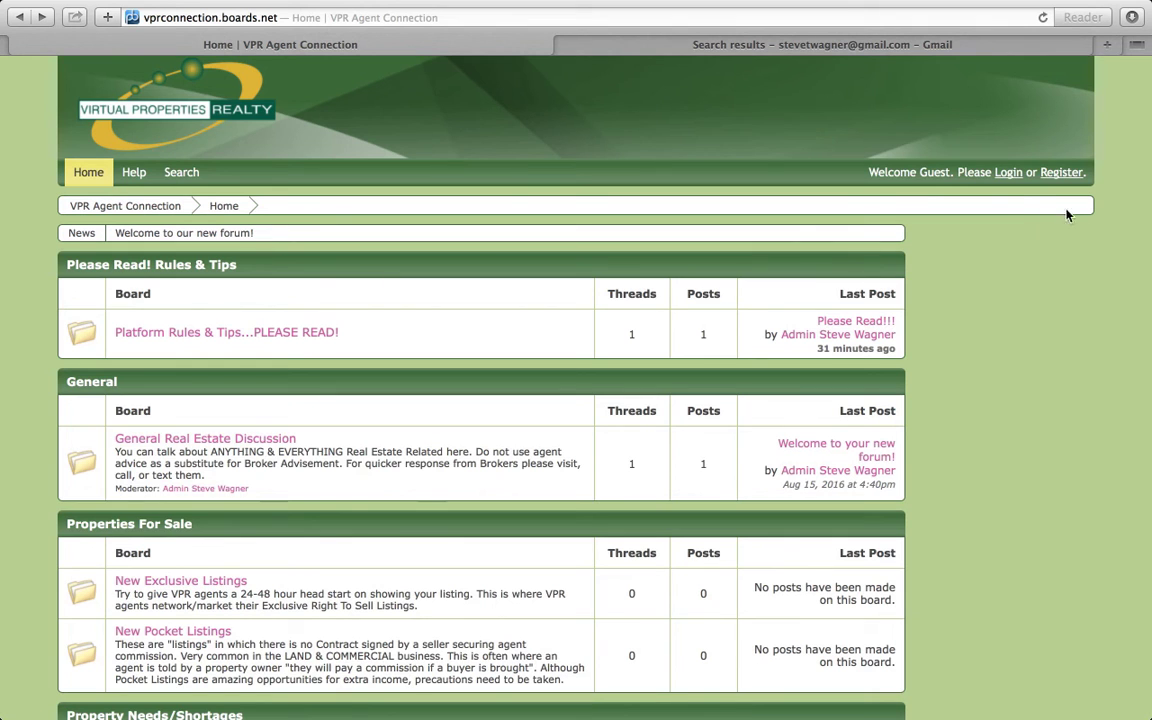
mouse_move(630, 464)
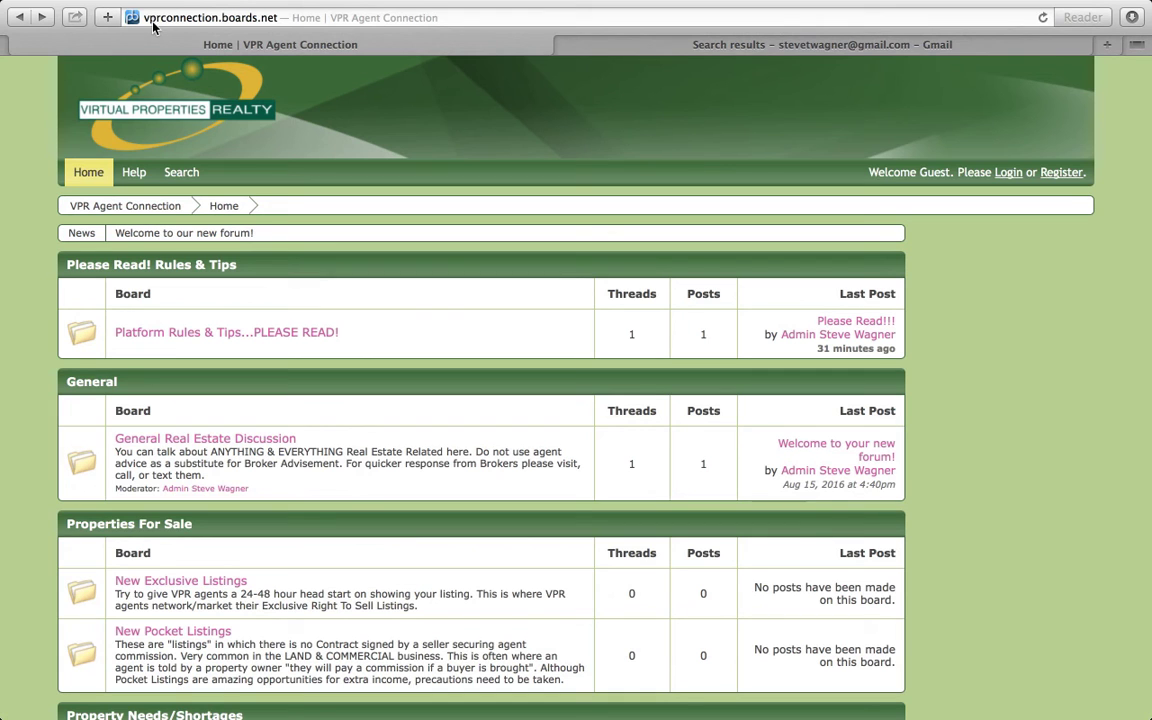
mouse_move(288, 28)
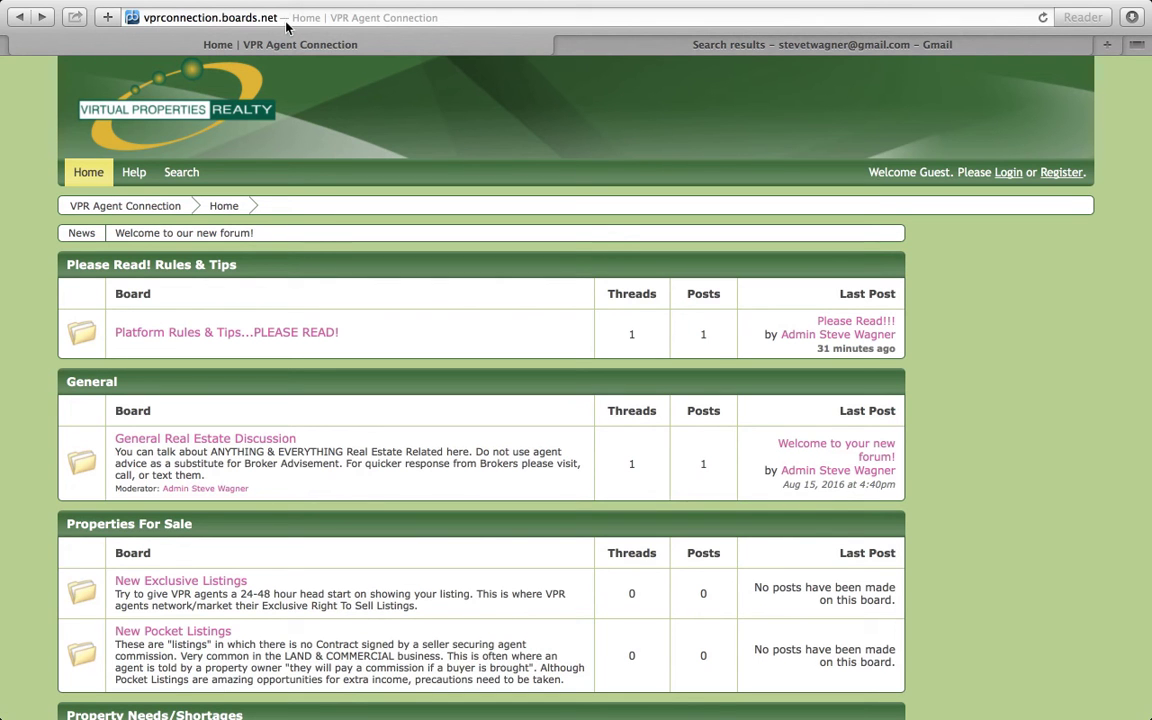
mouse_move(436, 156)
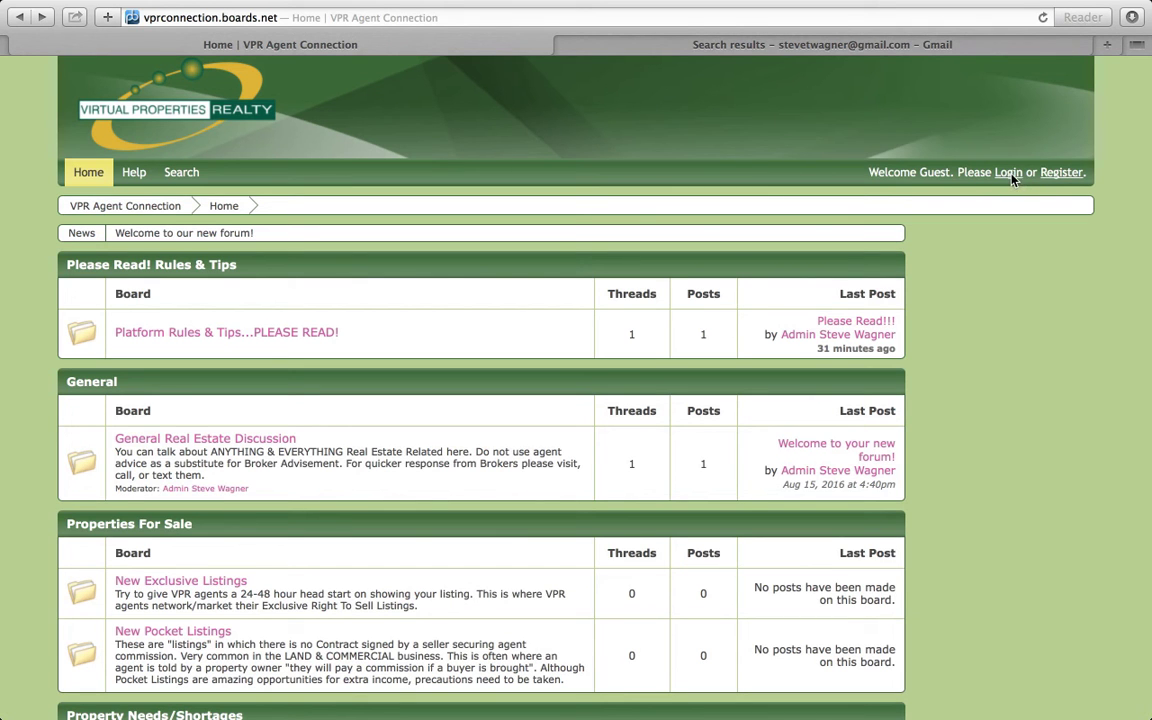
mouse_move(1032, 164)
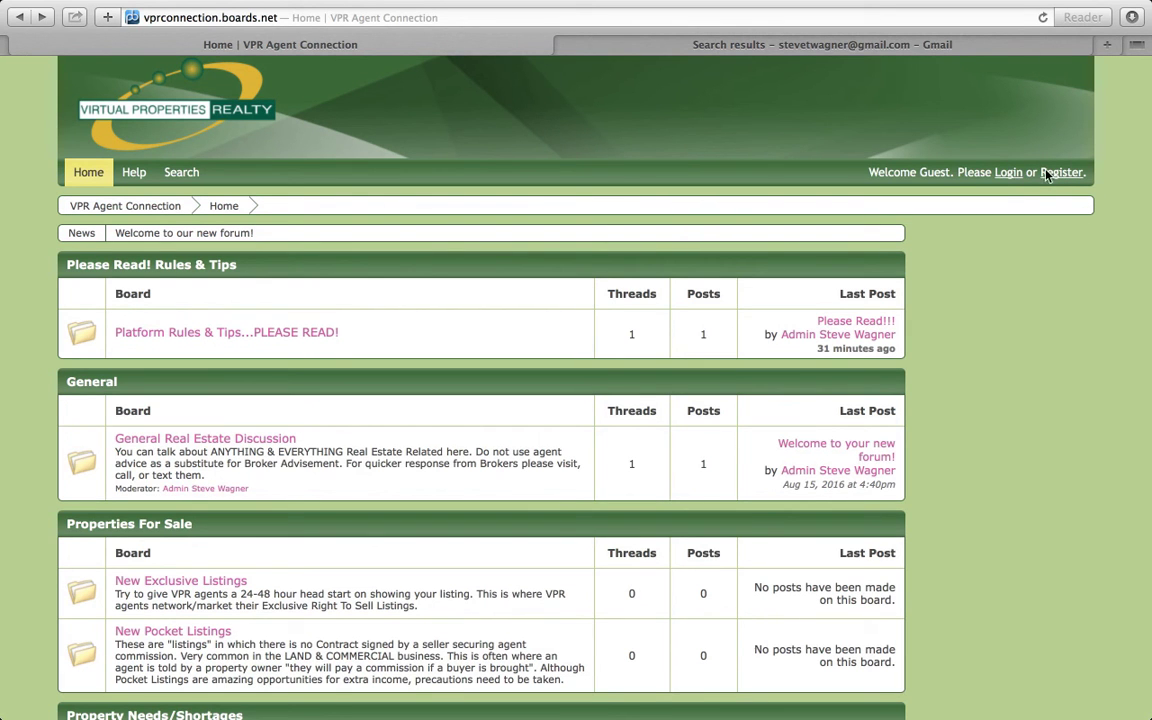
Visit the forum registration page and return to the VPR Agent Connection home page.
click(1060, 172)
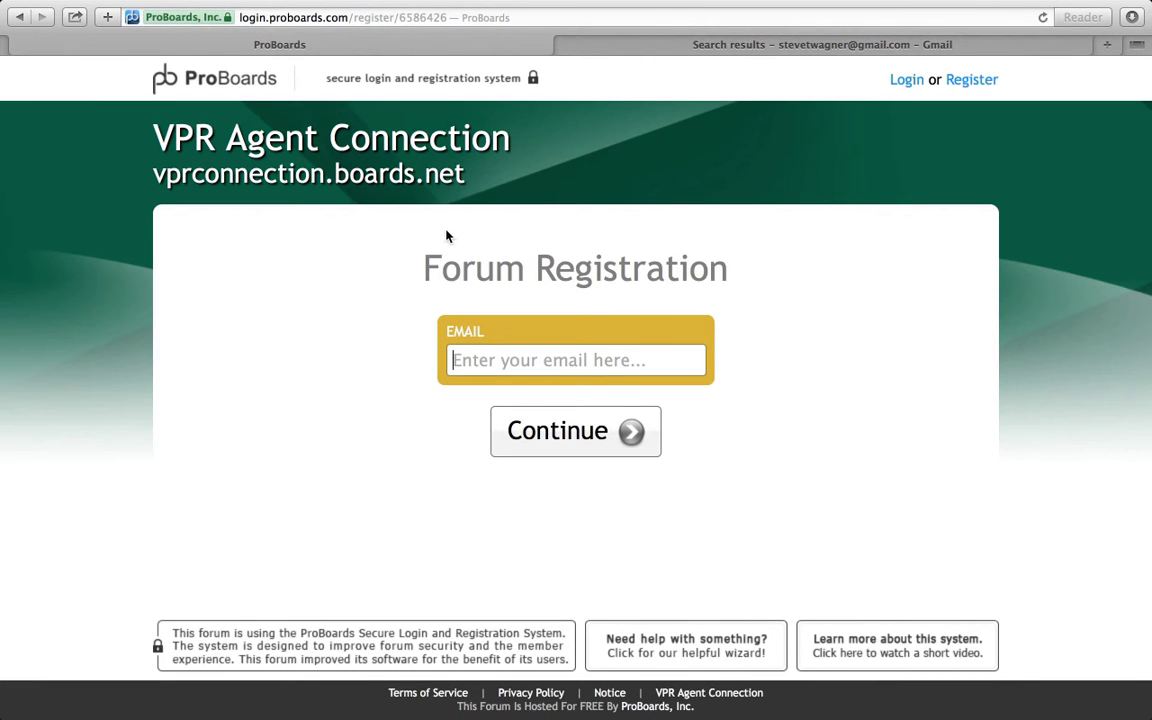
mouse_move(396, 260)
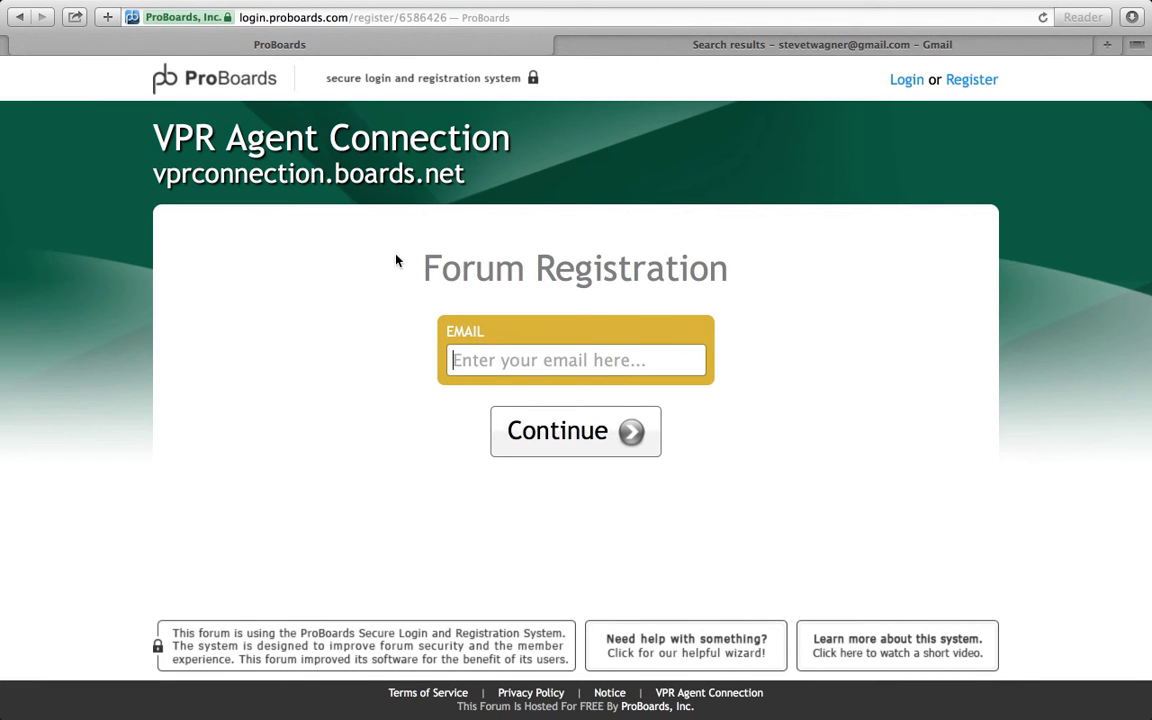
mouse_move(20, 188)
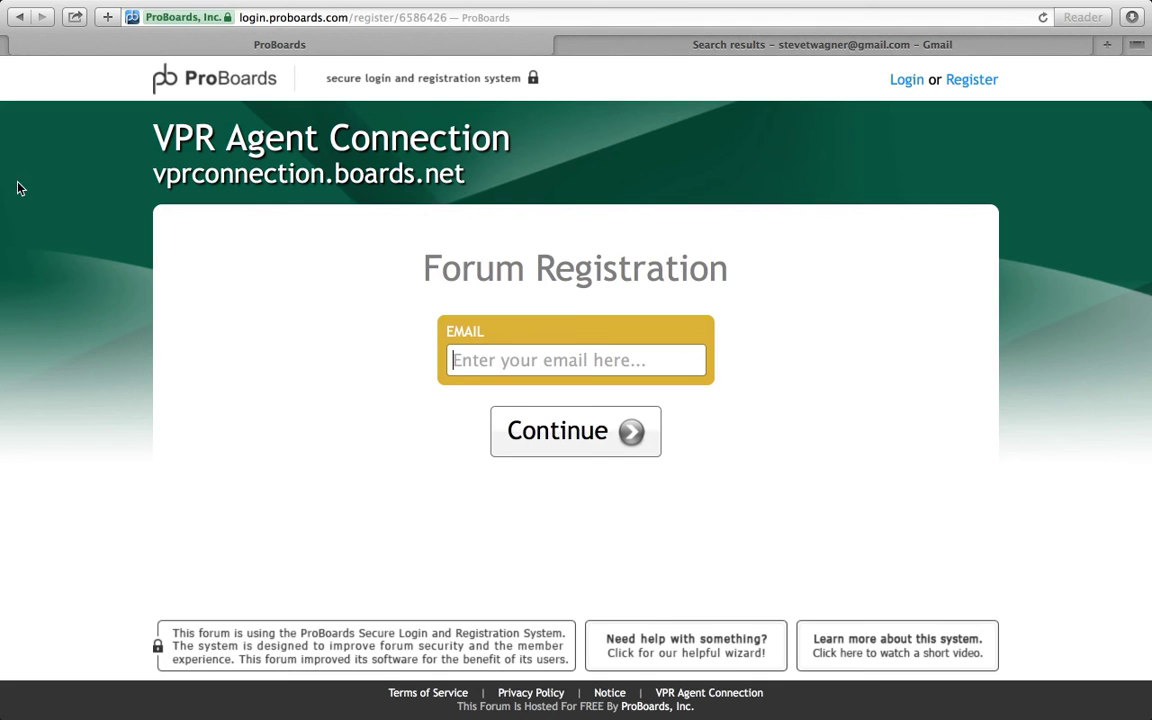
click(20, 16)
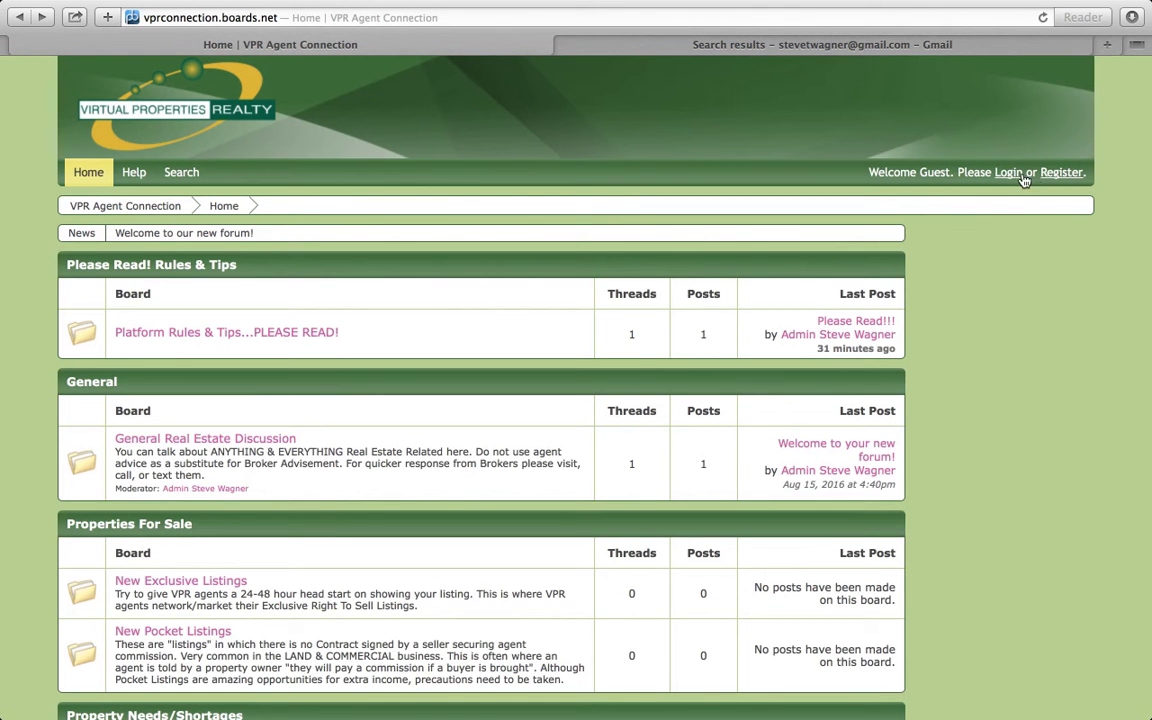
click(1060, 172)
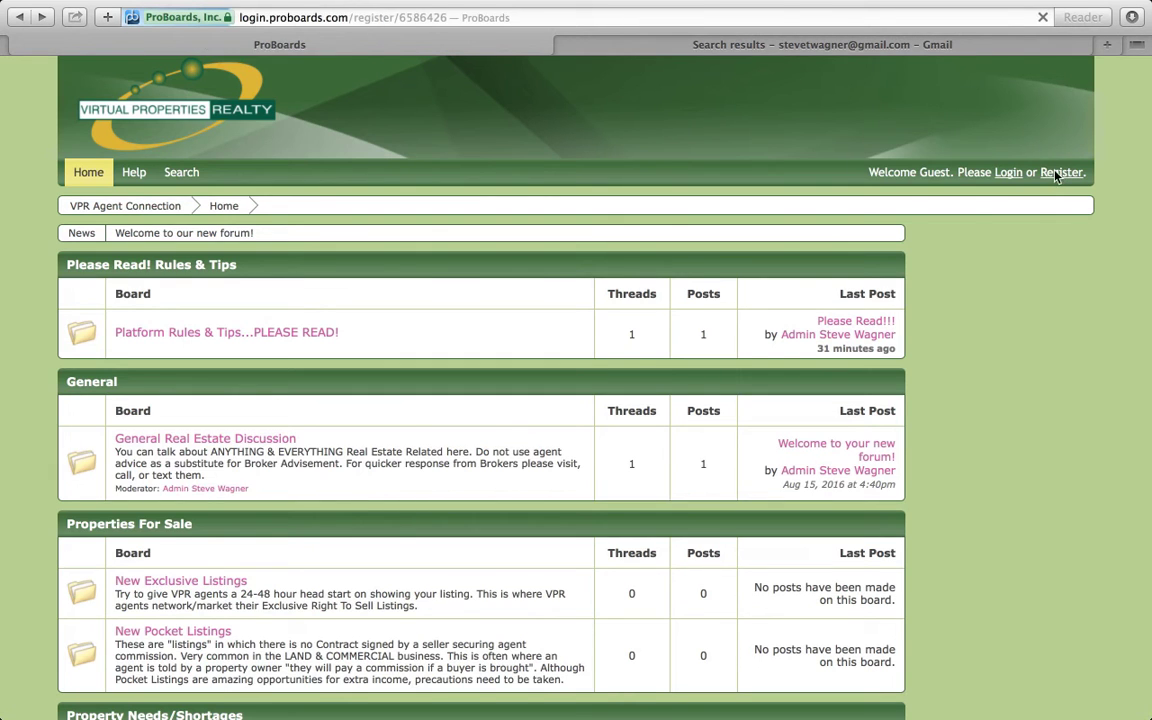
click(1060, 172)
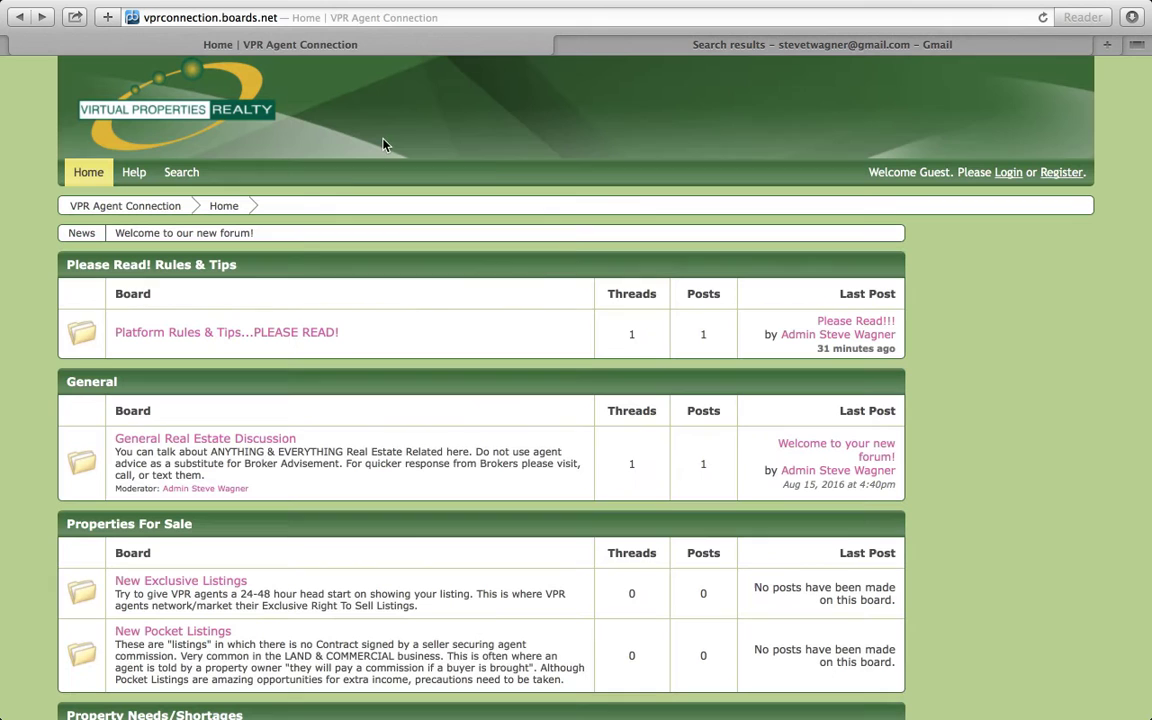
mouse_move(590, 368)
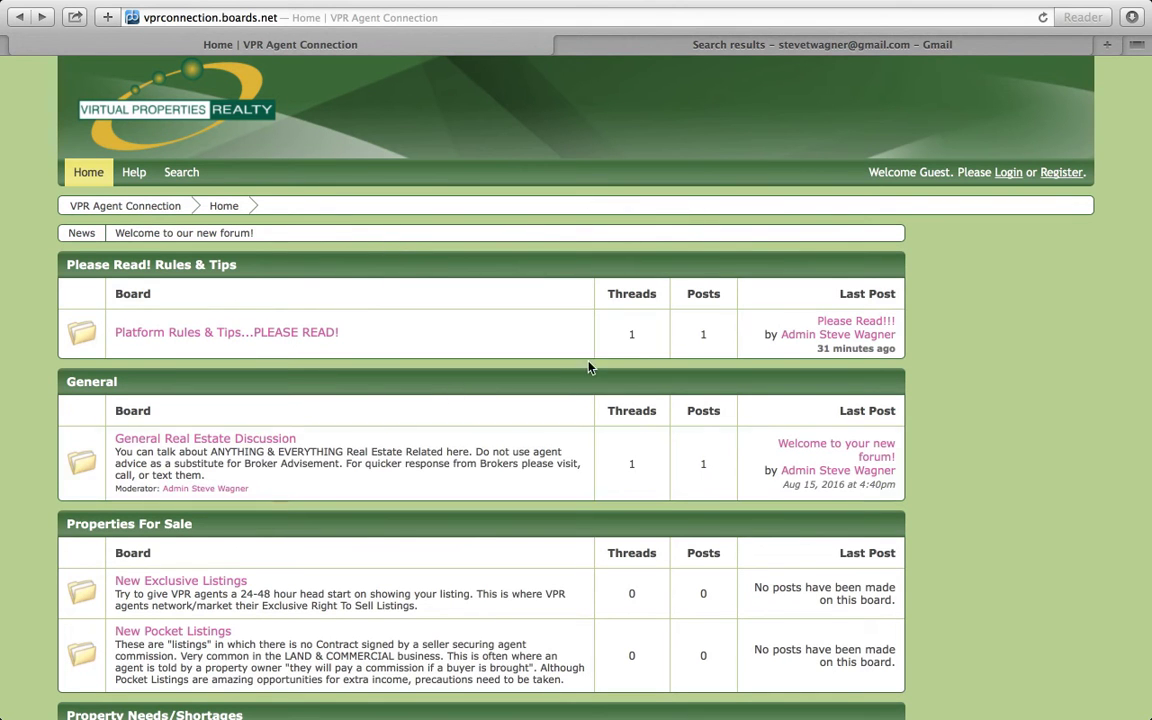
mouse_move(428, 456)
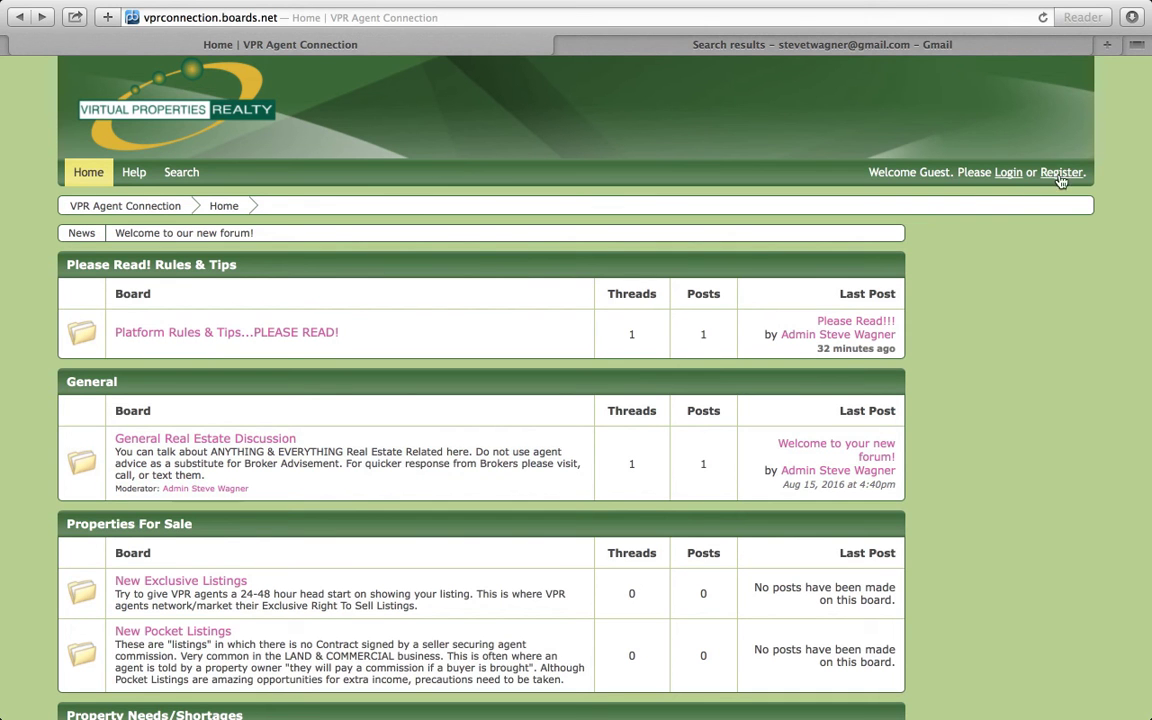
Sign in to the forum as the administrator via Login and Continue.
click(1008, 172)
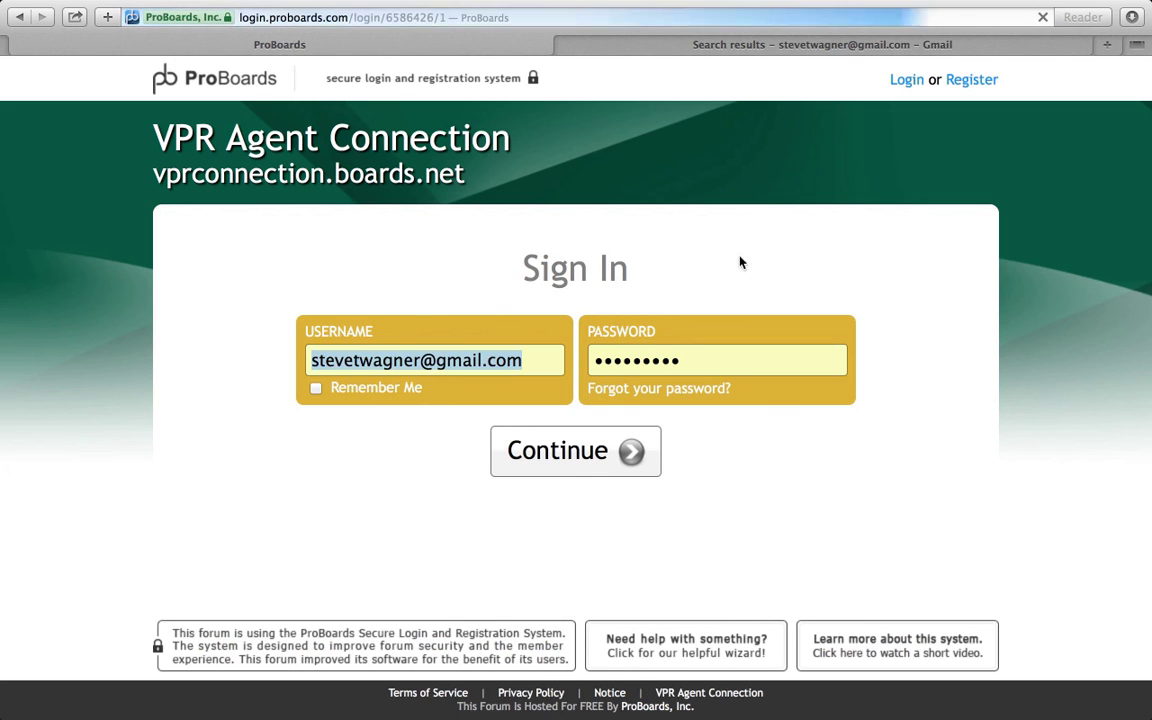
click(576, 450)
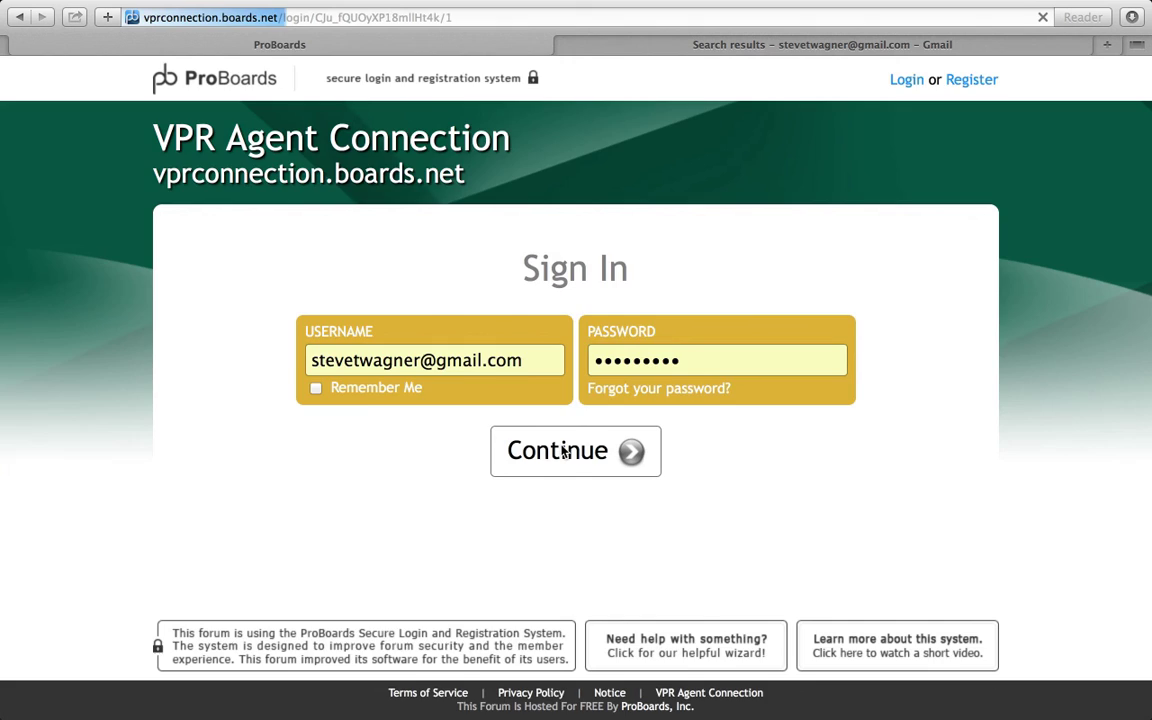
click(576, 450)
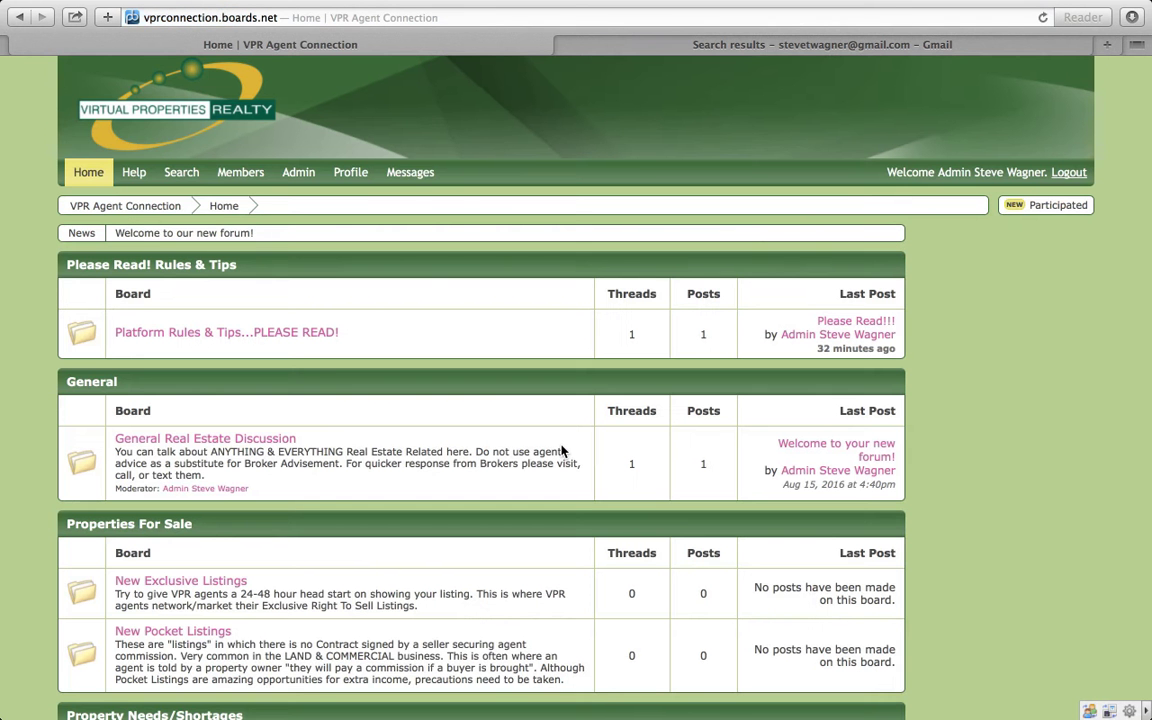
mouse_move(360, 324)
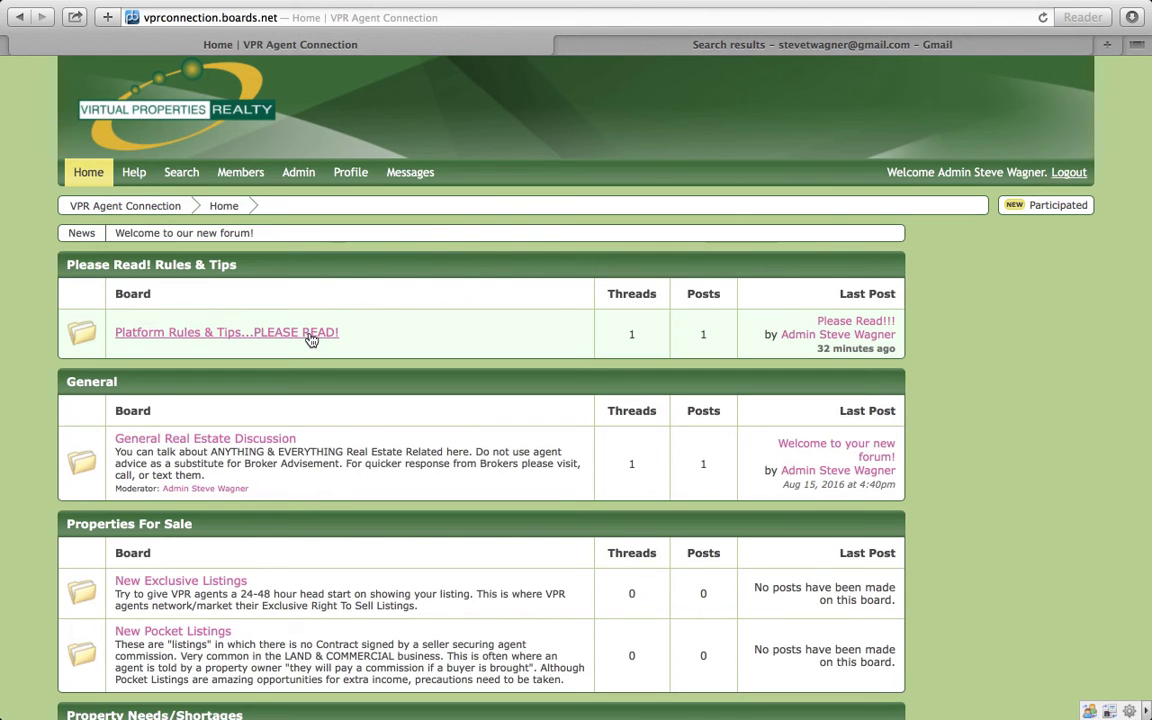
Go into the Platform Rules & Tips board and view its 'Please Read!!!' thread.
click(226, 332)
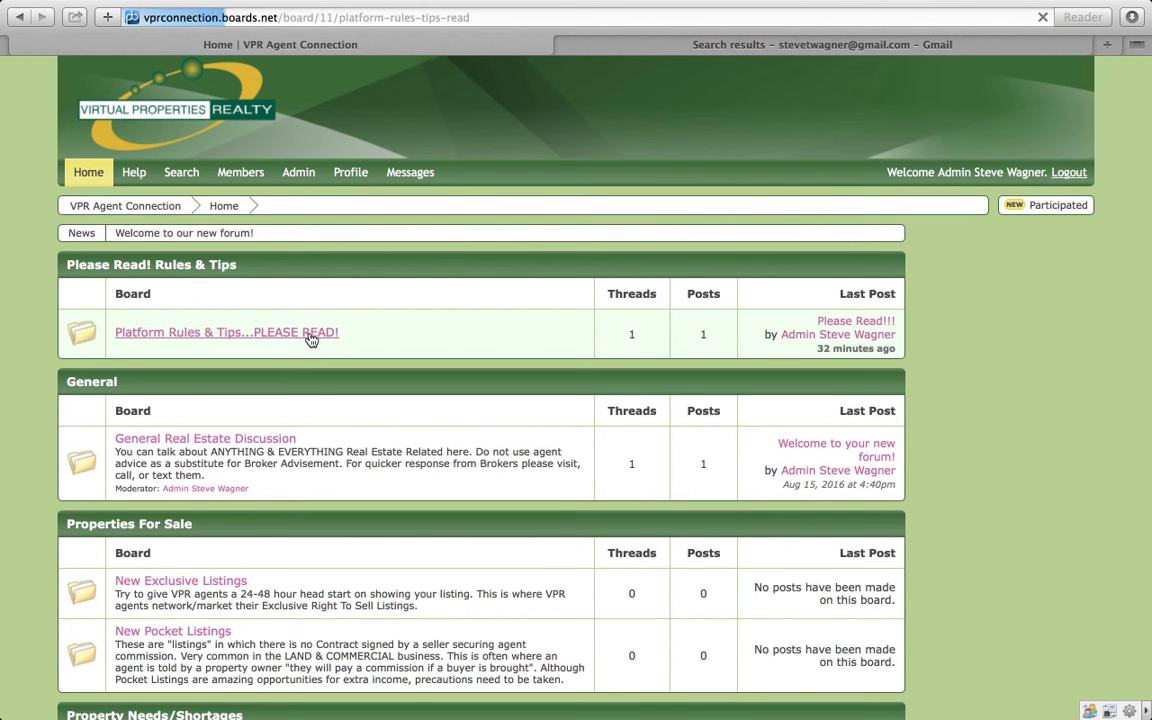
click(226, 332)
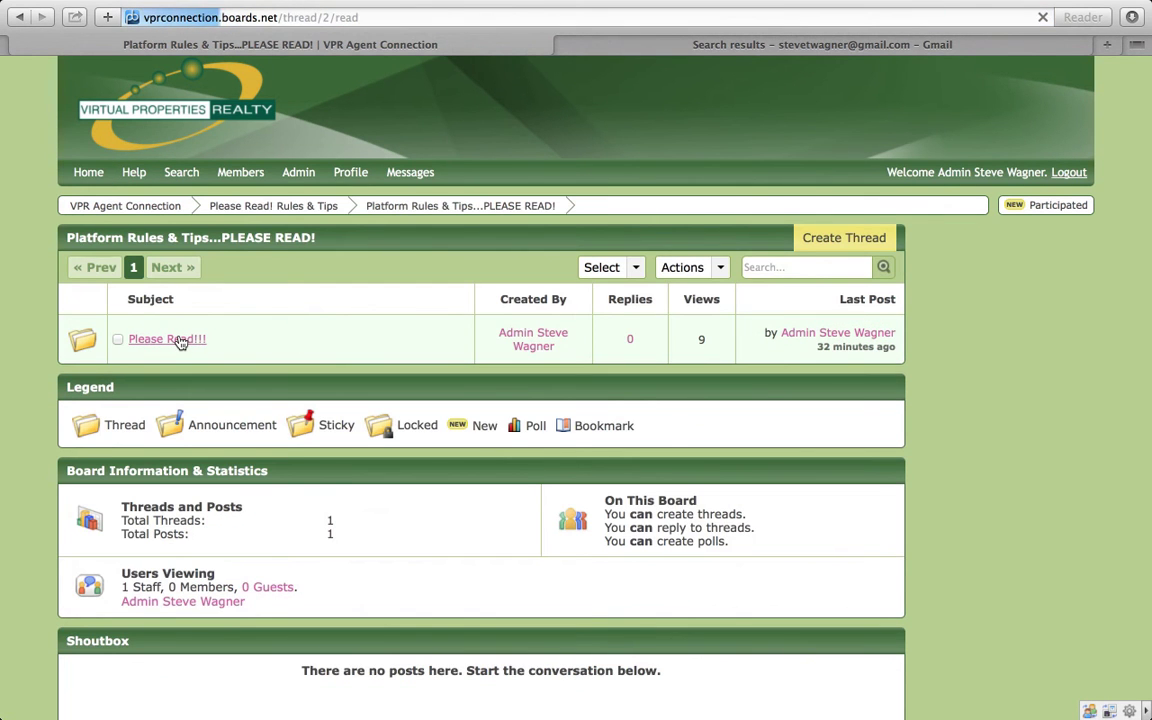
click(166, 340)
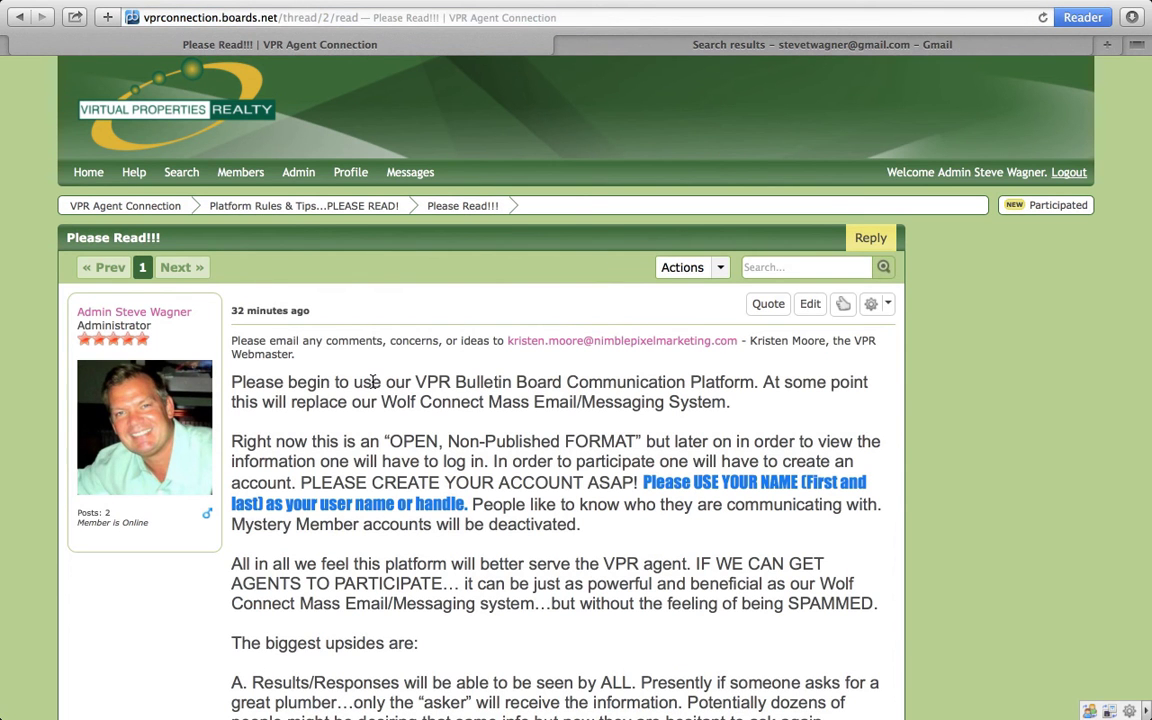
mouse_move(692, 482)
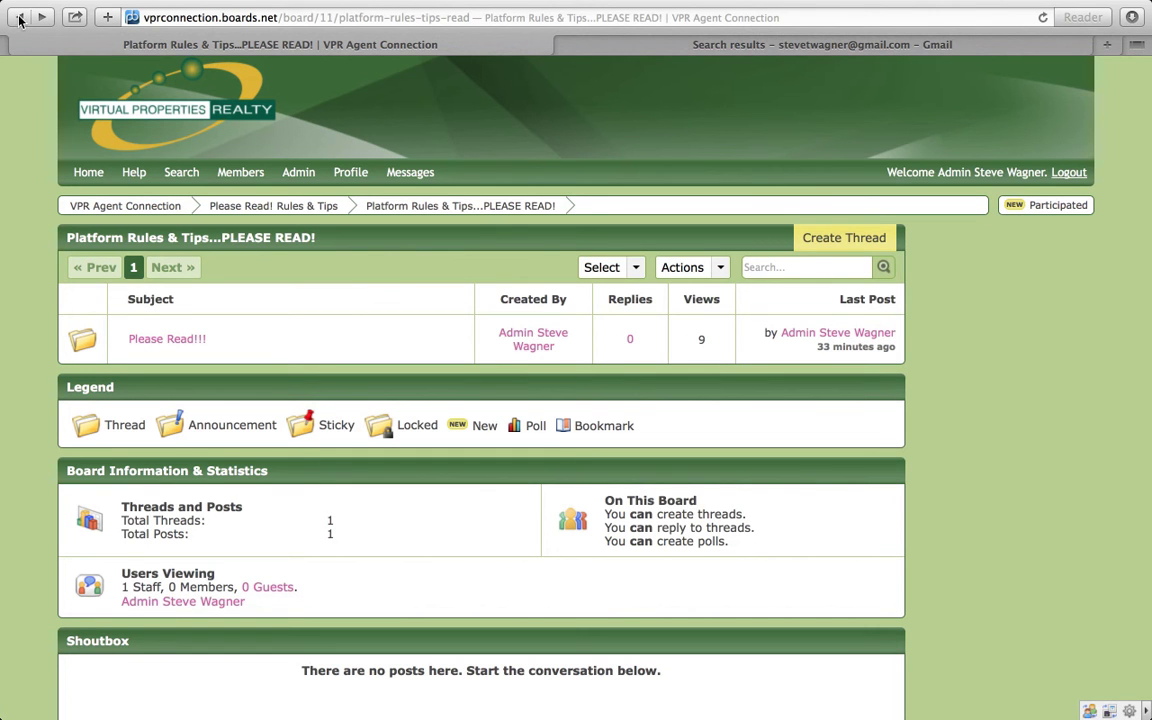
mouse_move(20, 16)
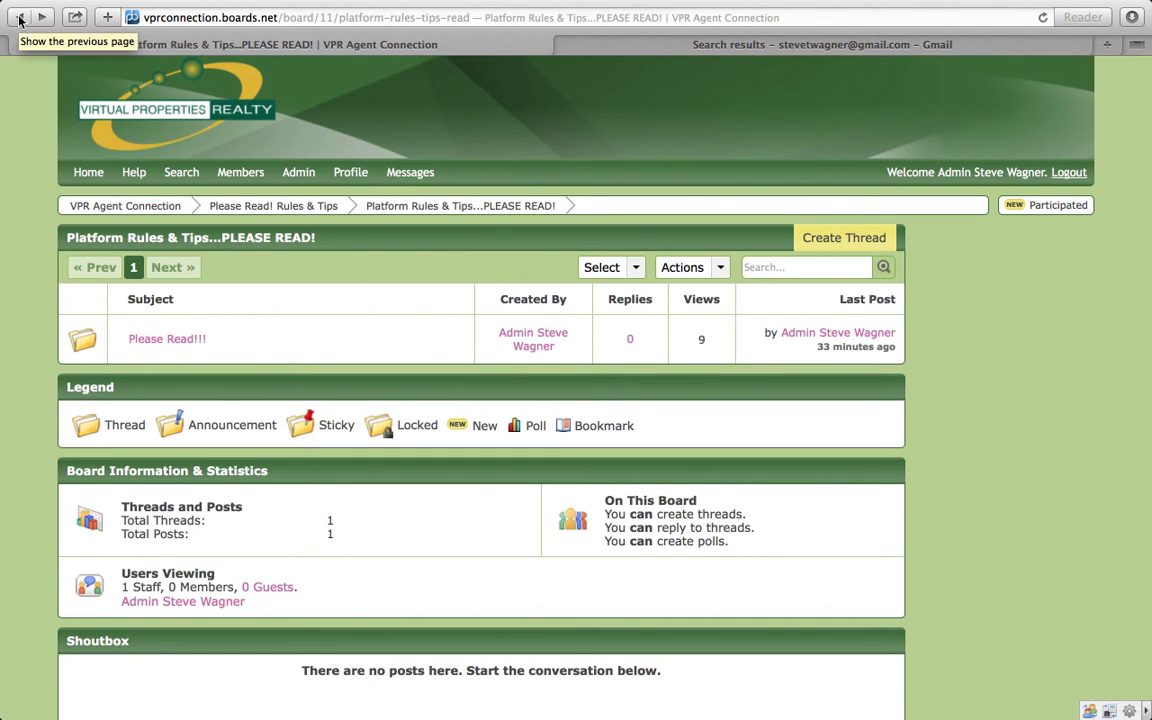
Return to the board index and head into the General Real Estate Discussion board.
click(20, 16)
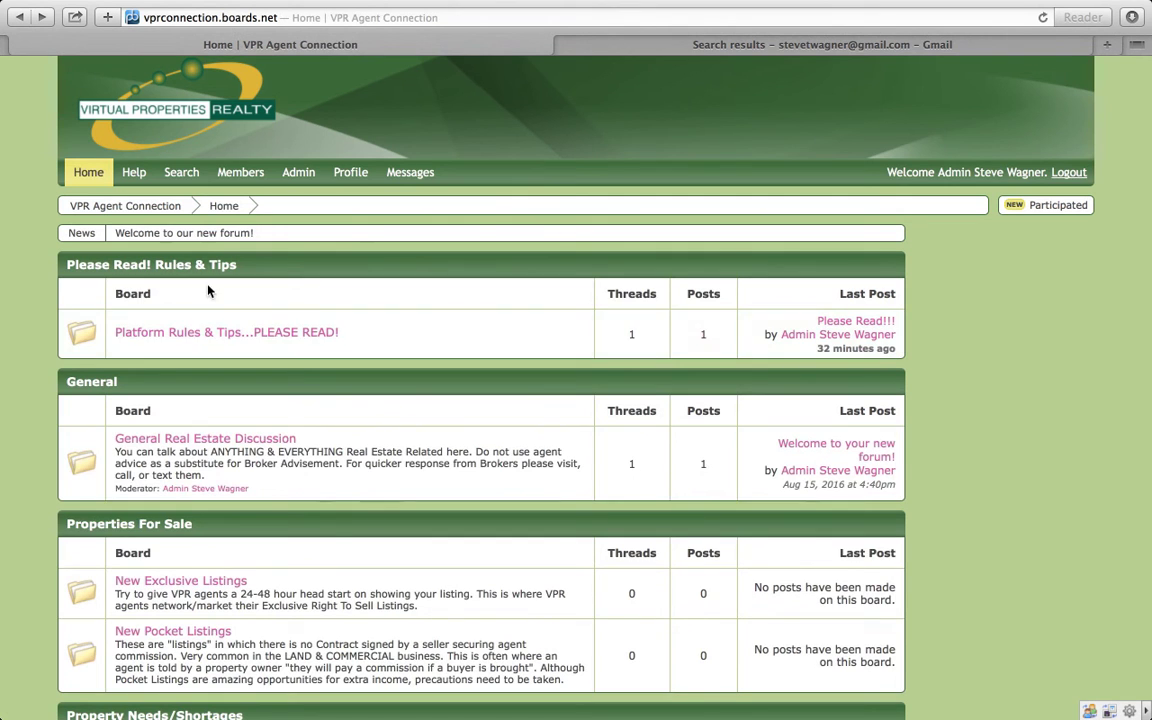
mouse_move(448, 396)
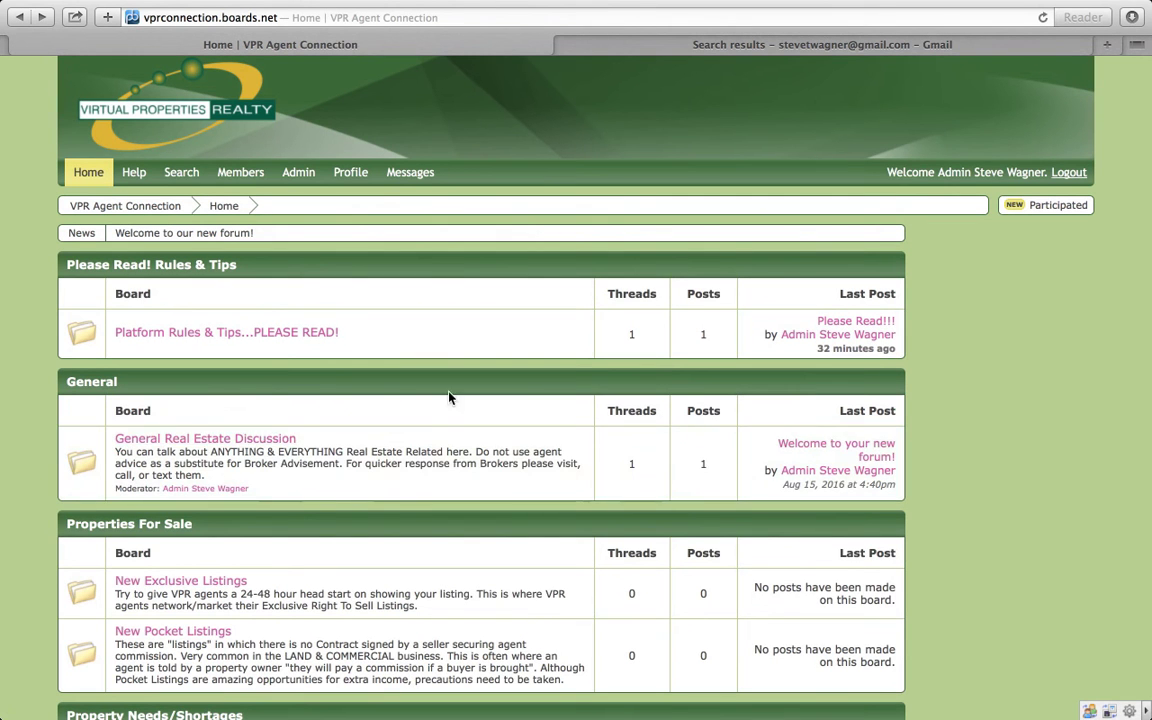
click(204, 438)
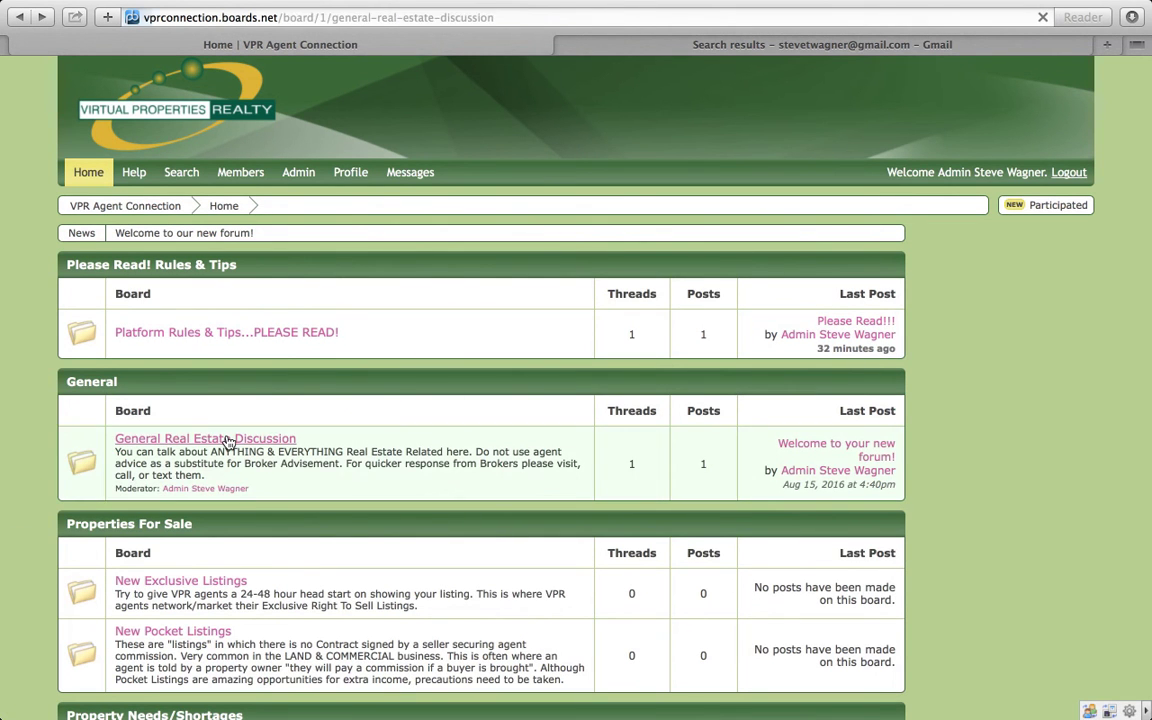
click(204, 438)
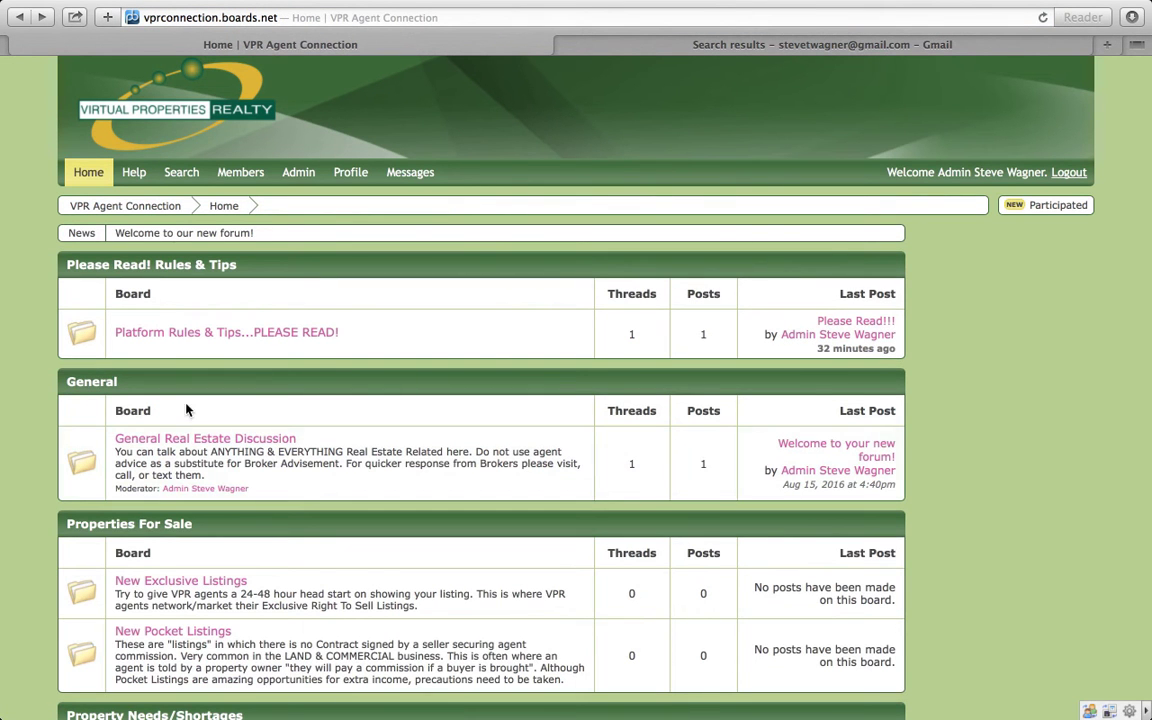
click(204, 438)
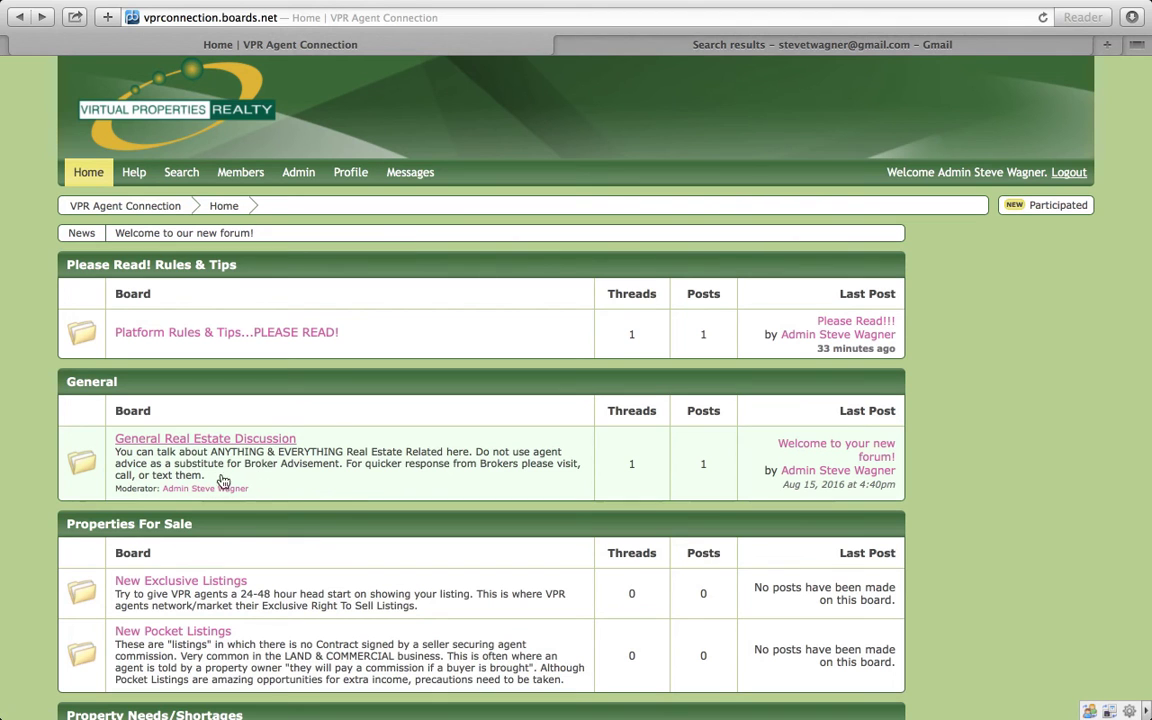
mouse_move(388, 454)
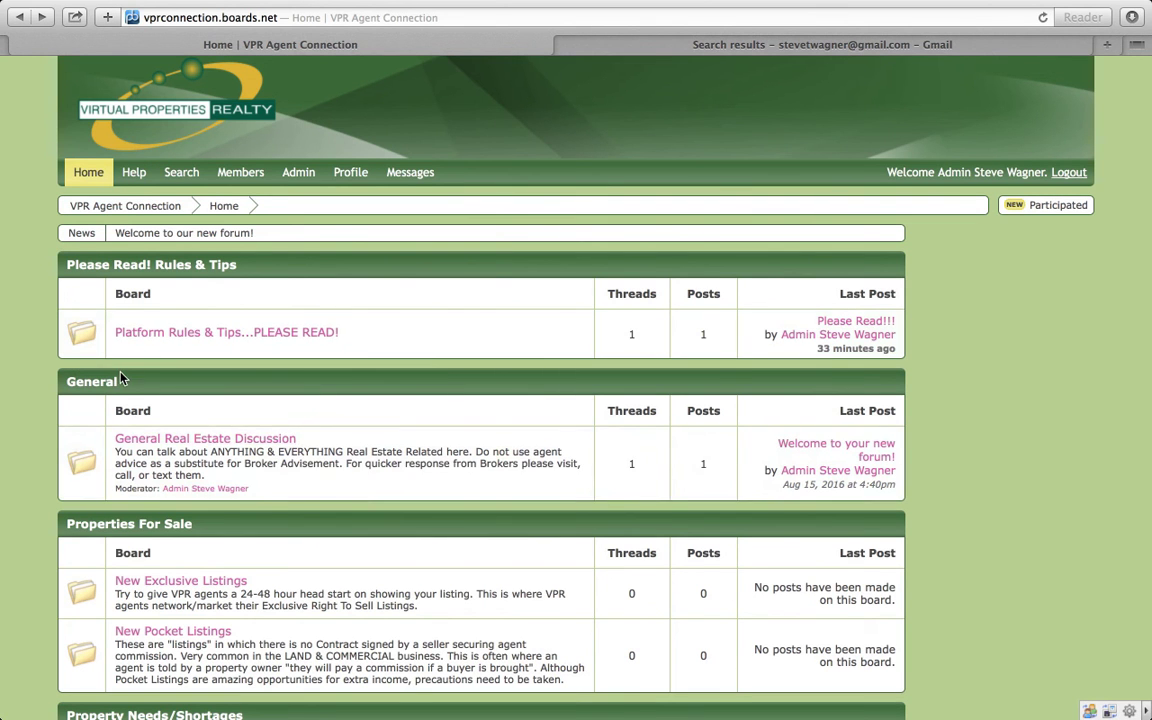
mouse_move(742, 462)
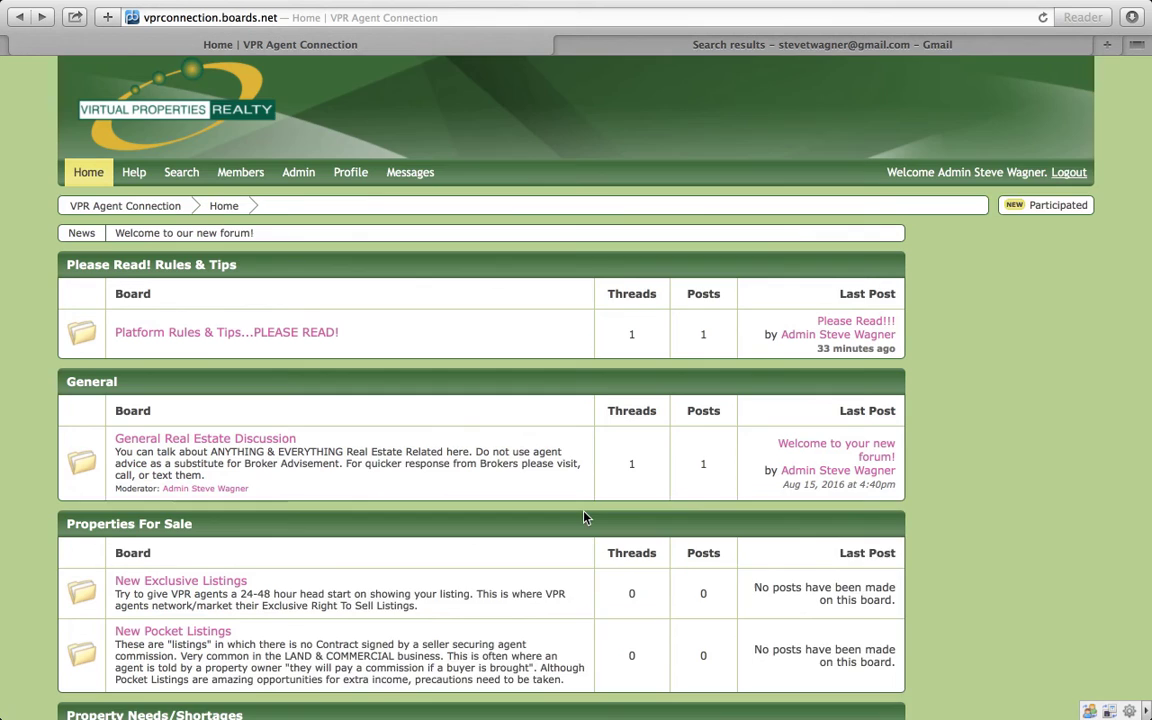
scroll(down, 3)
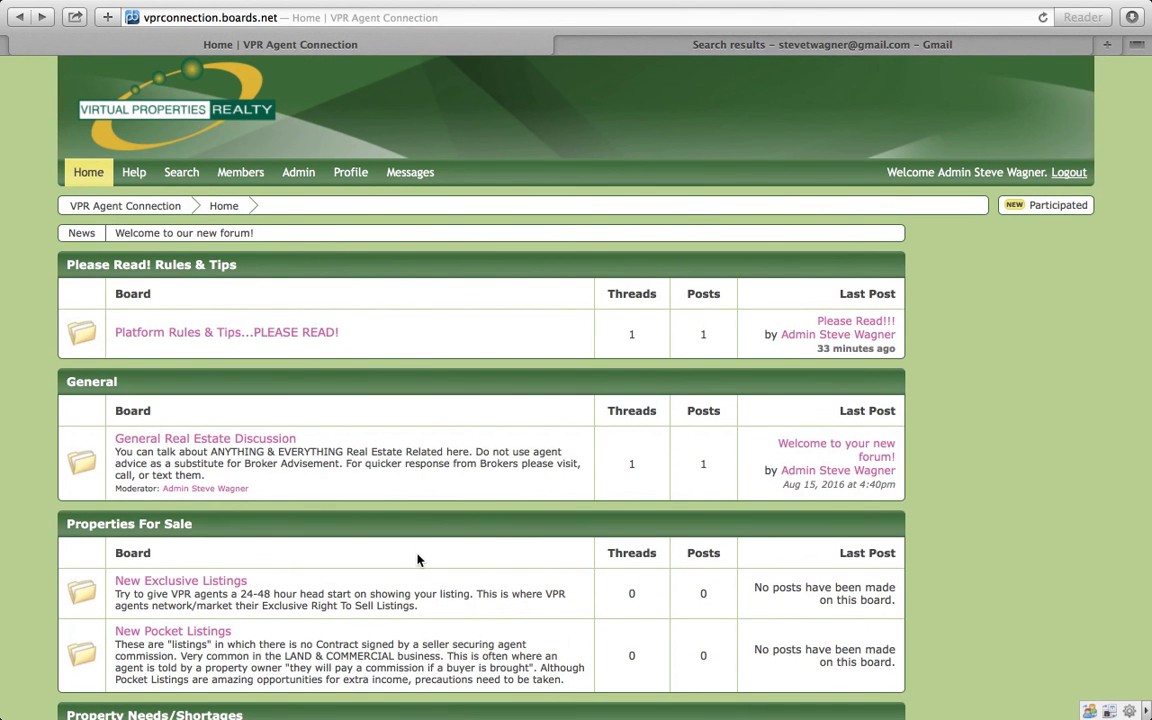
scroll(down, 3)
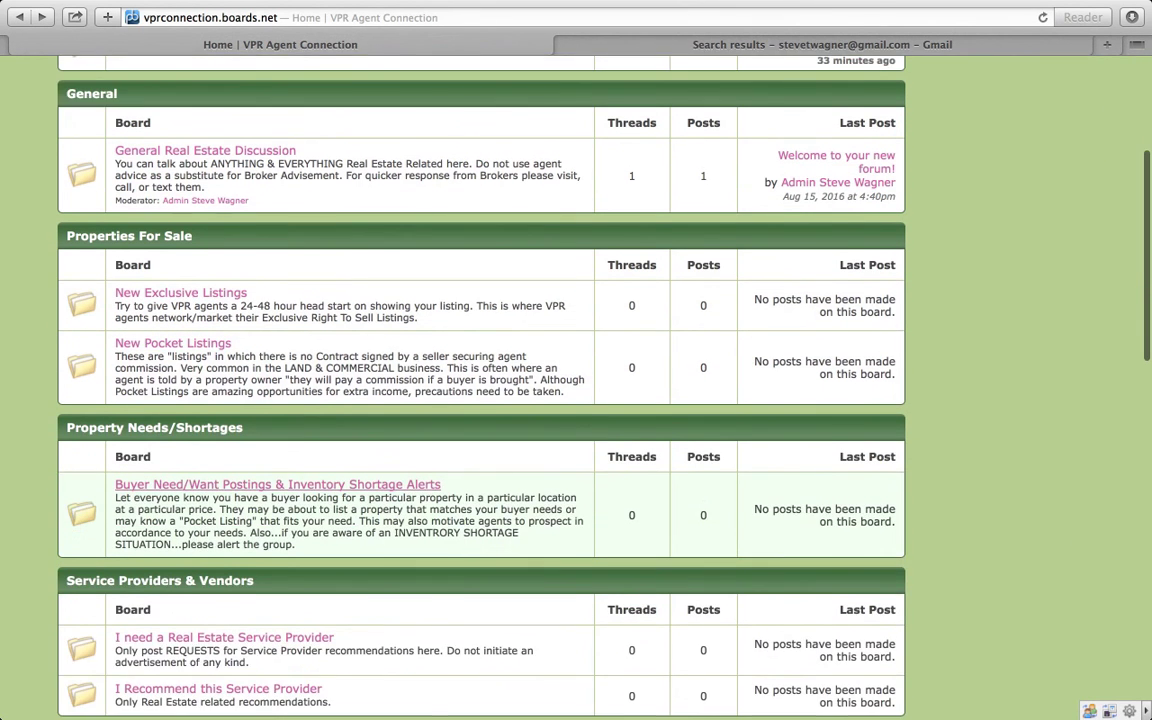
scroll(down, 3)
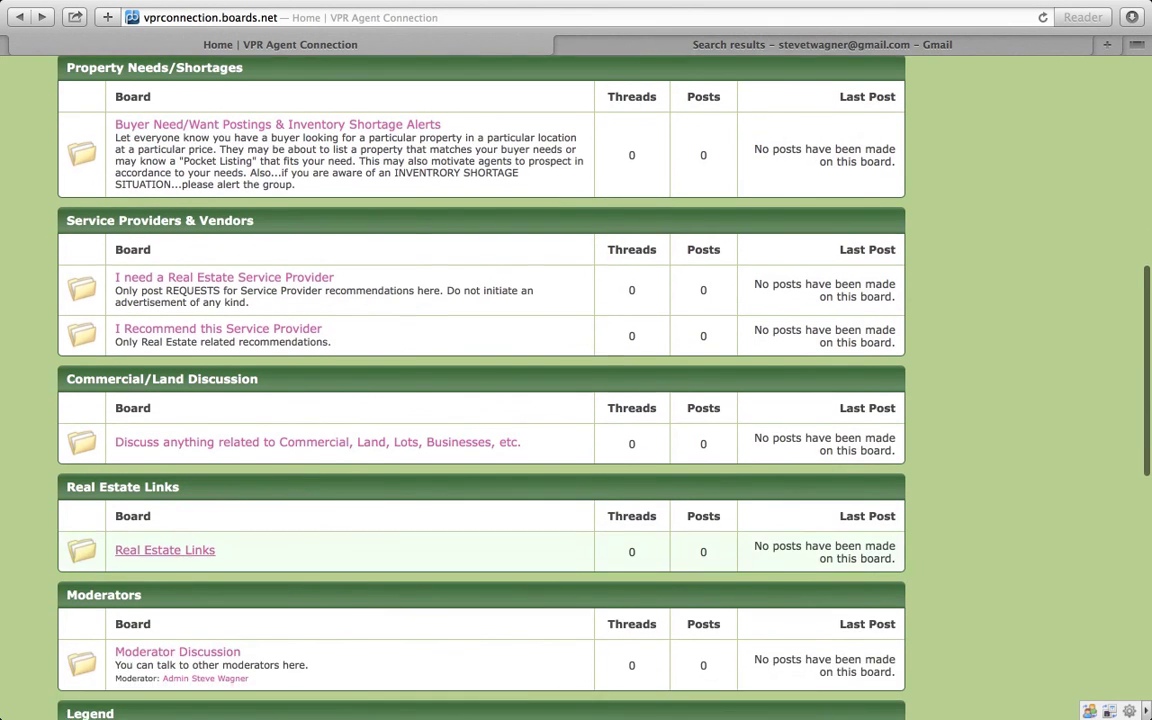
scroll(up, 3)
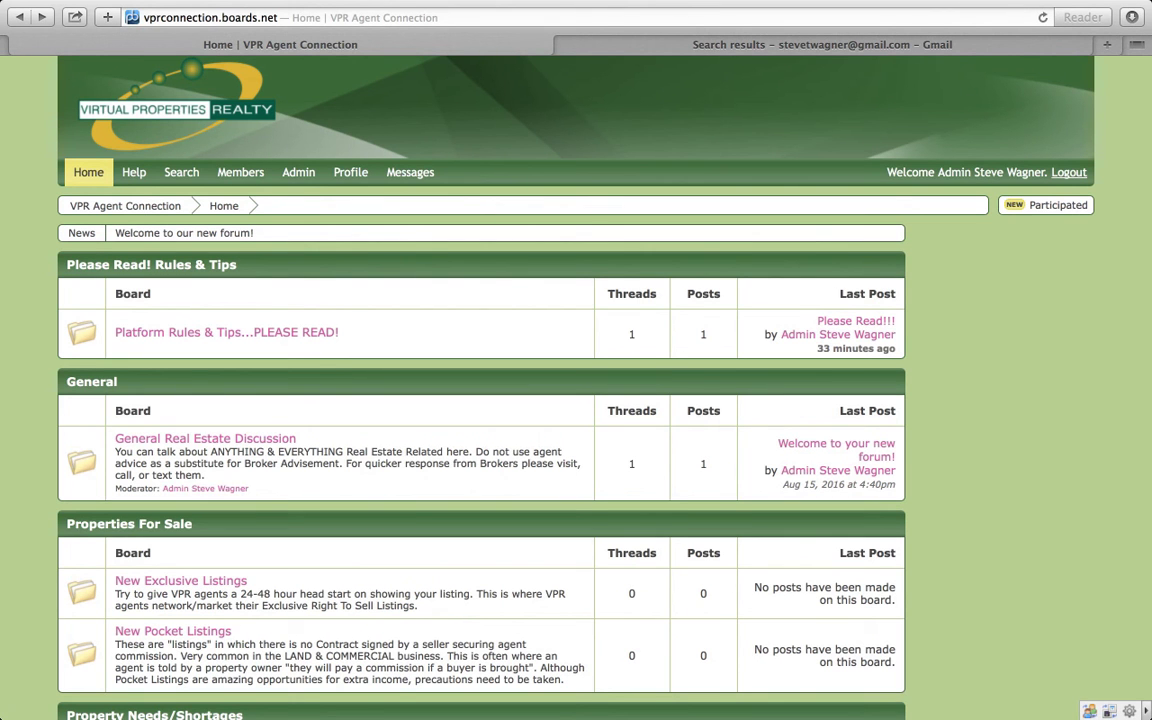
mouse_move(204, 438)
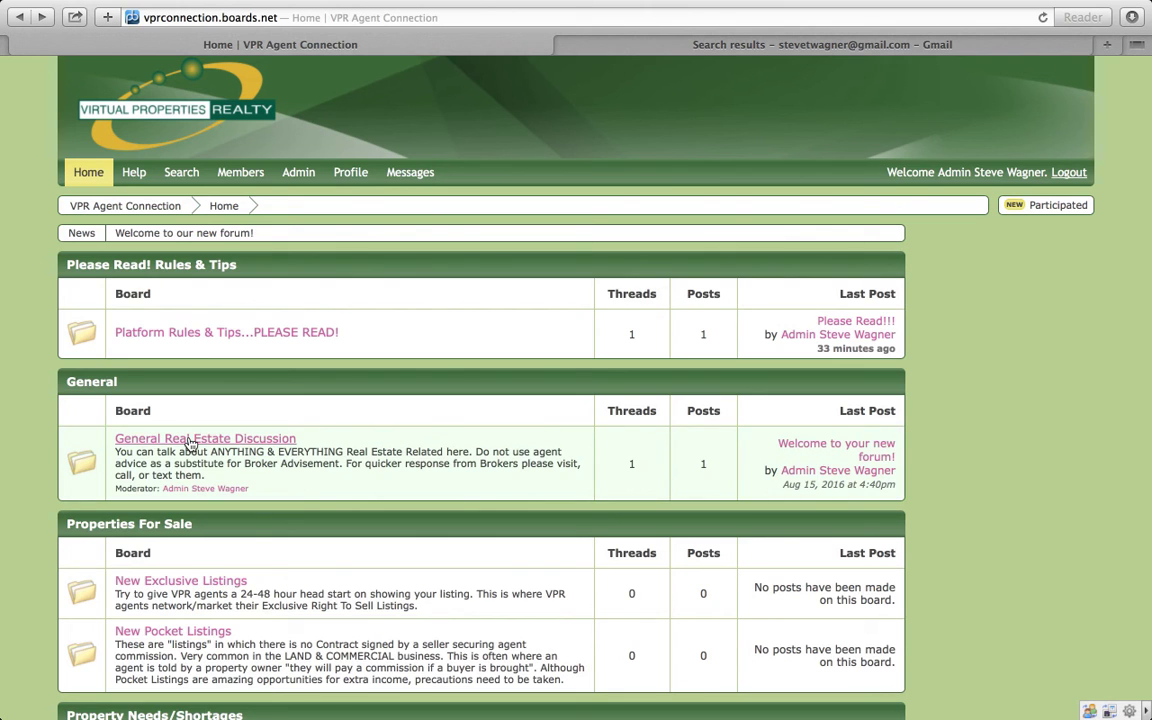
click(204, 438)
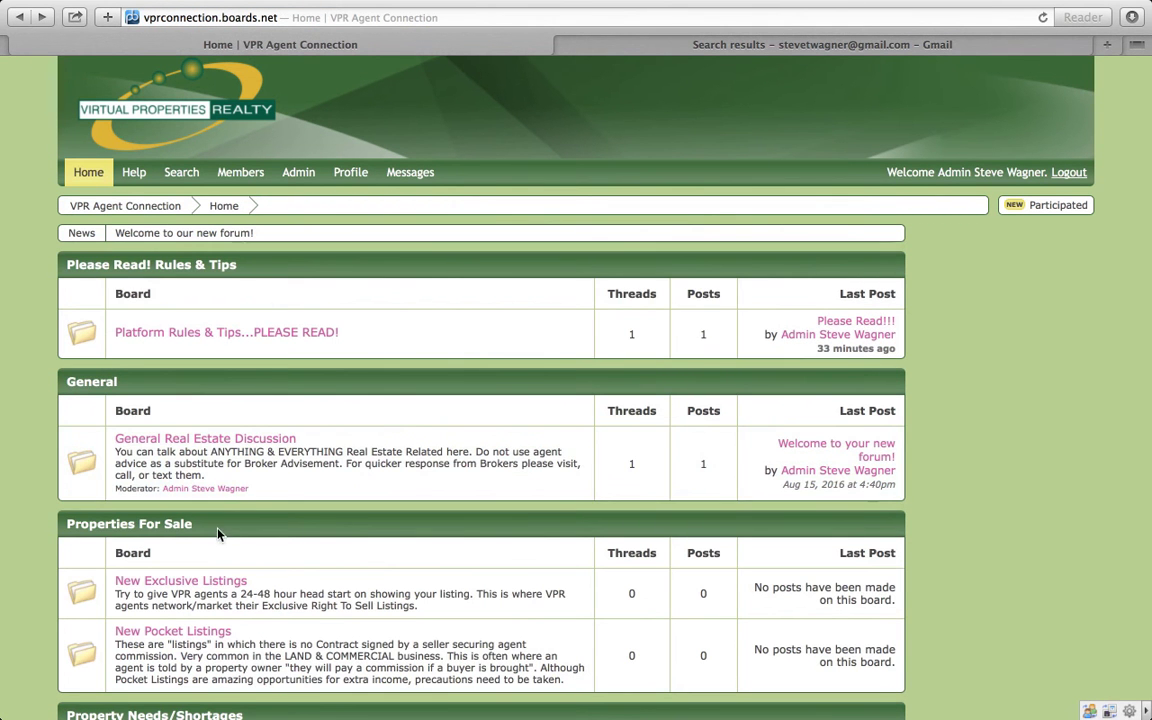
mouse_move(368, 530)
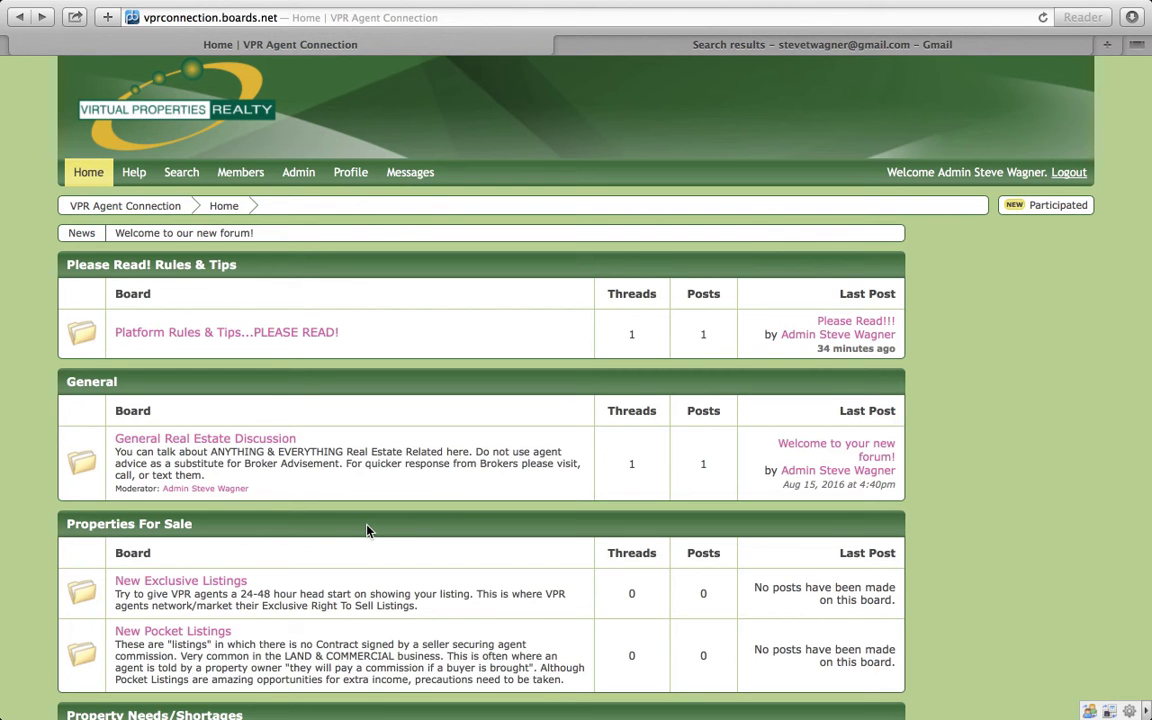
scroll(down, 3)
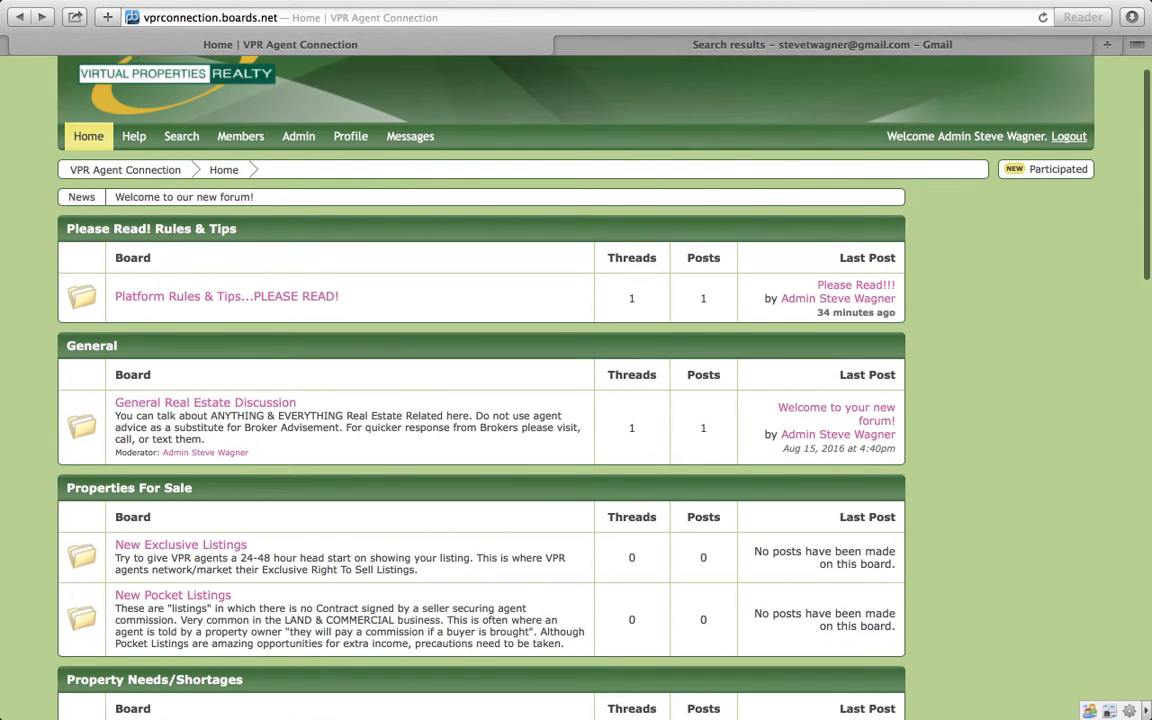
scroll(down, 3)
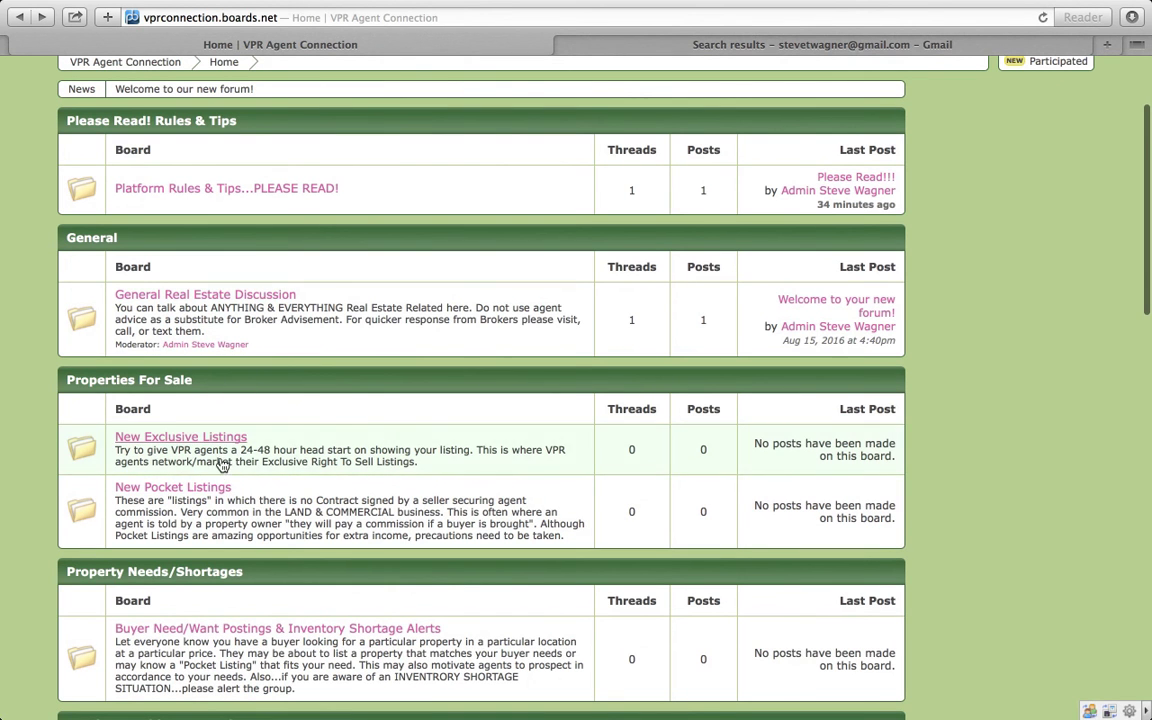
mouse_move(400, 420)
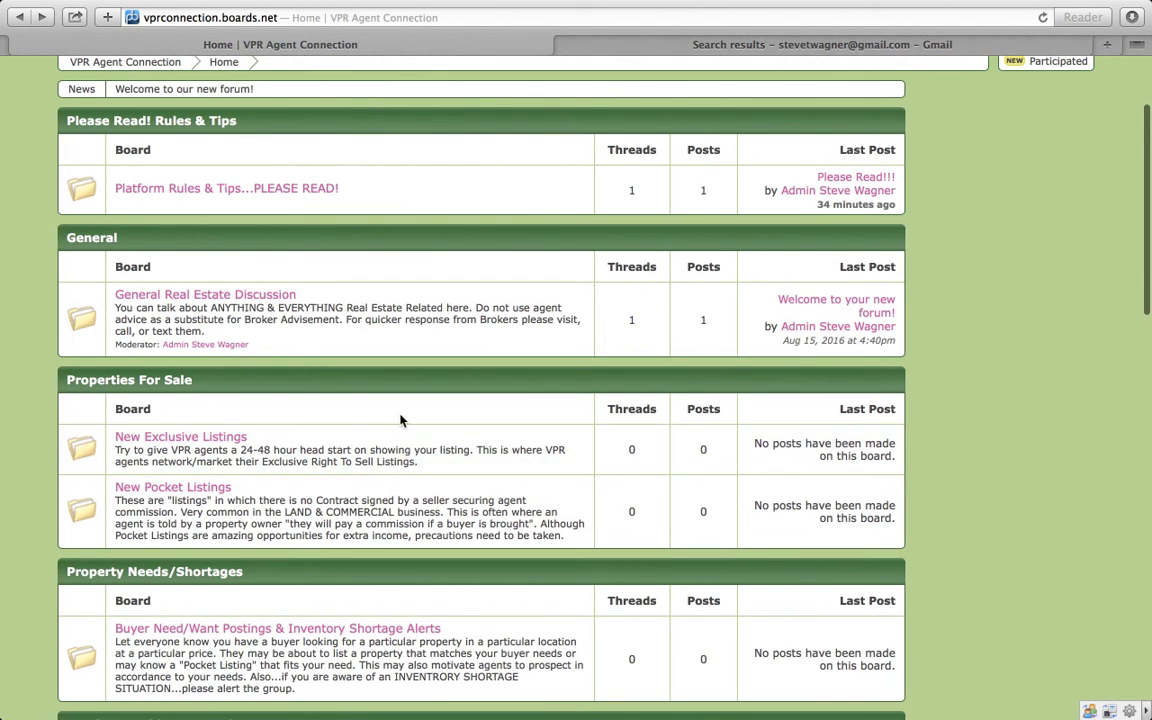
mouse_move(404, 424)
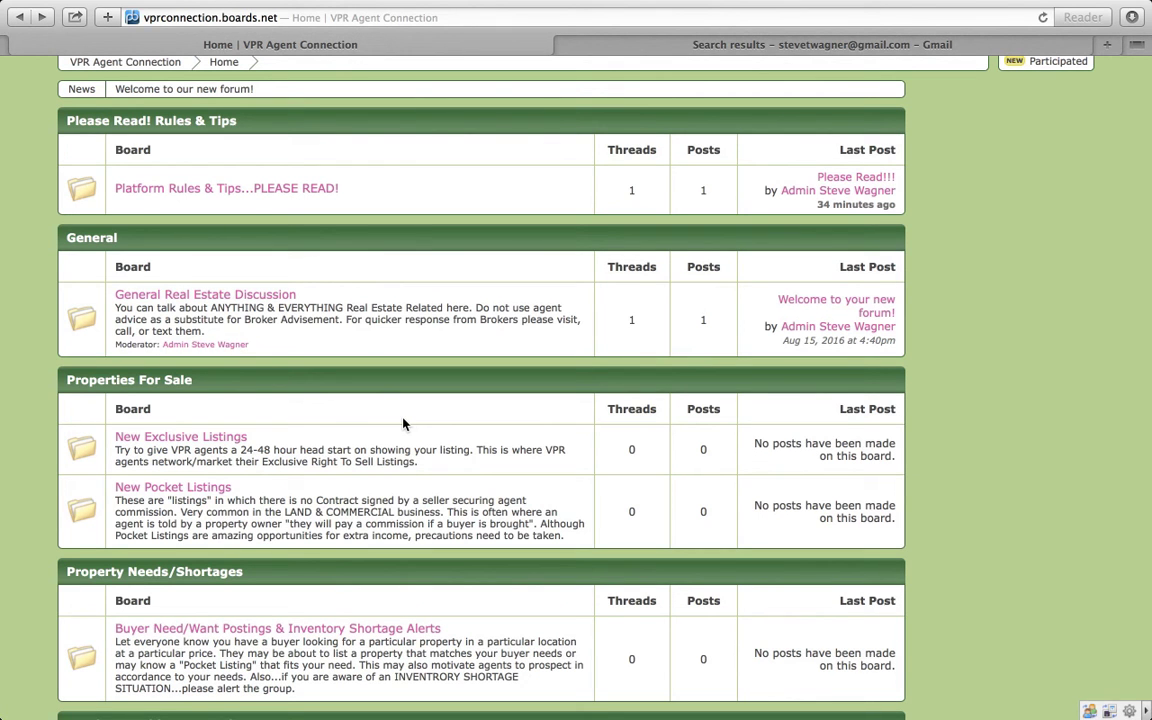
mouse_move(292, 460)
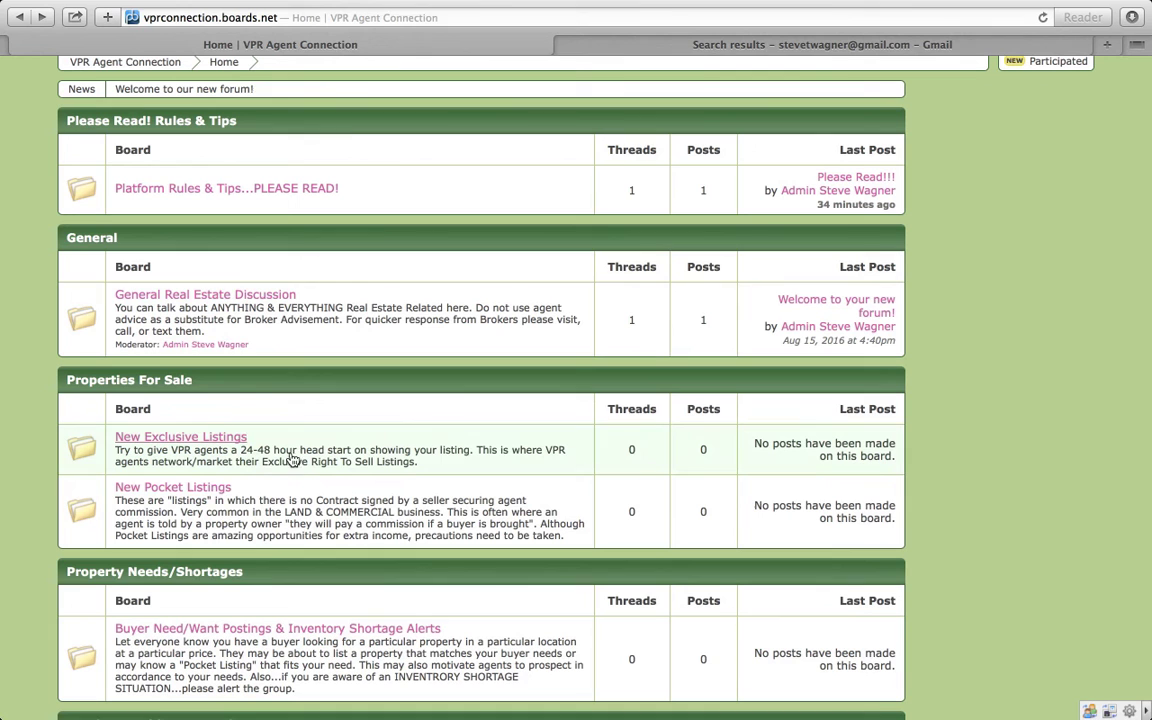
mouse_move(510, 454)
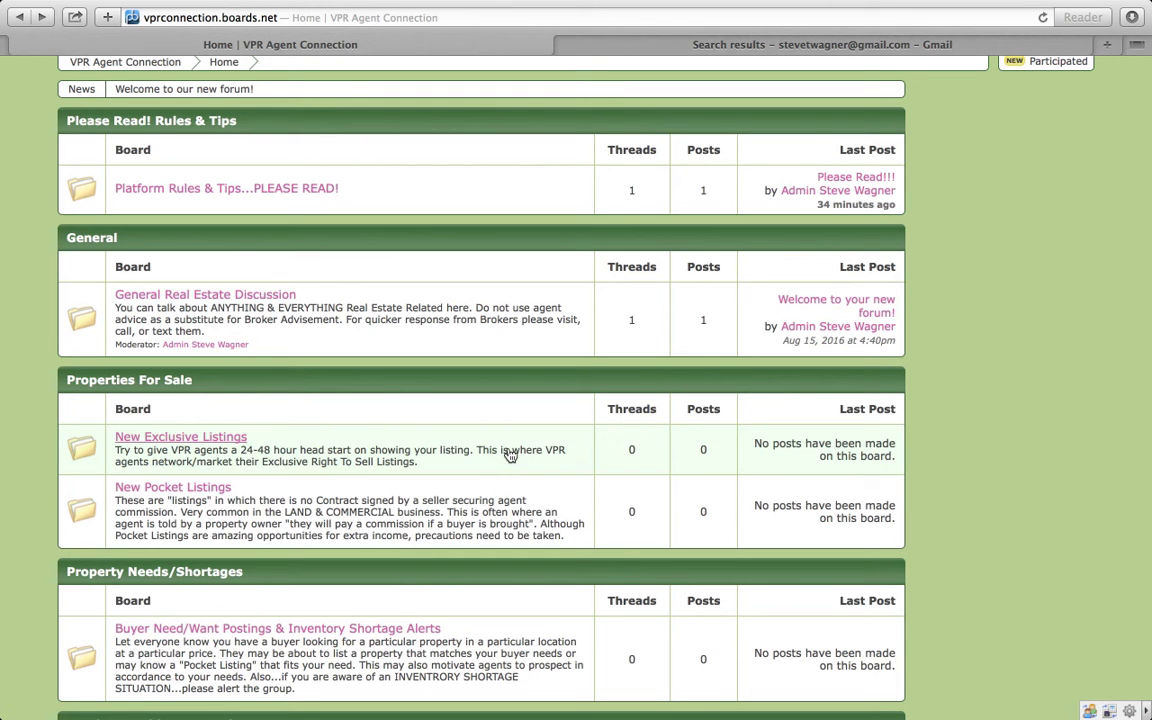
mouse_move(364, 458)
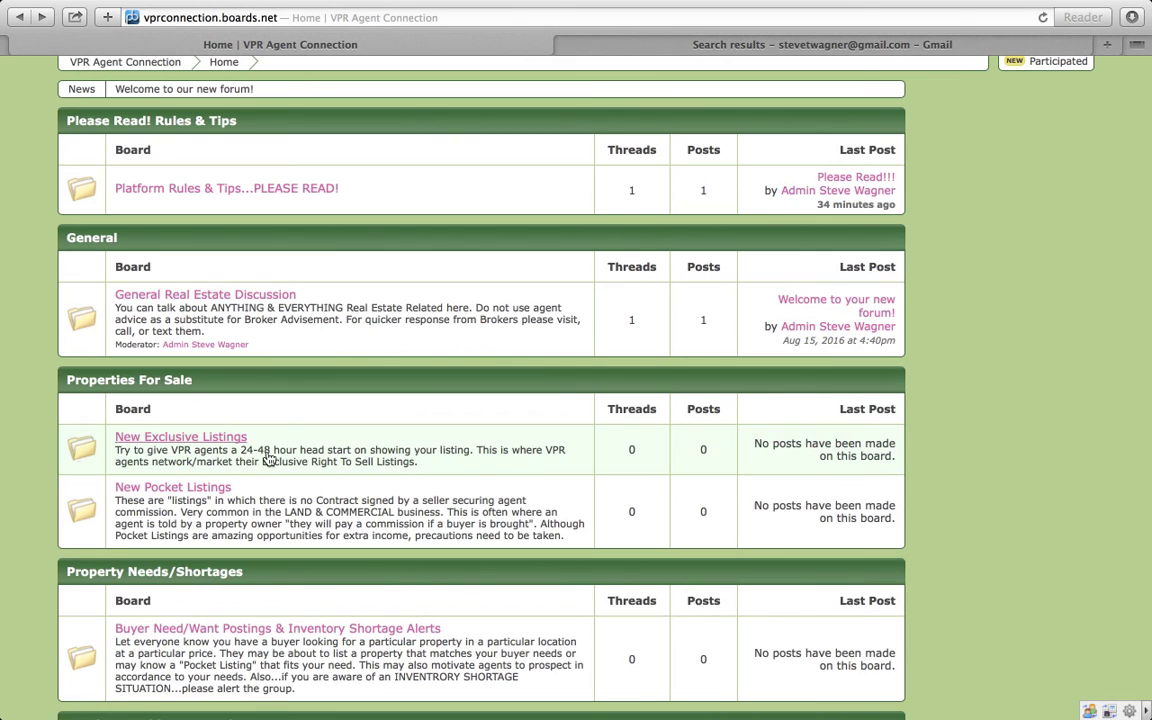
mouse_move(4, 444)
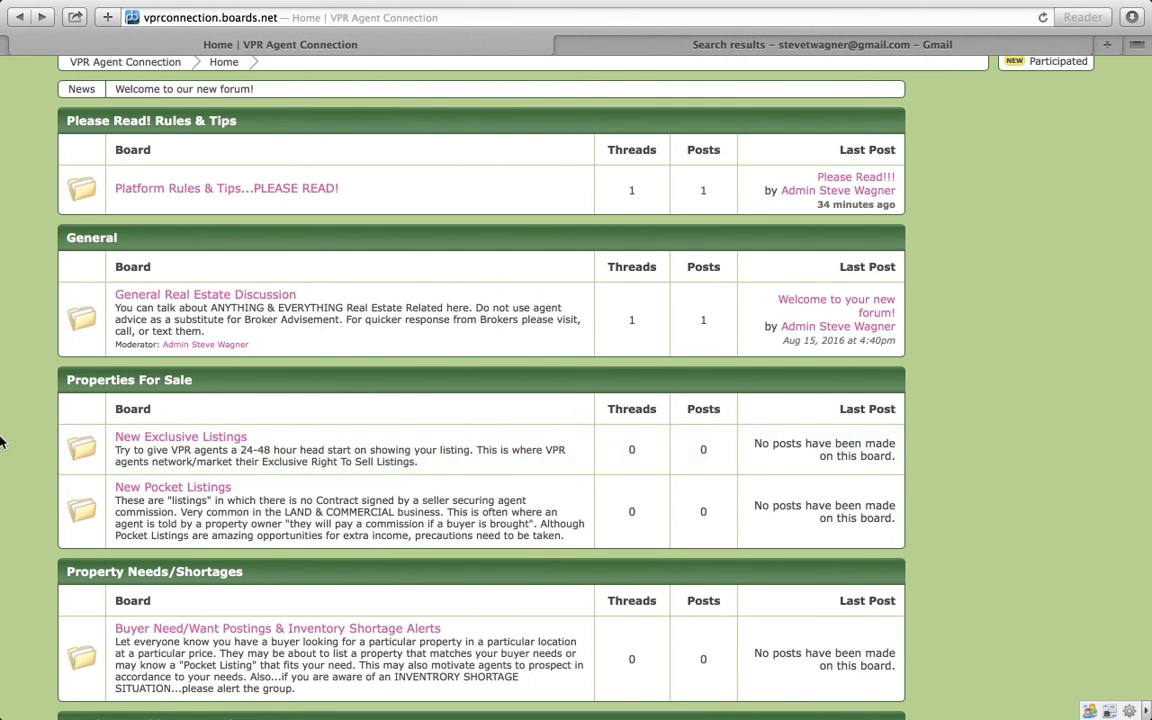
mouse_move(180, 436)
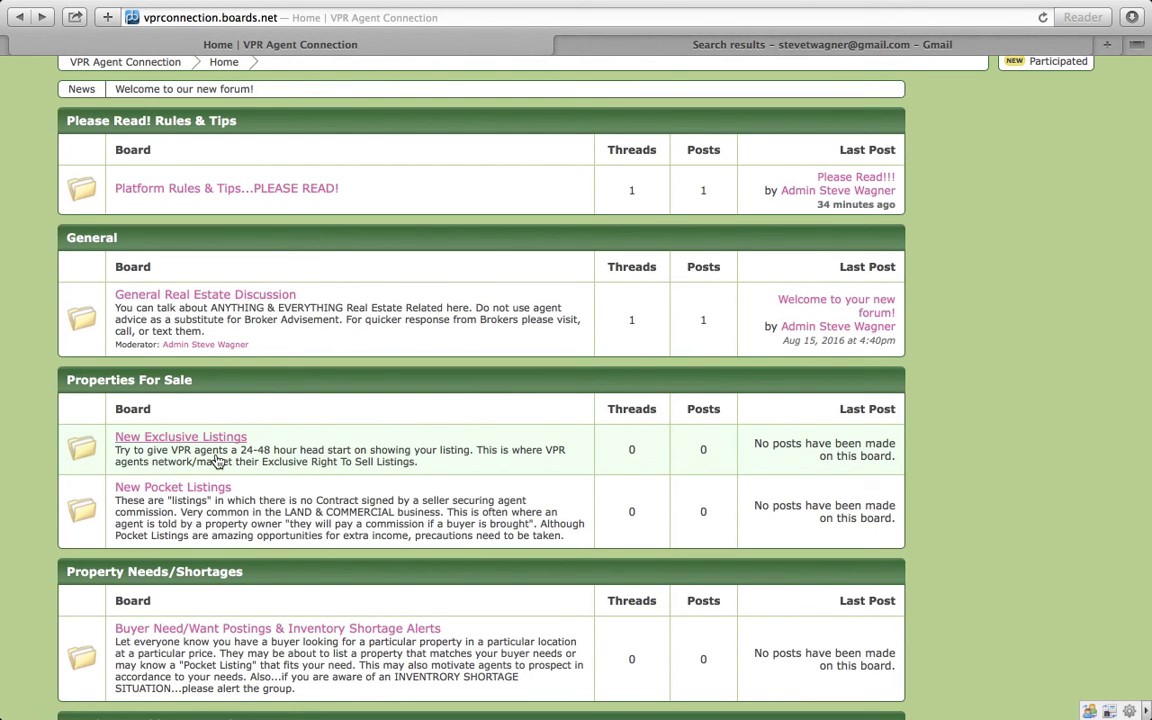
scroll(down, 3)
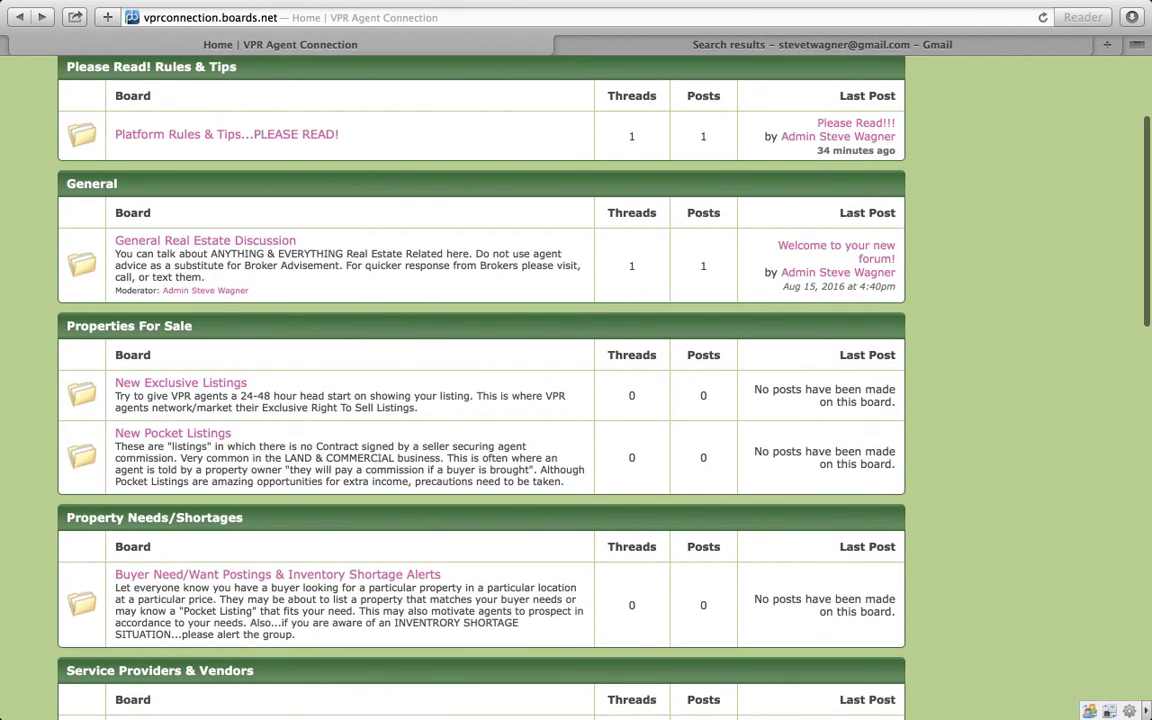
scroll(down, 3)
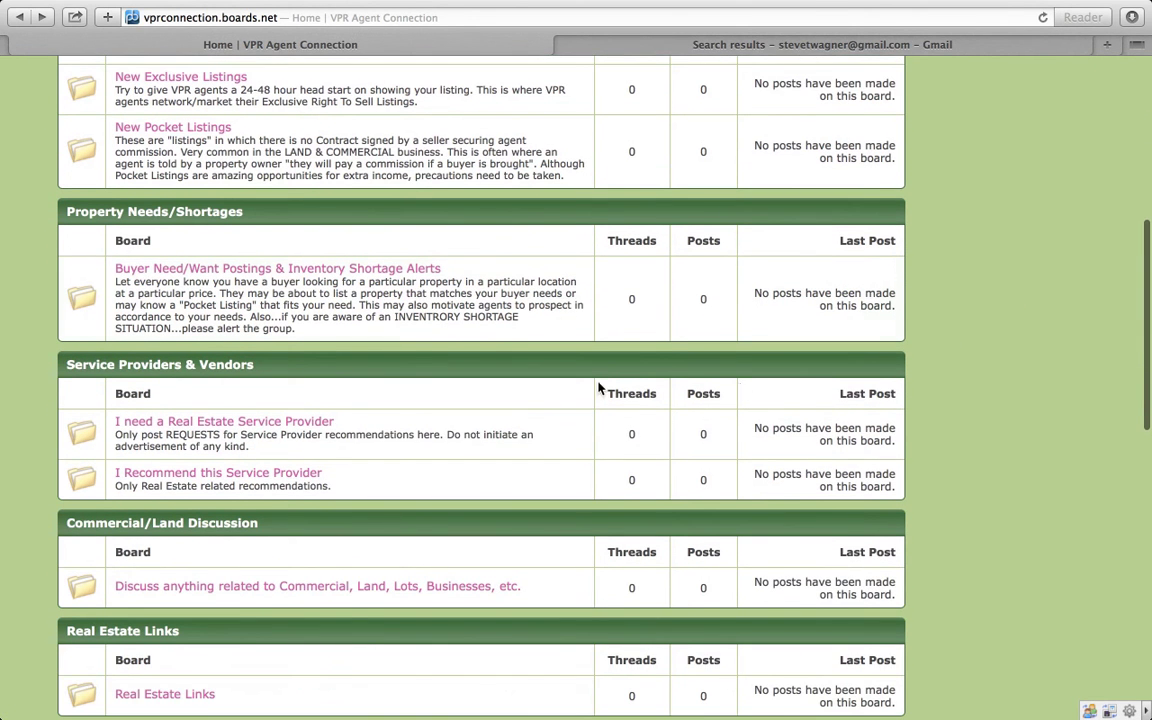
mouse_move(268, 418)
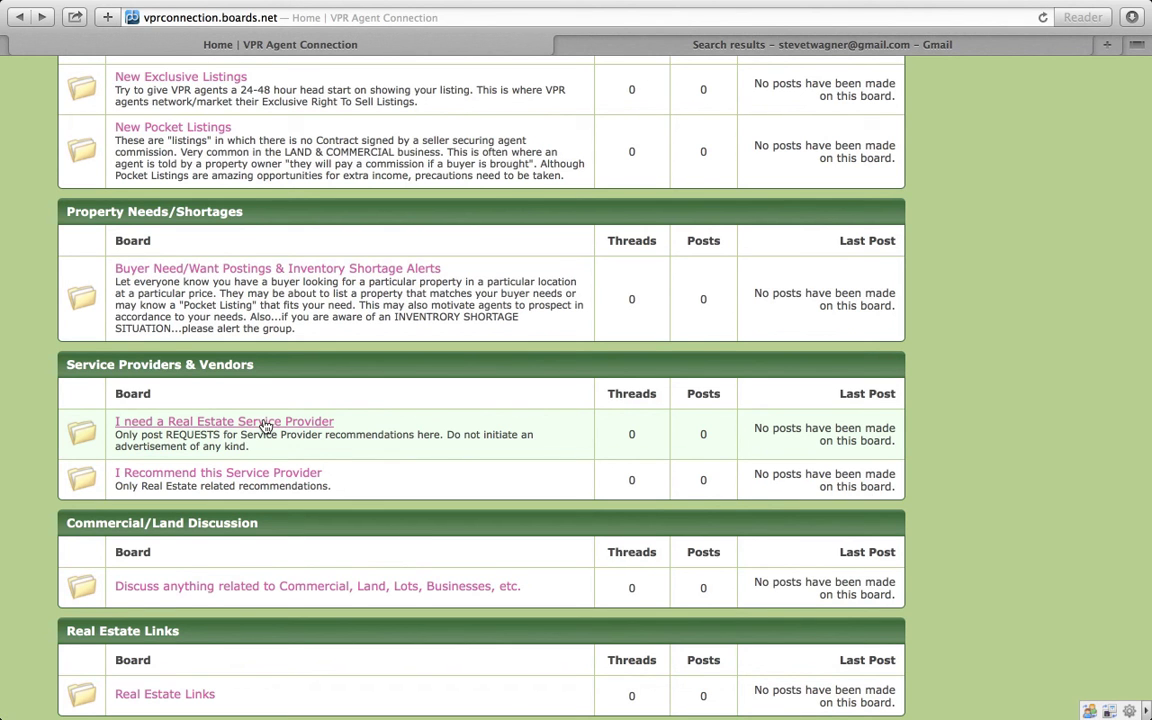
mouse_move(236, 472)
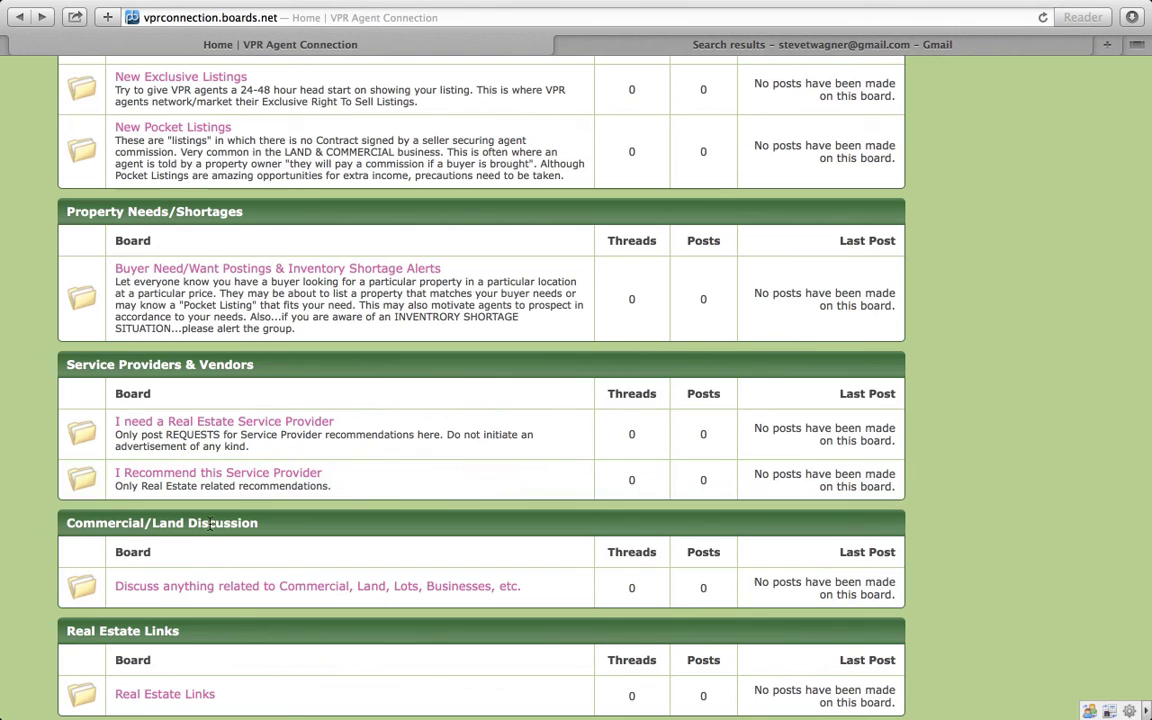
mouse_move(442, 500)
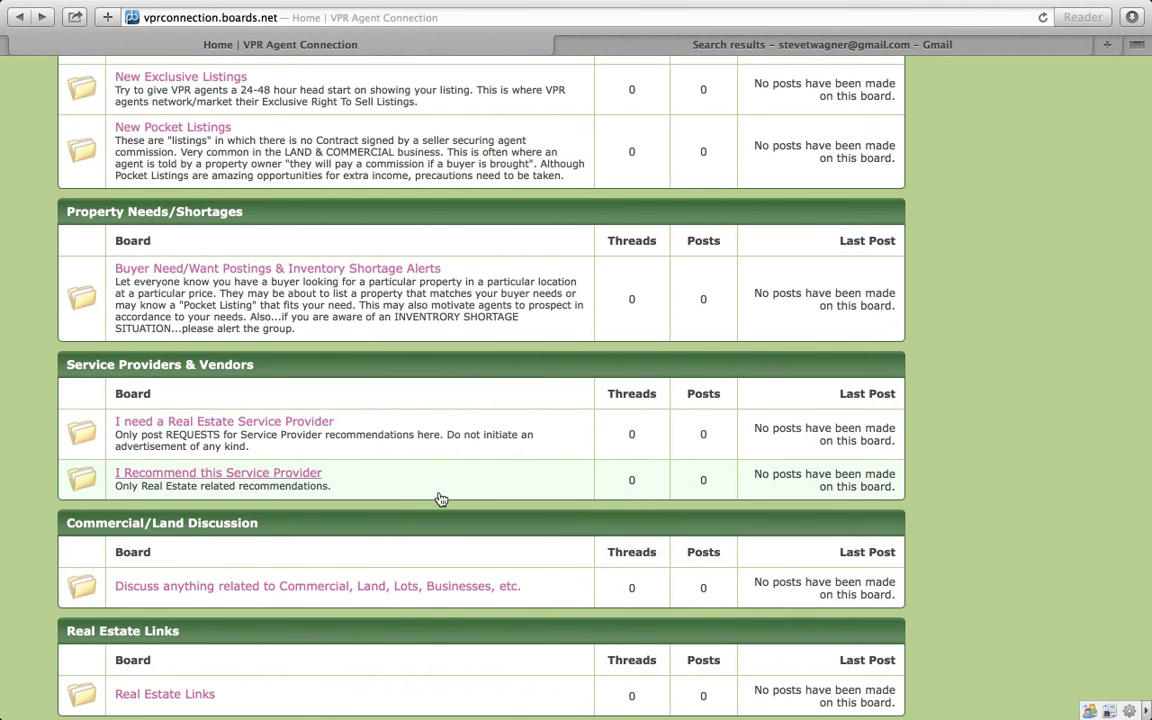
mouse_move(972, 492)
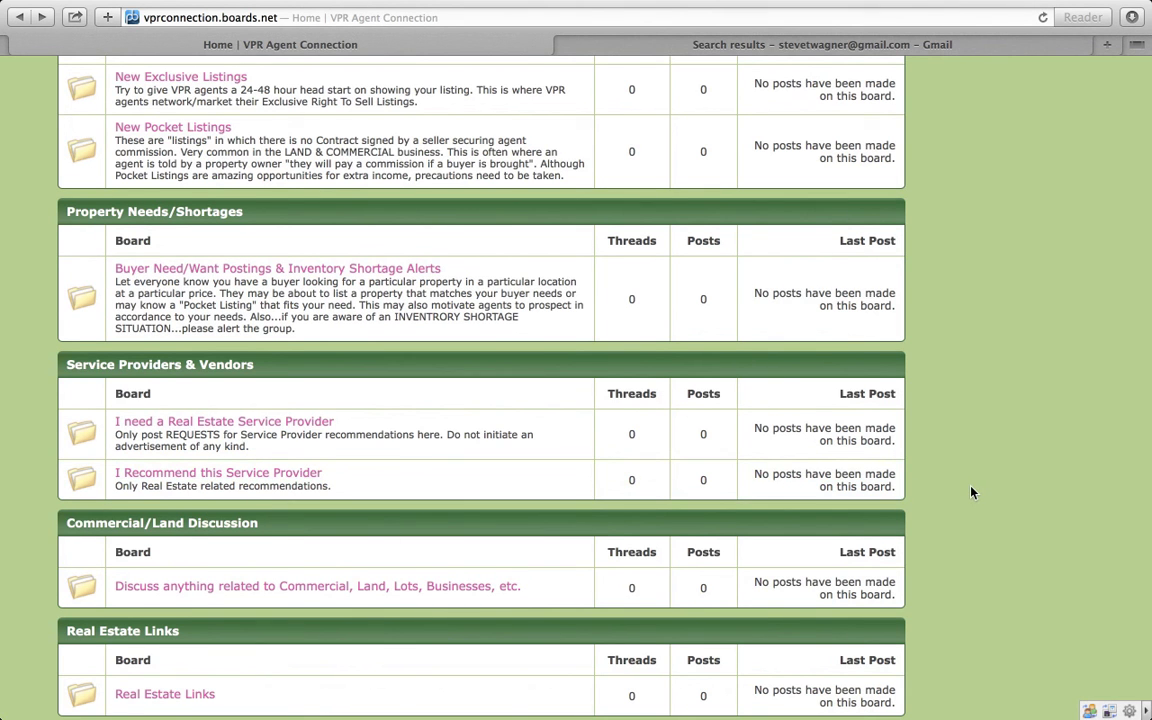
scroll(up, 3)
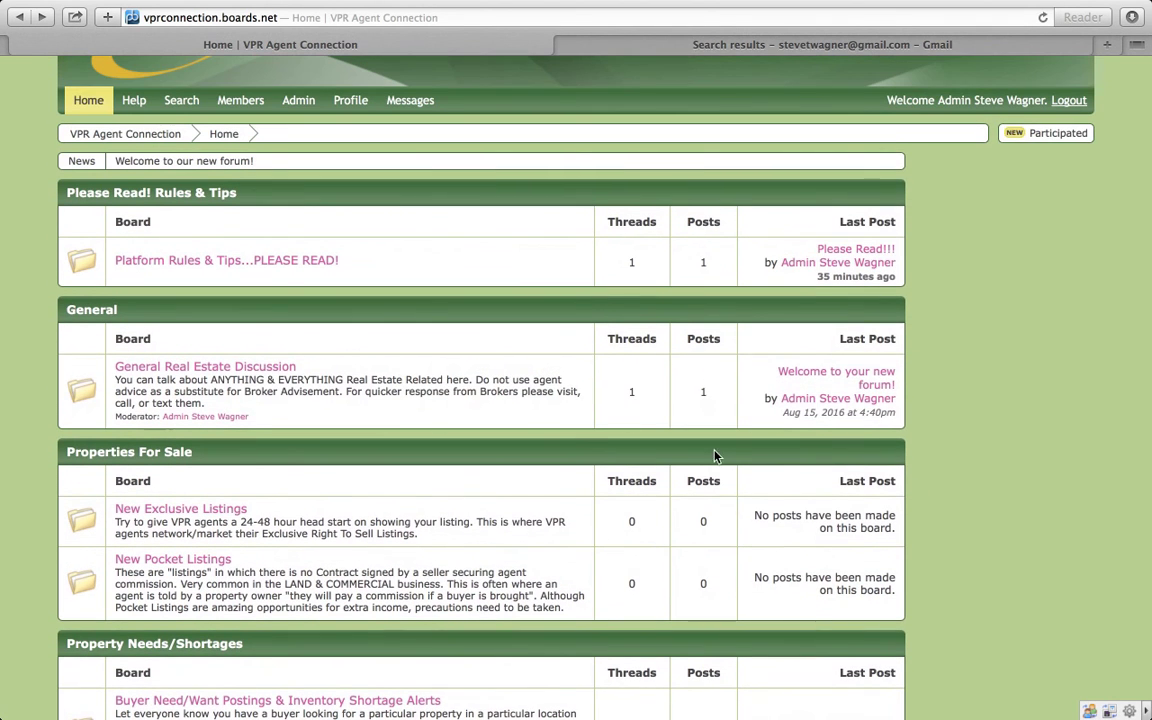
mouse_move(220, 494)
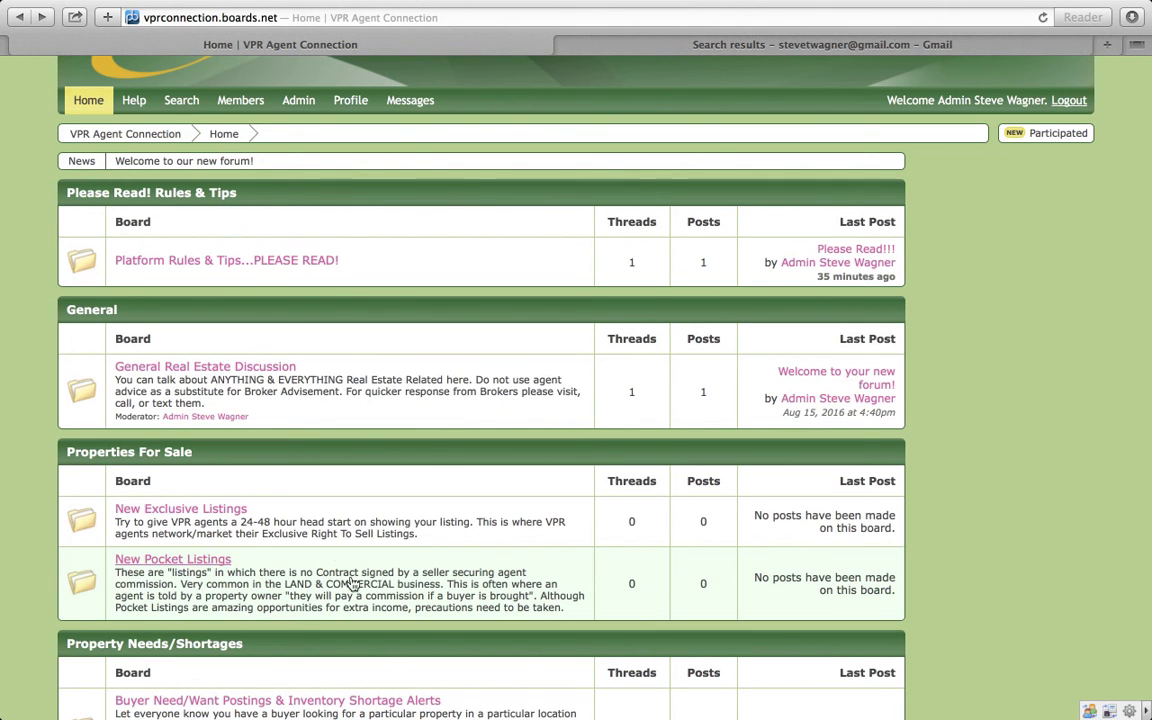
mouse_move(28, 600)
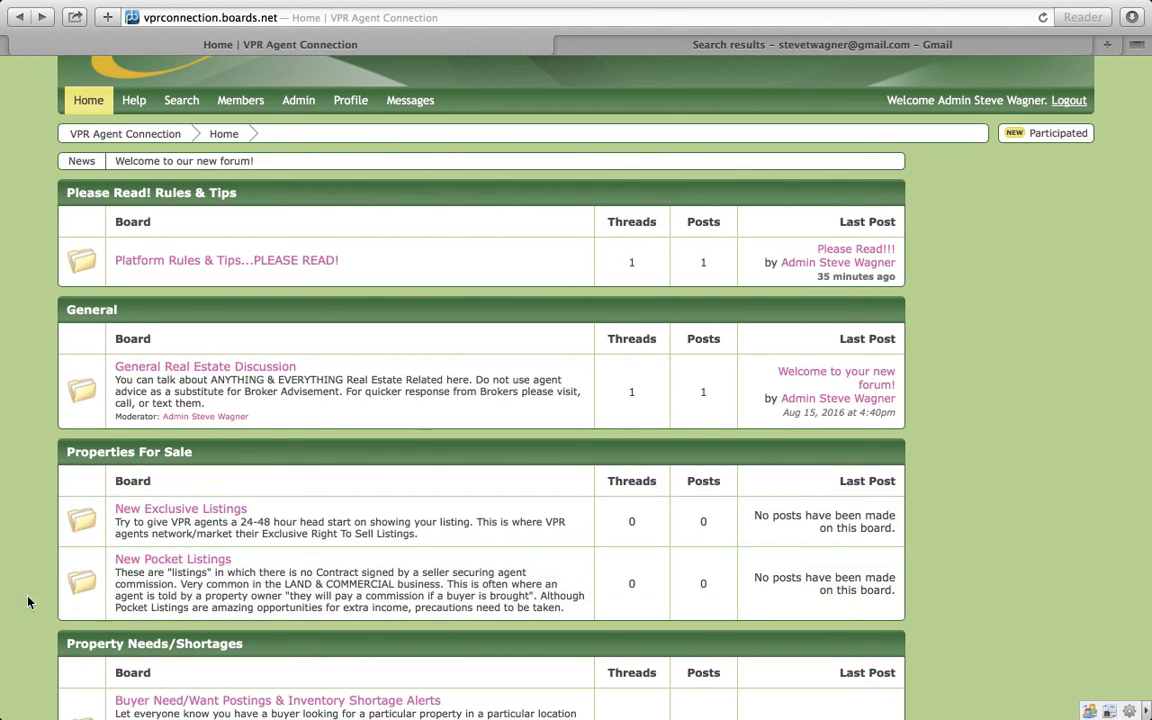
mouse_move(1036, 568)
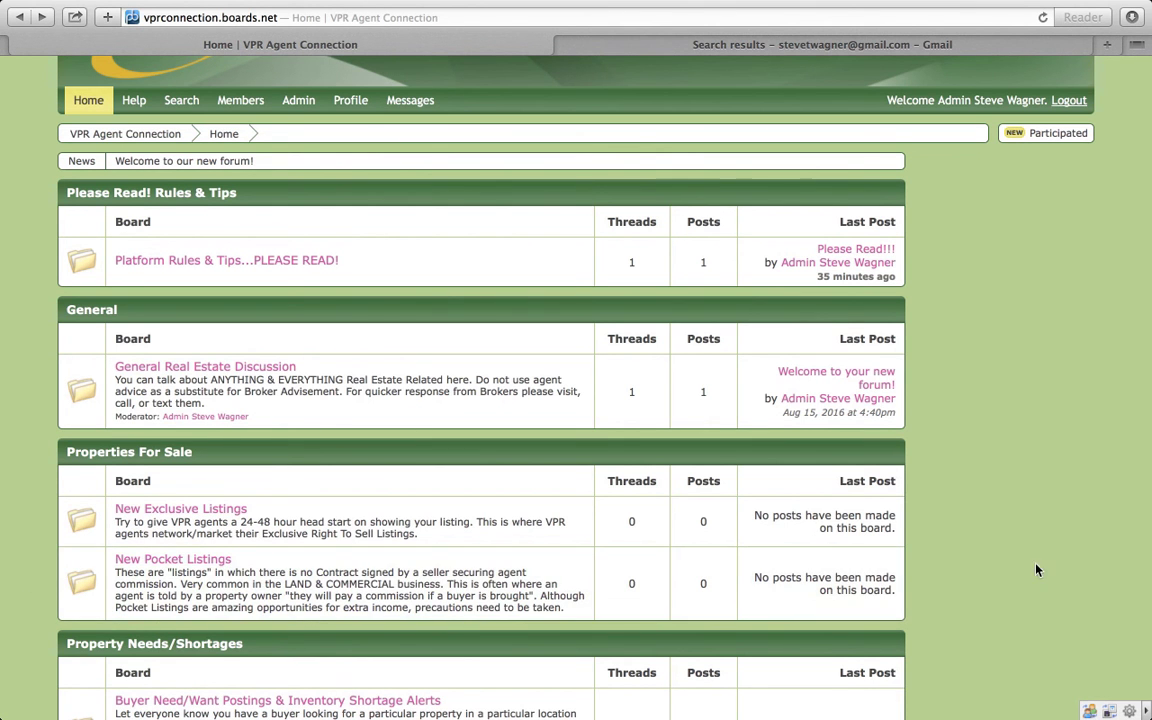
mouse_move(1018, 556)
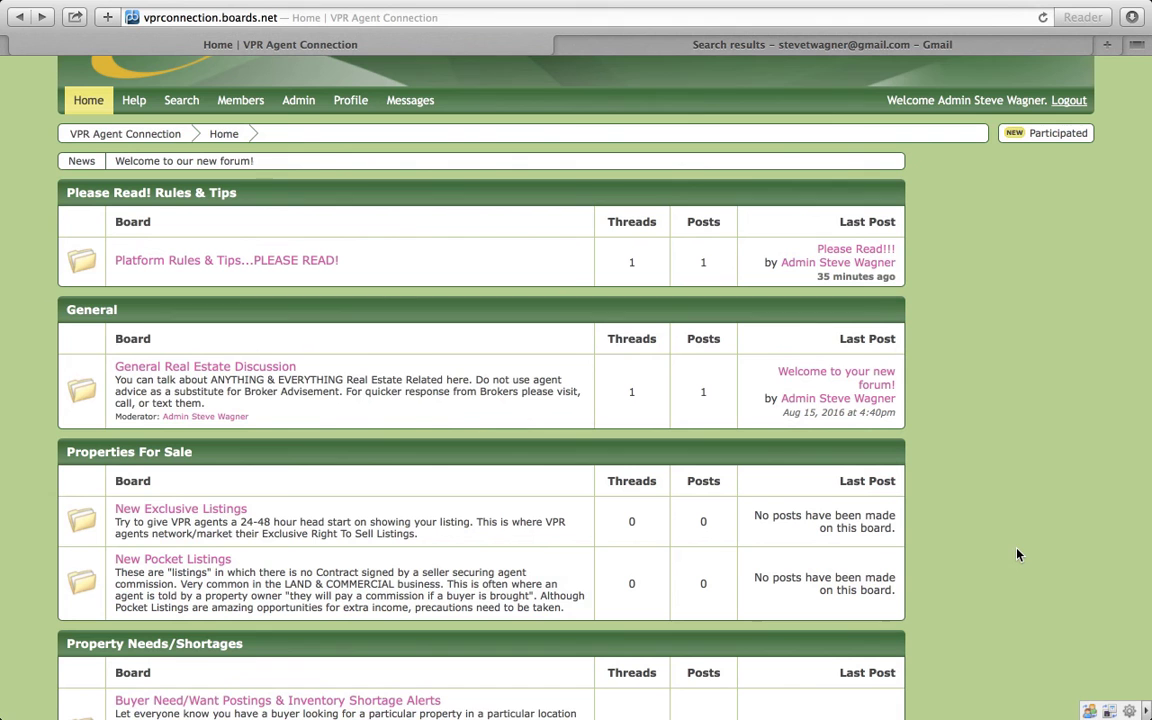
scroll(down, 3)
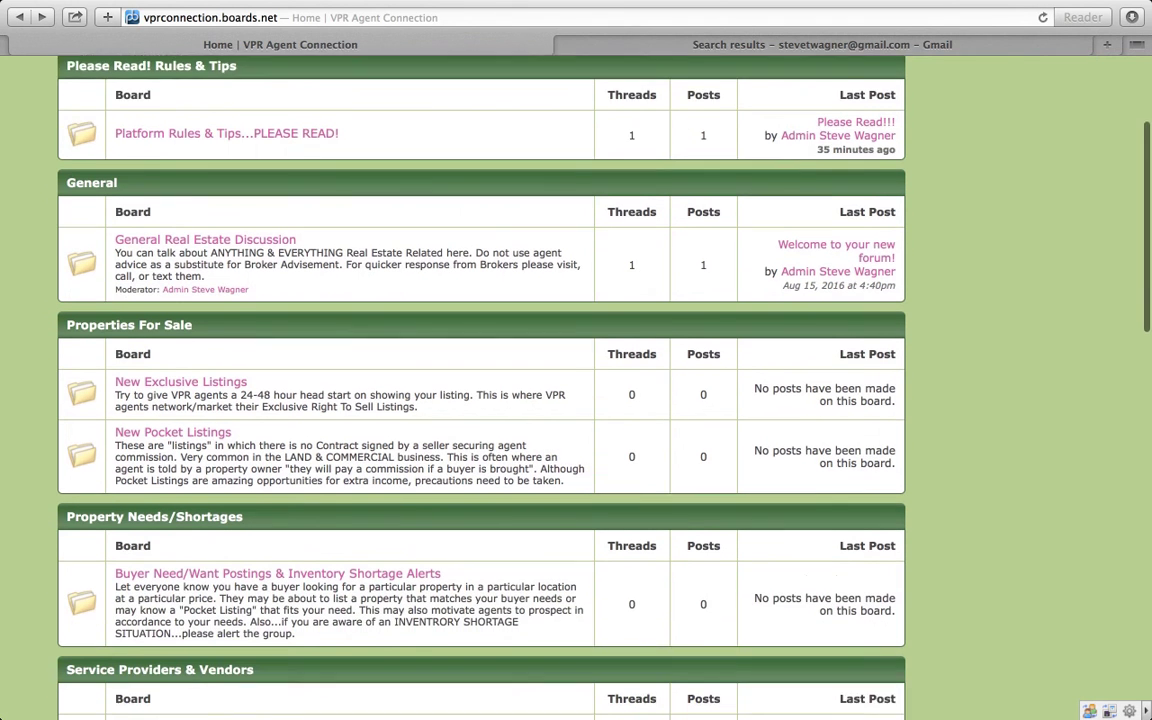
scroll(down, 3)
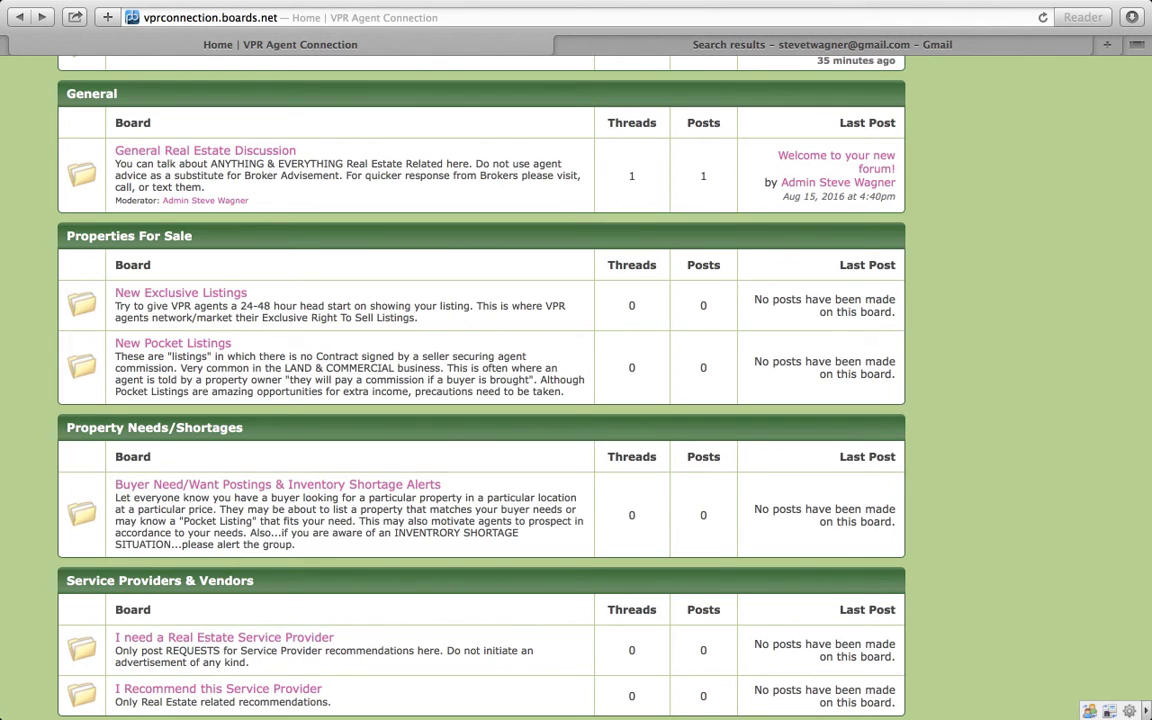
mouse_move(458, 444)
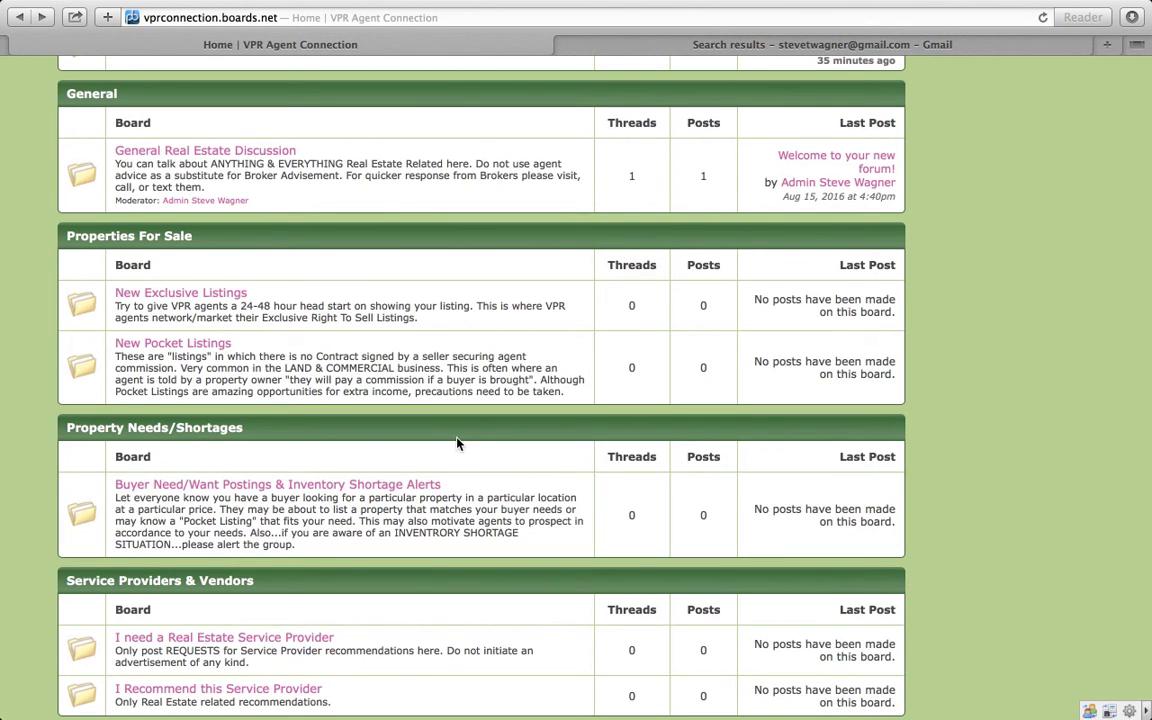
mouse_move(924, 324)
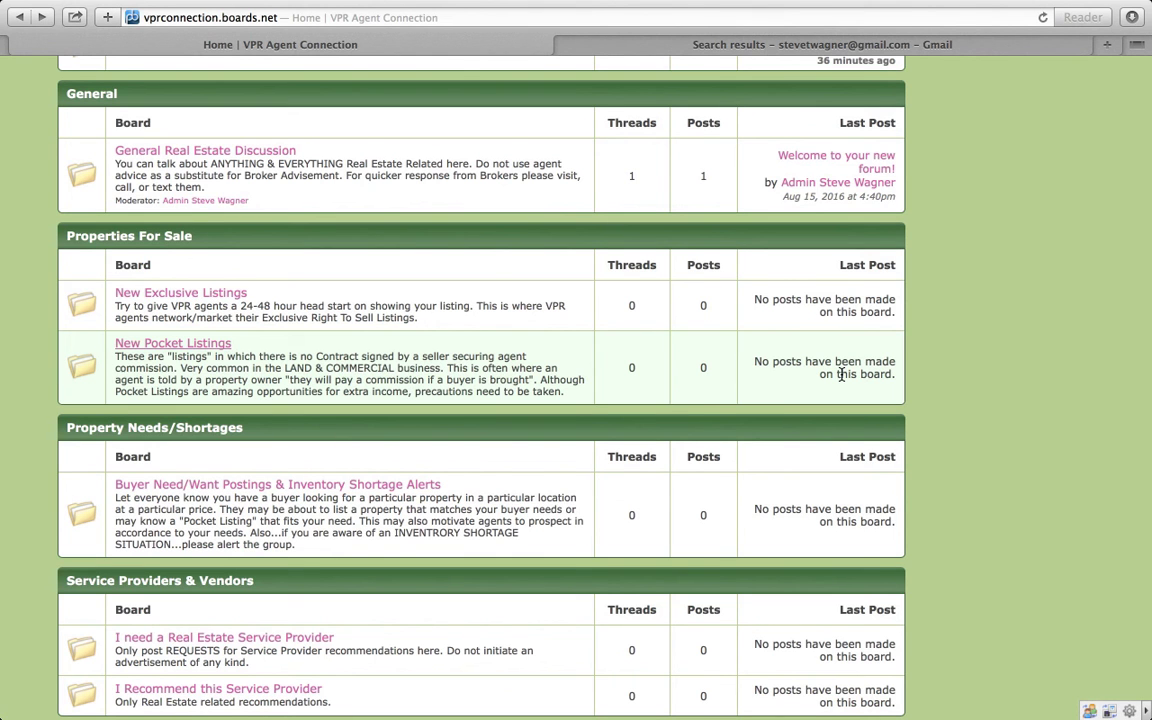
mouse_move(858, 374)
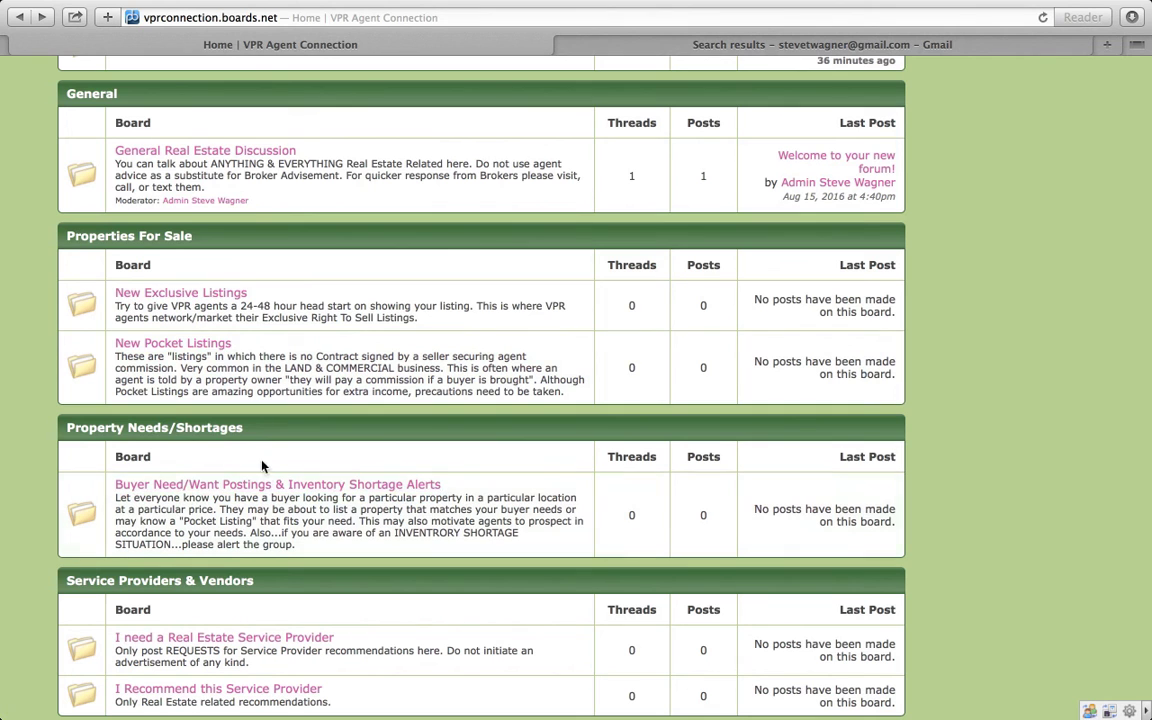
mouse_move(208, 412)
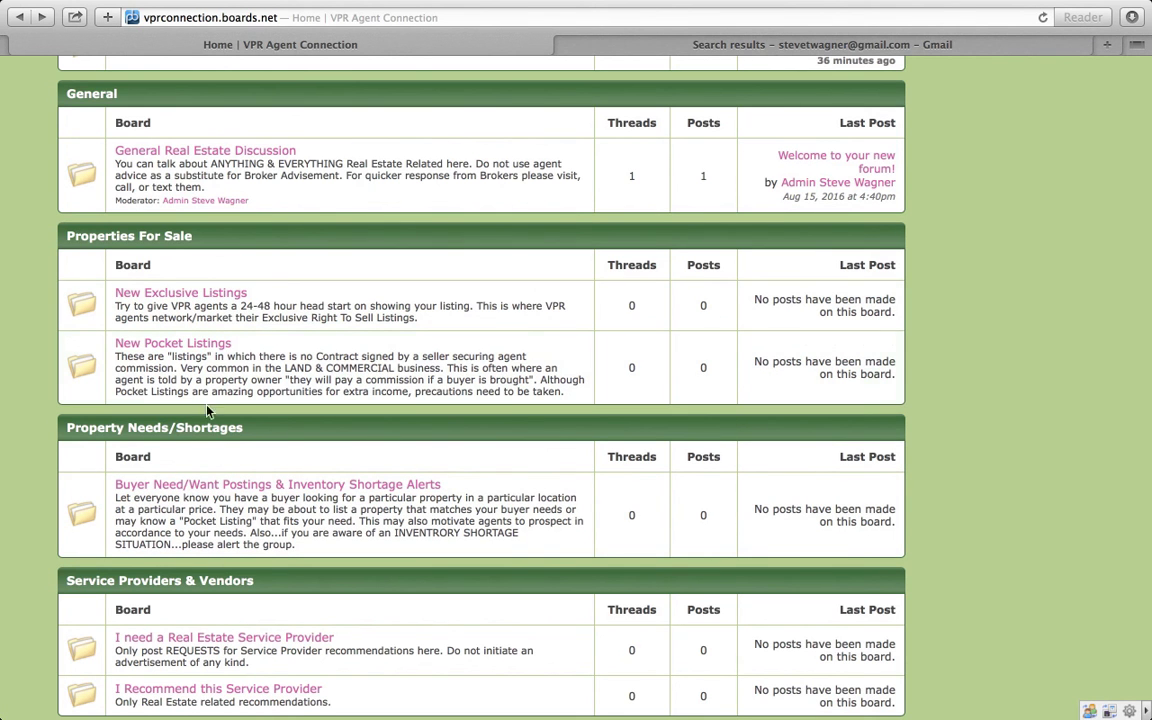
mouse_move(298, 528)
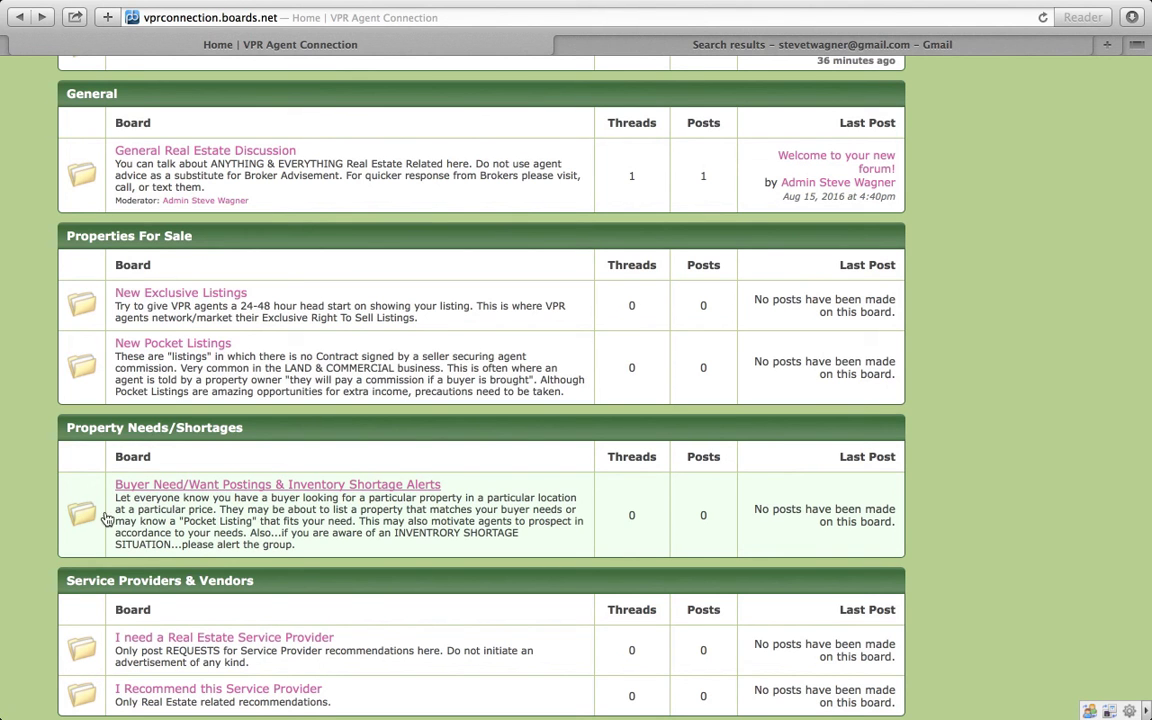
mouse_move(436, 510)
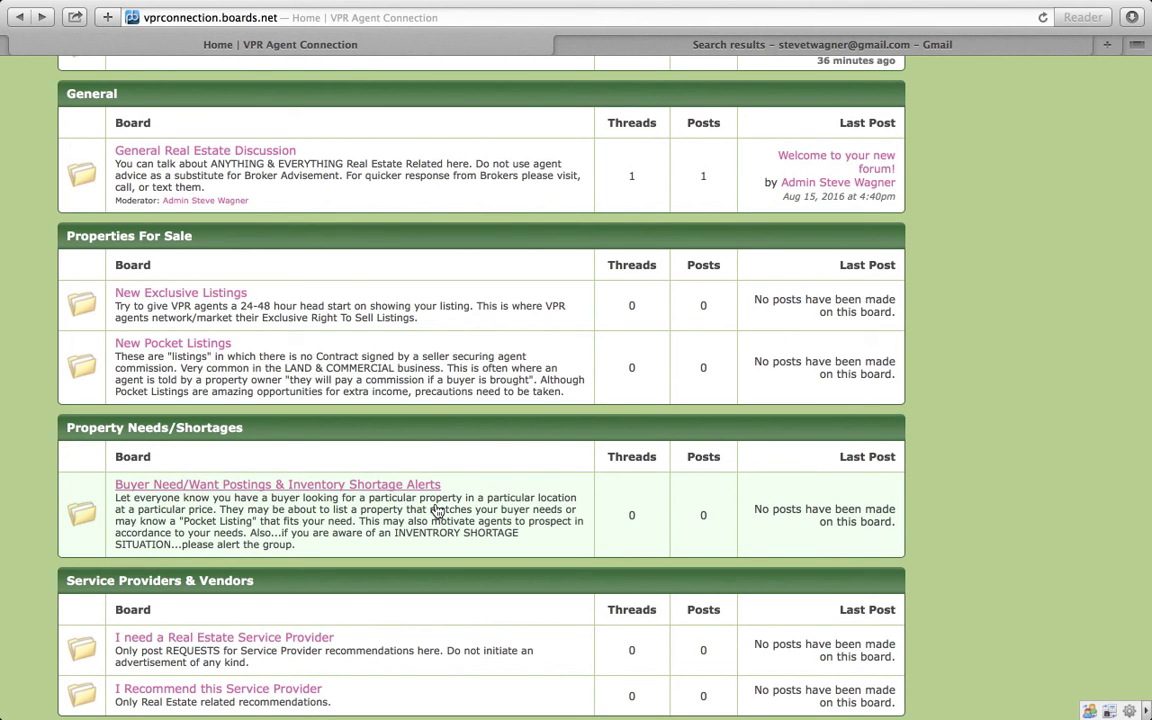
mouse_move(136, 504)
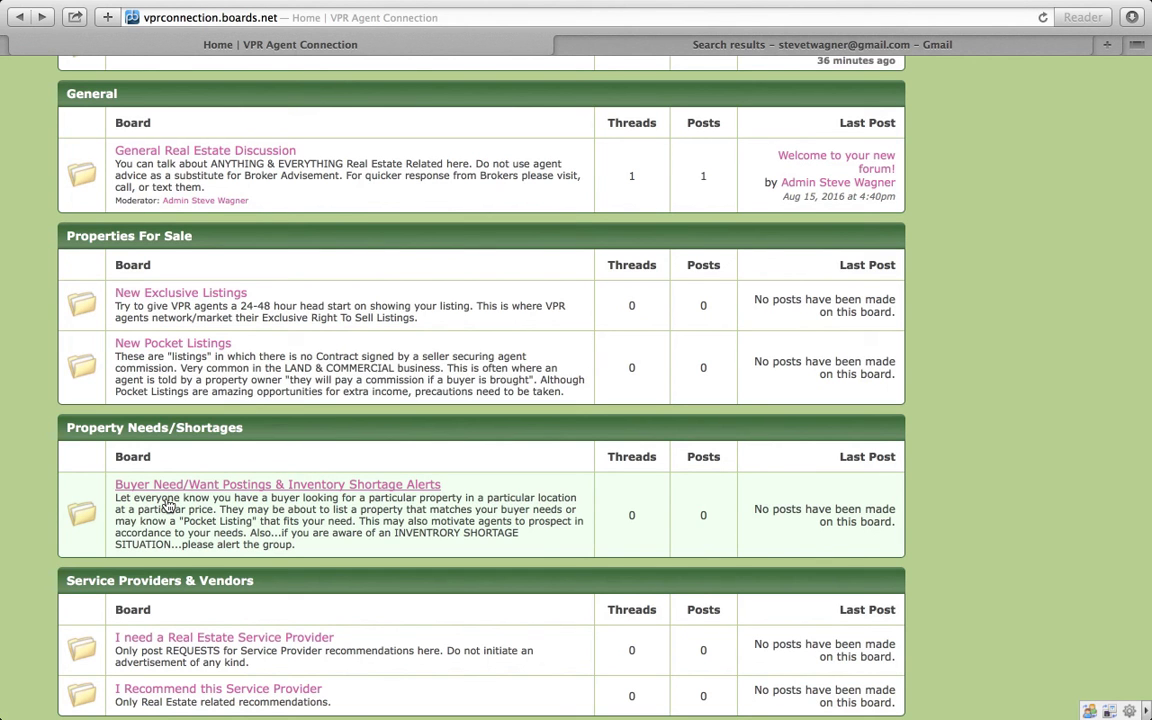
mouse_move(782, 530)
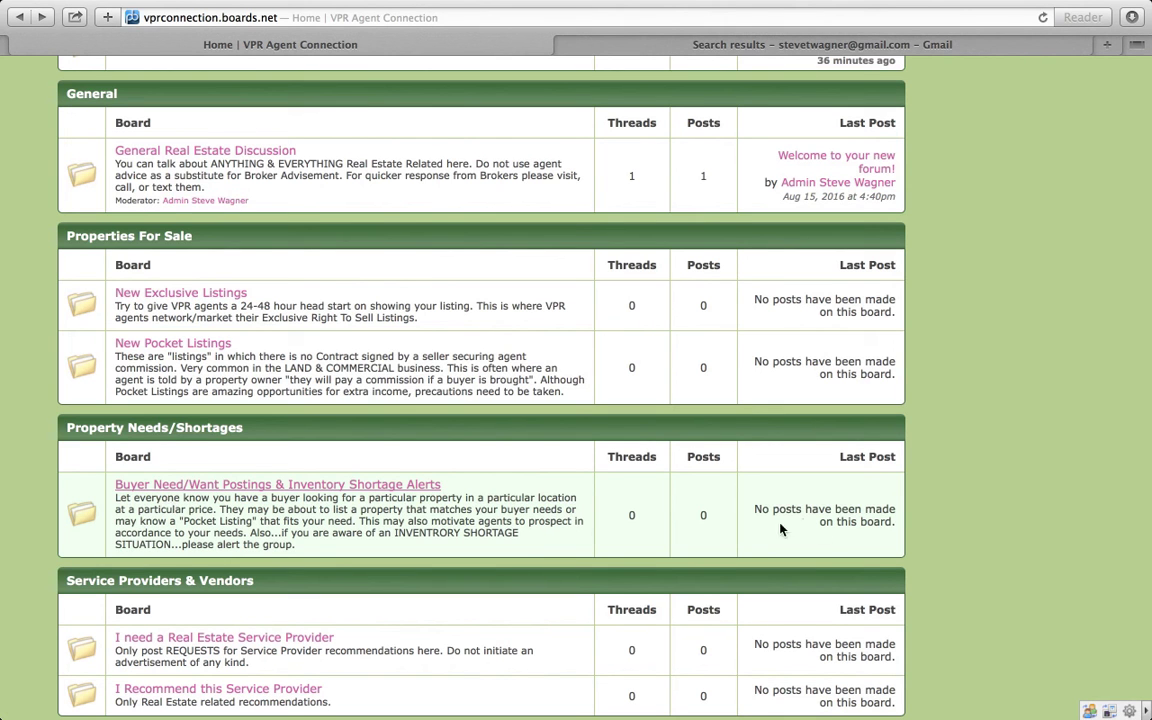
mouse_move(990, 520)
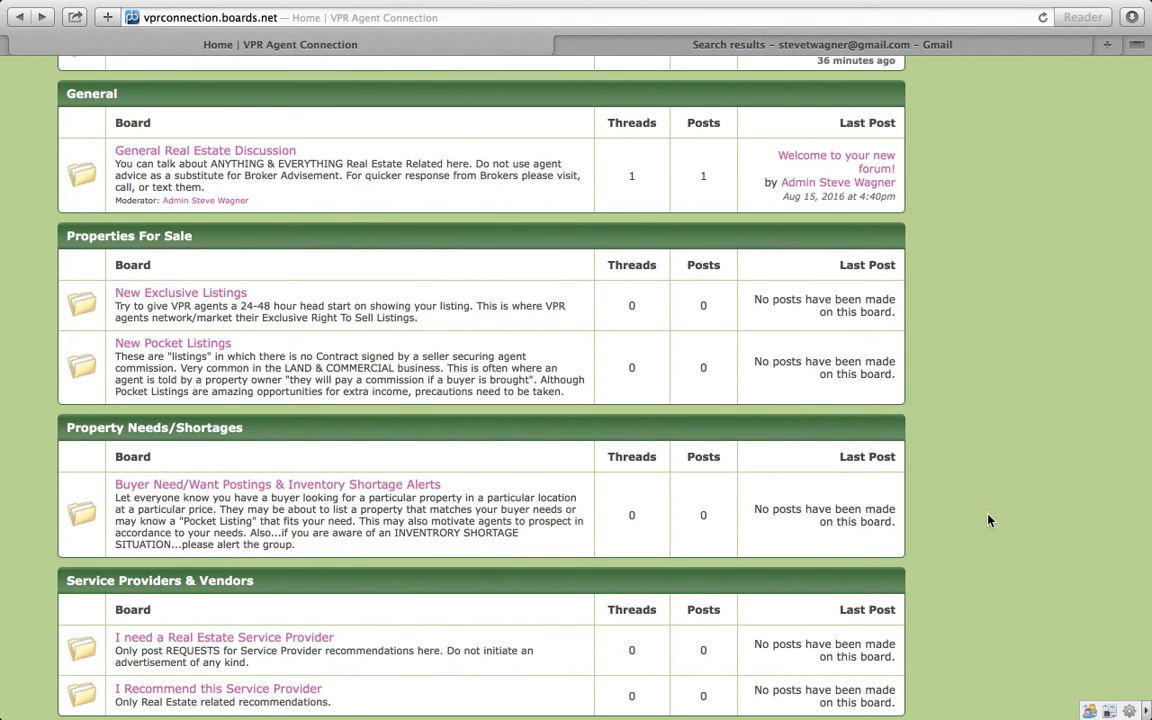
mouse_move(644, 504)
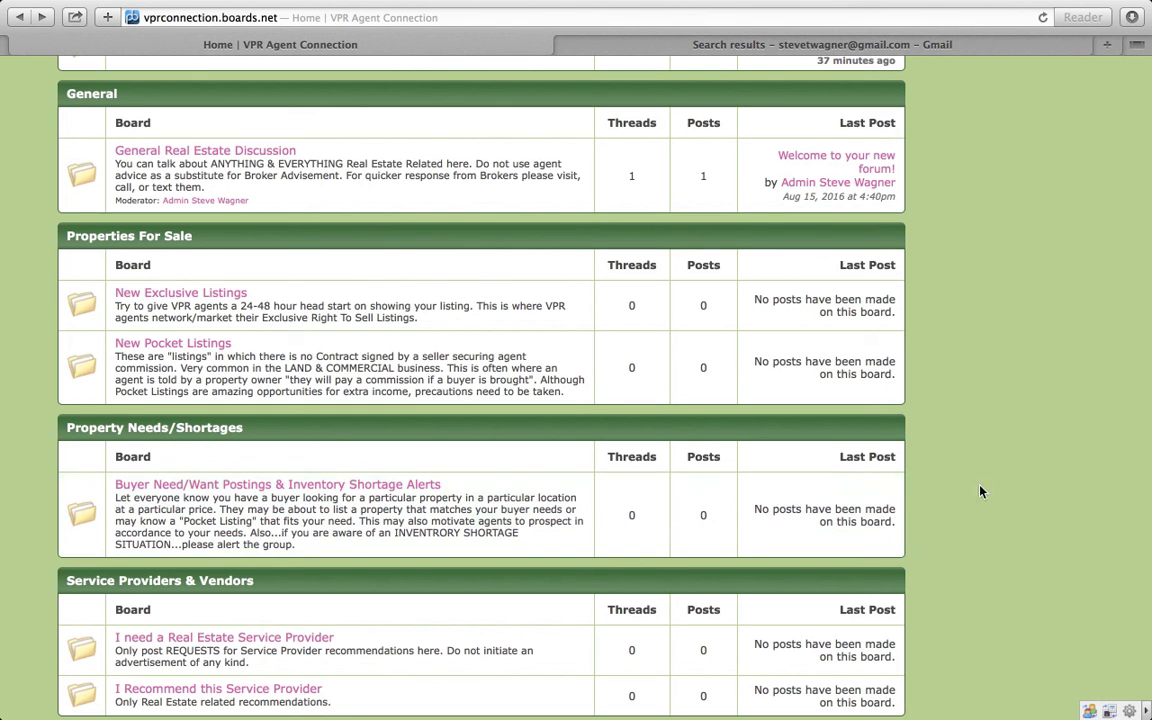
scroll(down, 3)
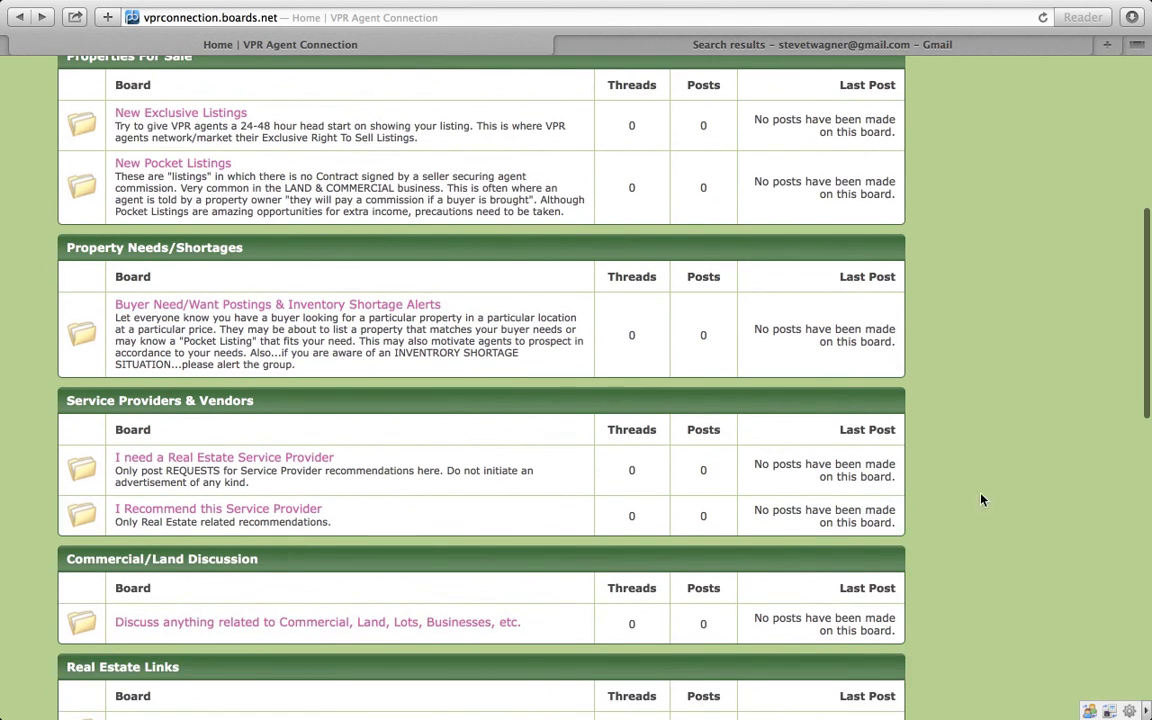
mouse_move(224, 456)
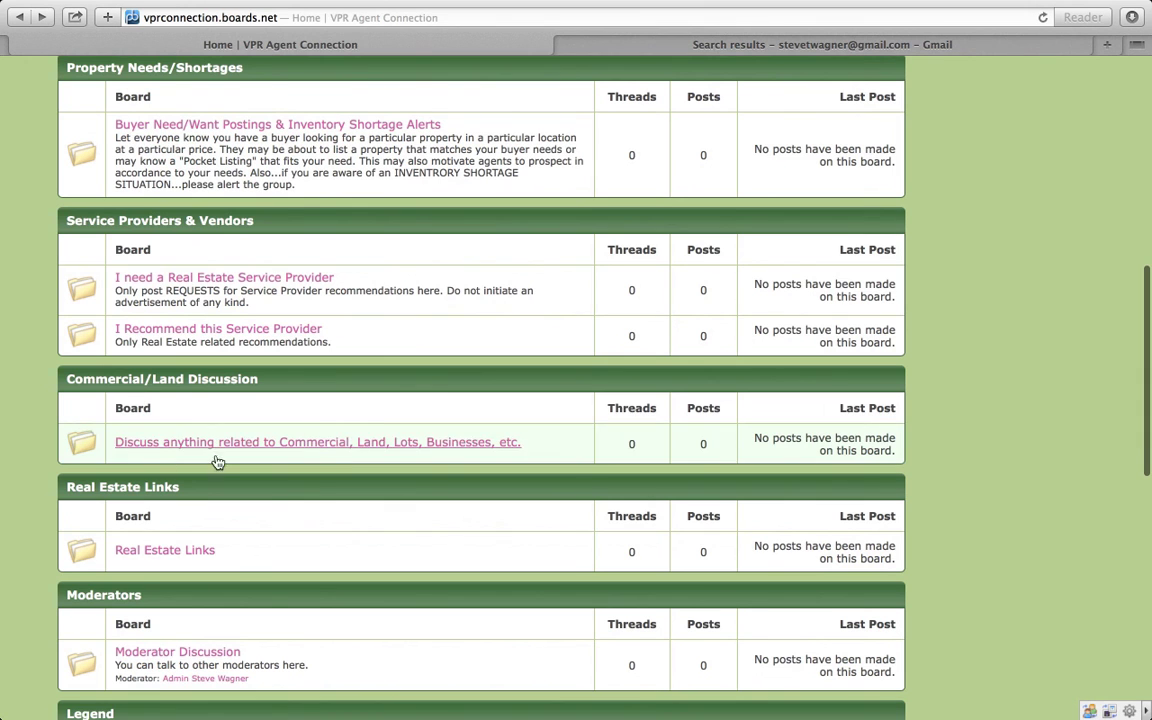
mouse_move(262, 470)
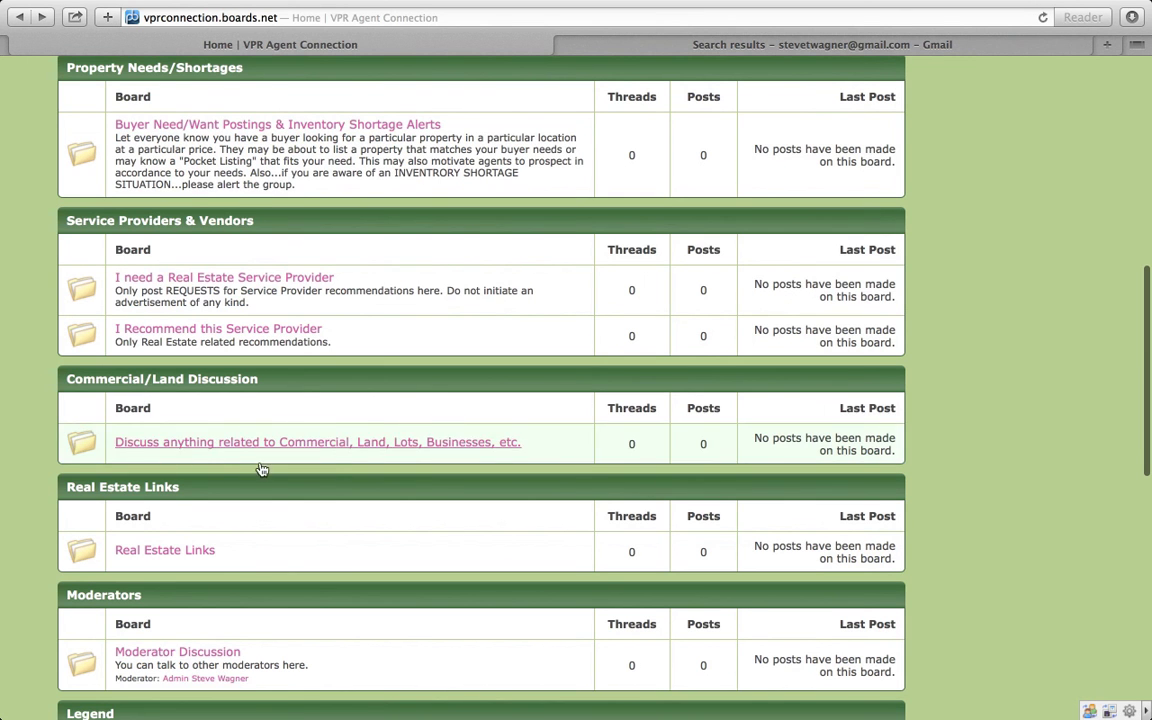
mouse_move(226, 398)
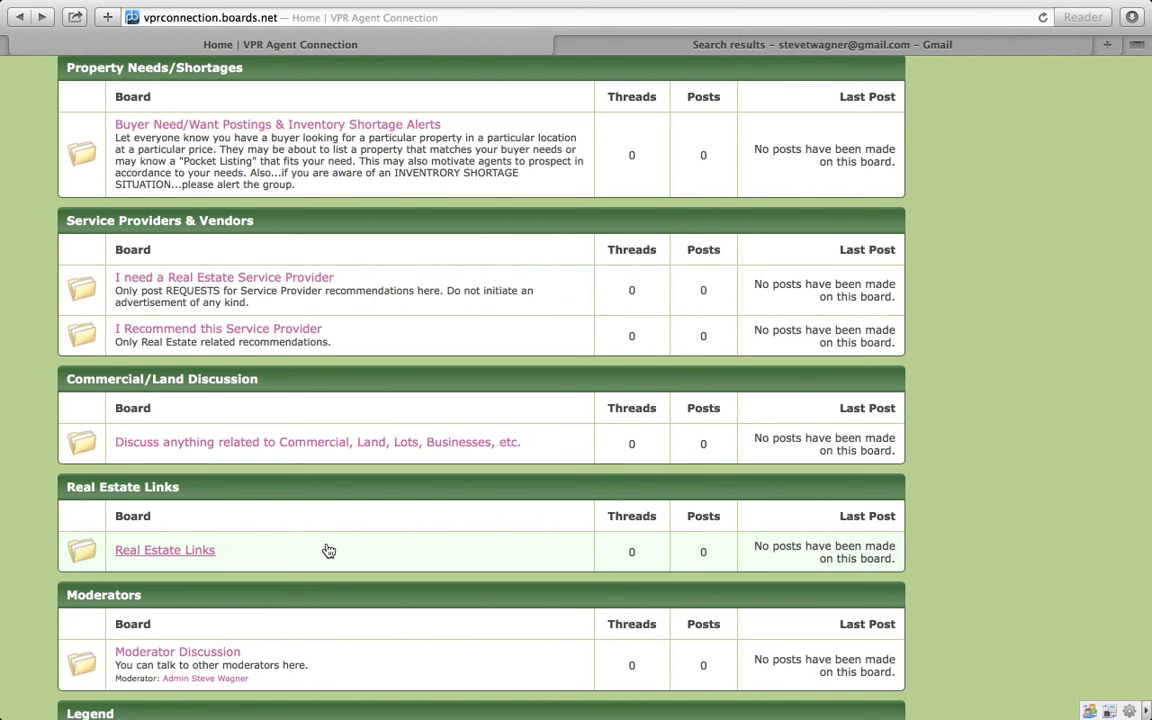
mouse_move(926, 436)
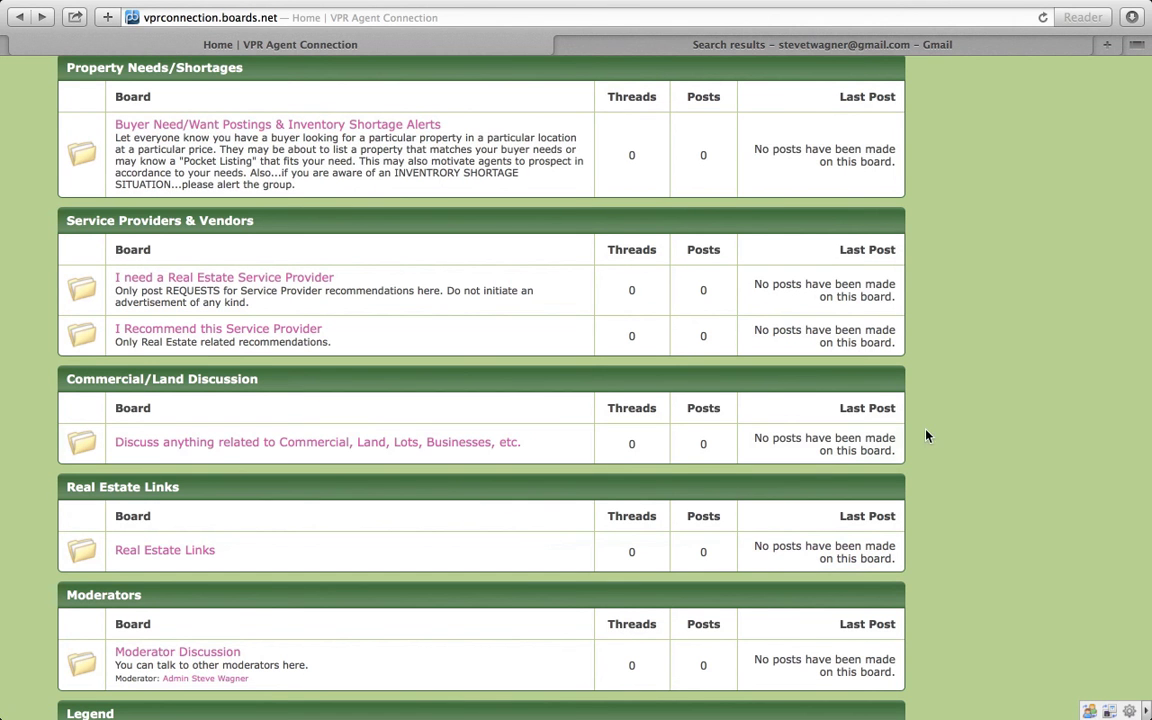
scroll(up, 3)
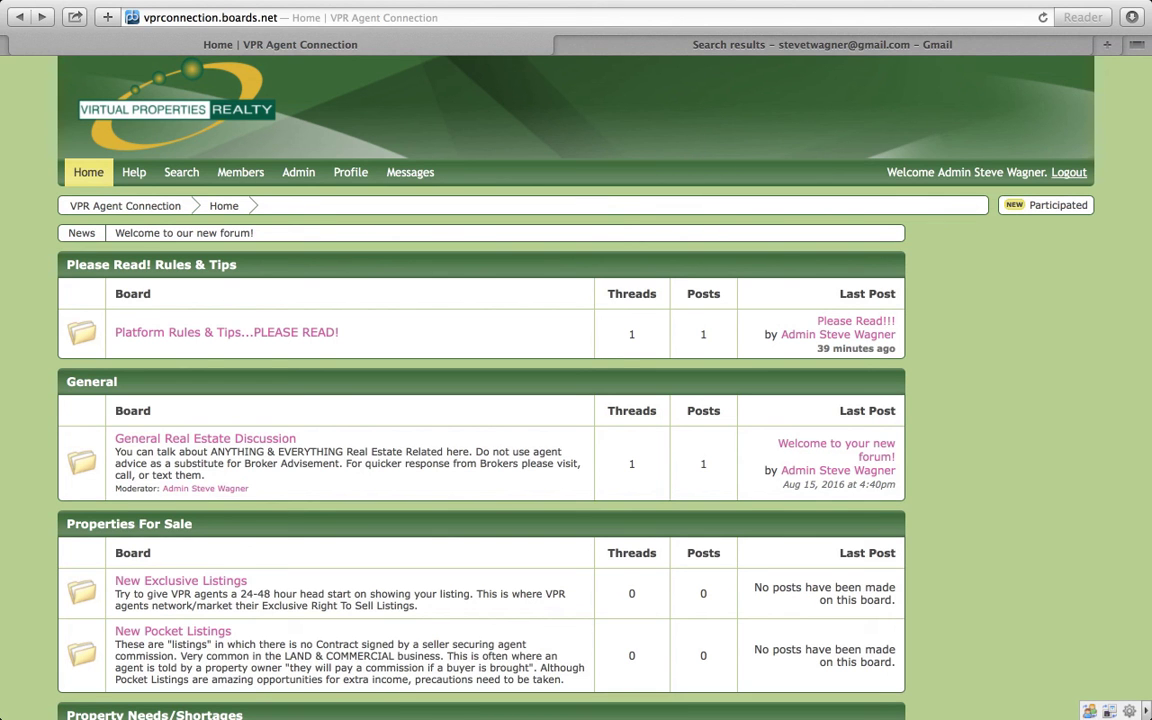
mouse_move(1110, 348)
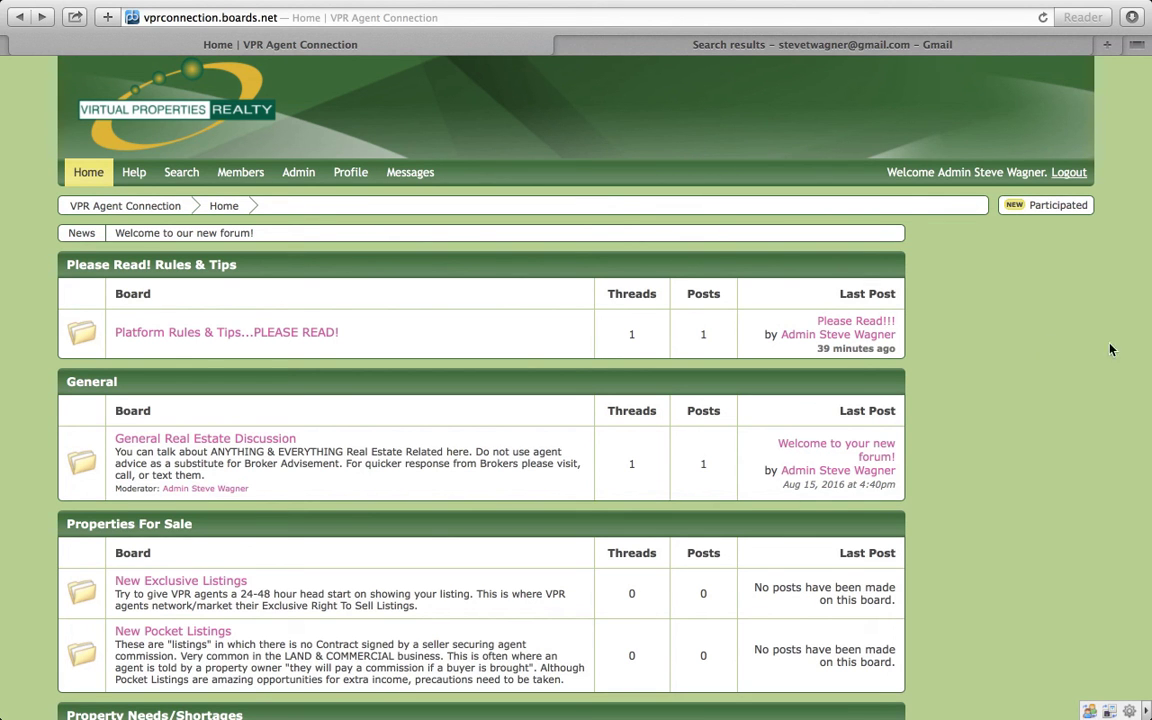
mouse_move(1008, 256)
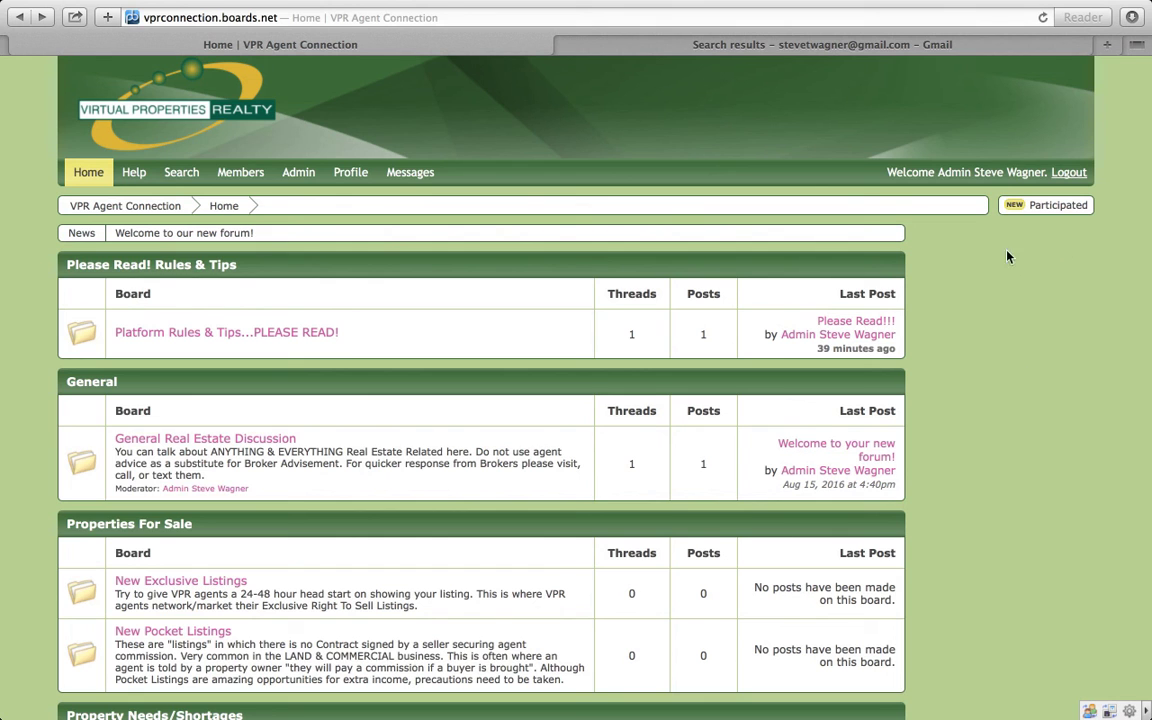
mouse_move(1020, 424)
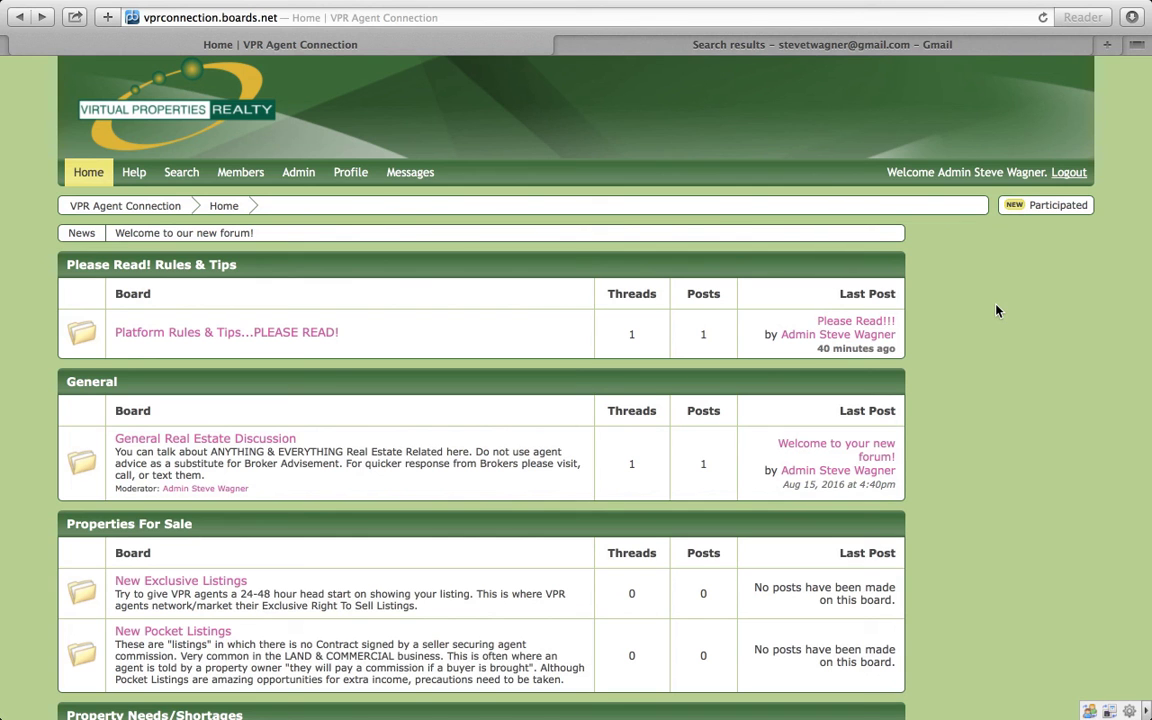
mouse_move(532, 144)
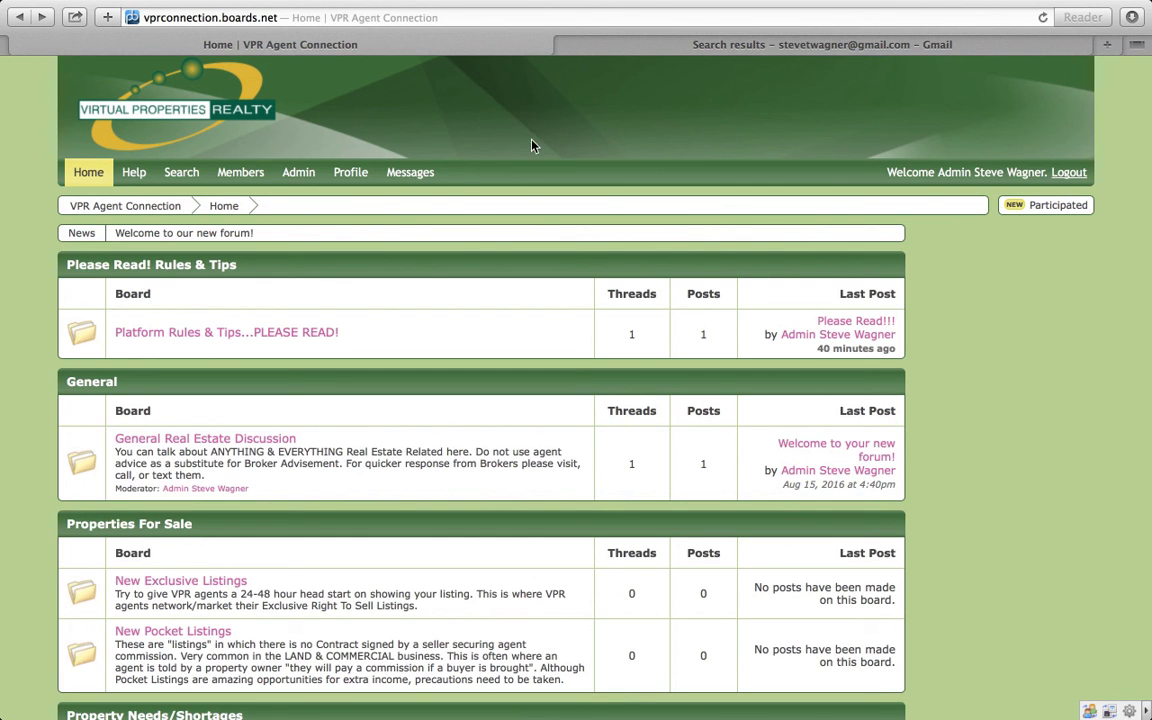
click(226, 332)
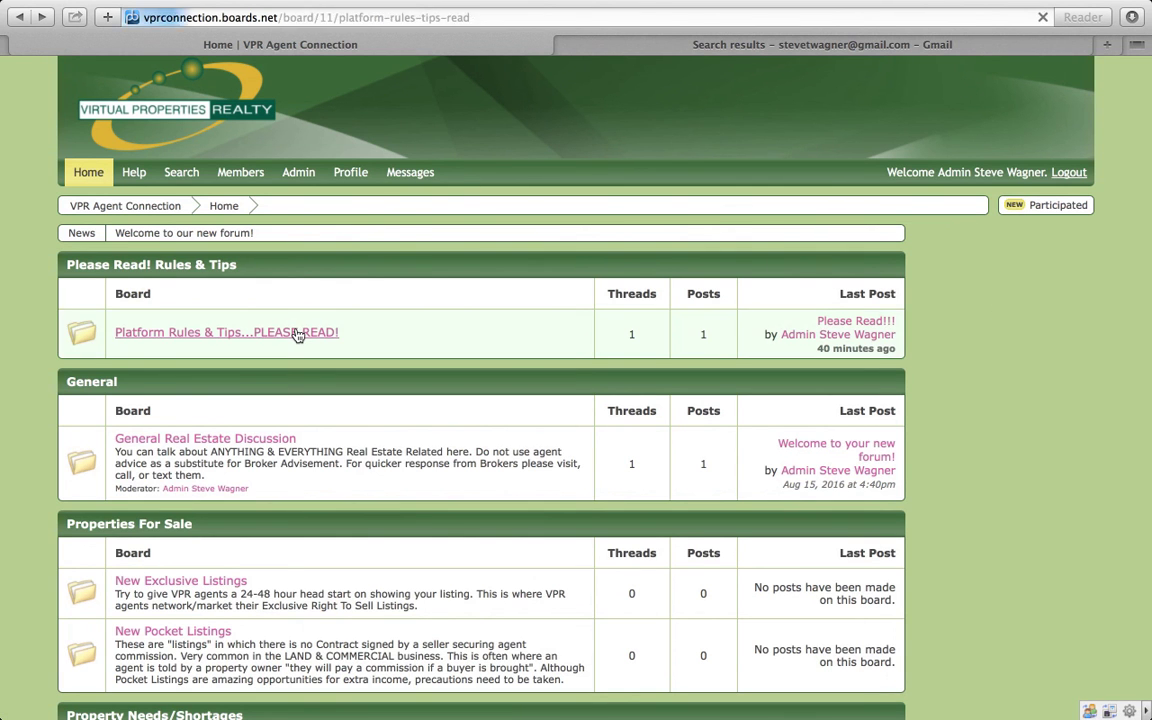
click(226, 332)
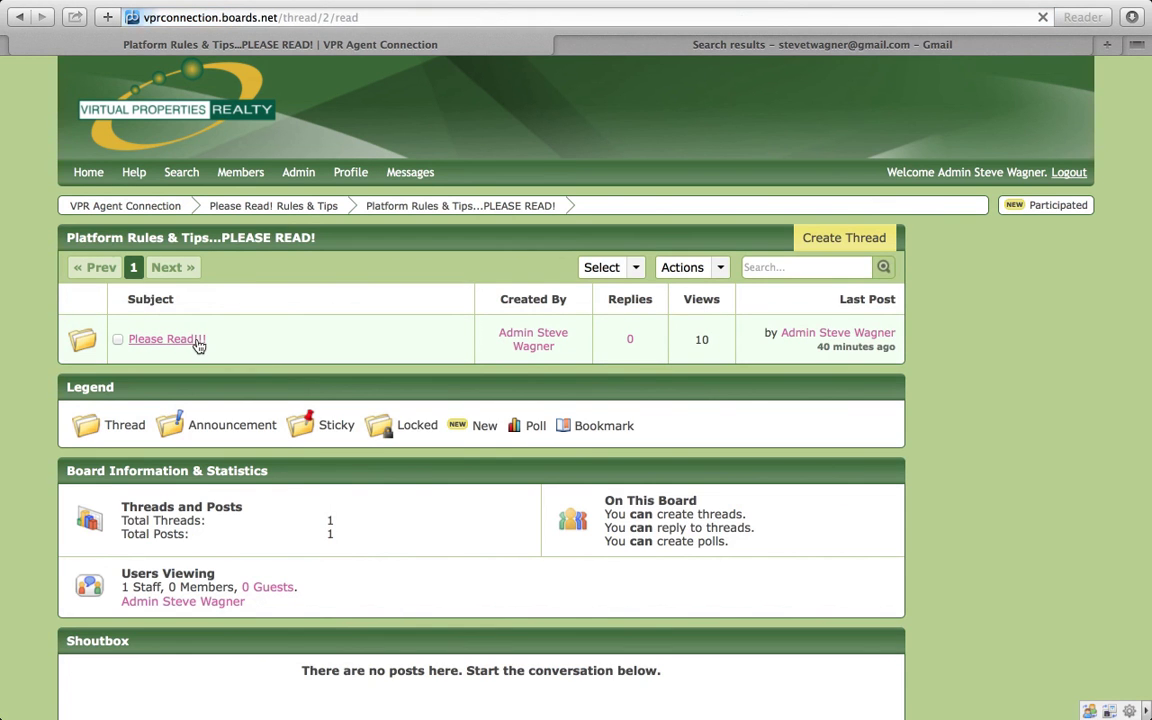
click(160, 340)
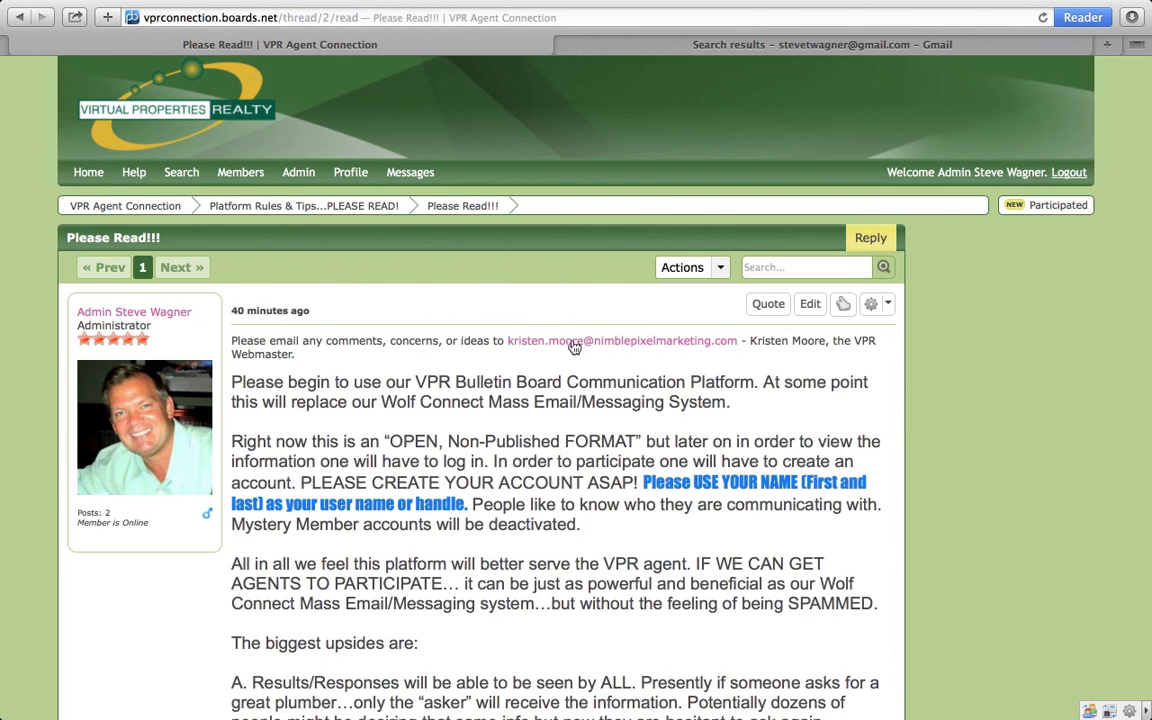
mouse_move(552, 350)
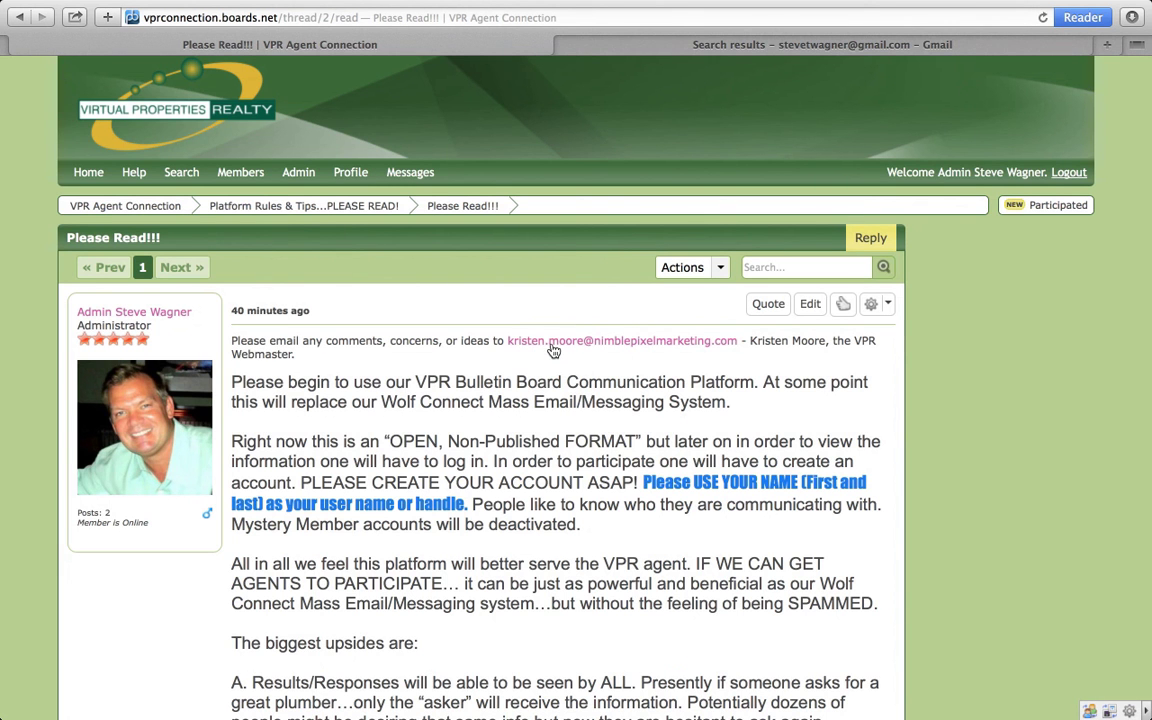
mouse_move(806, 344)
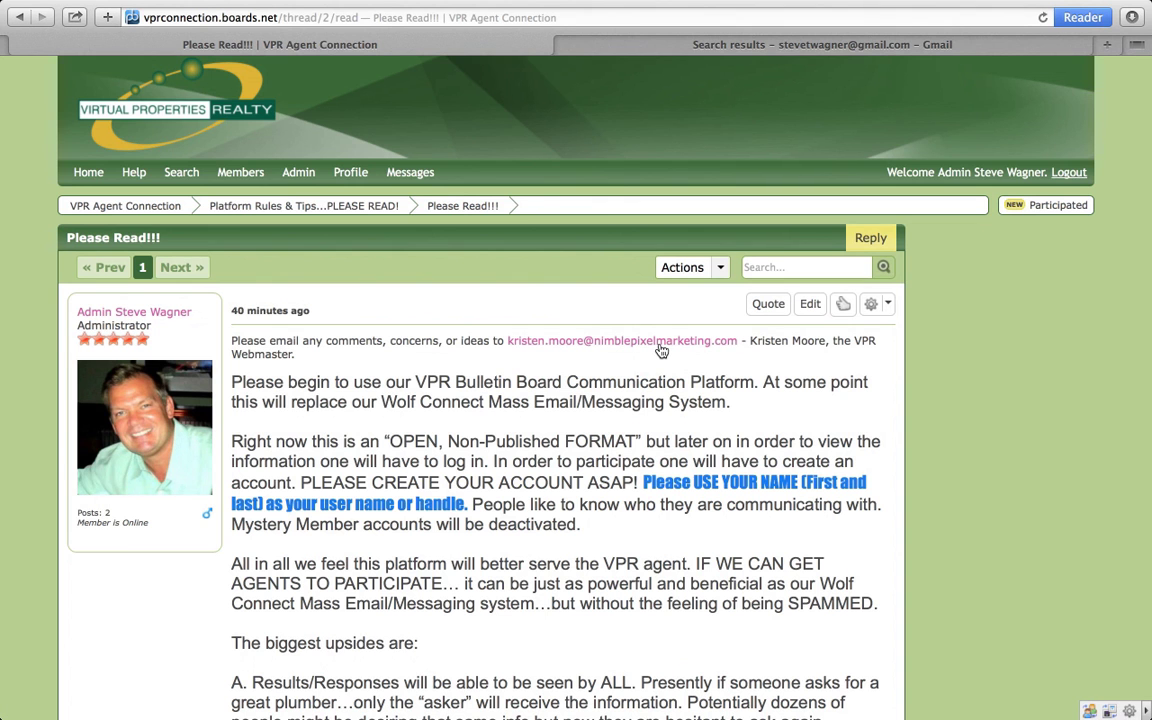
mouse_move(132, 84)
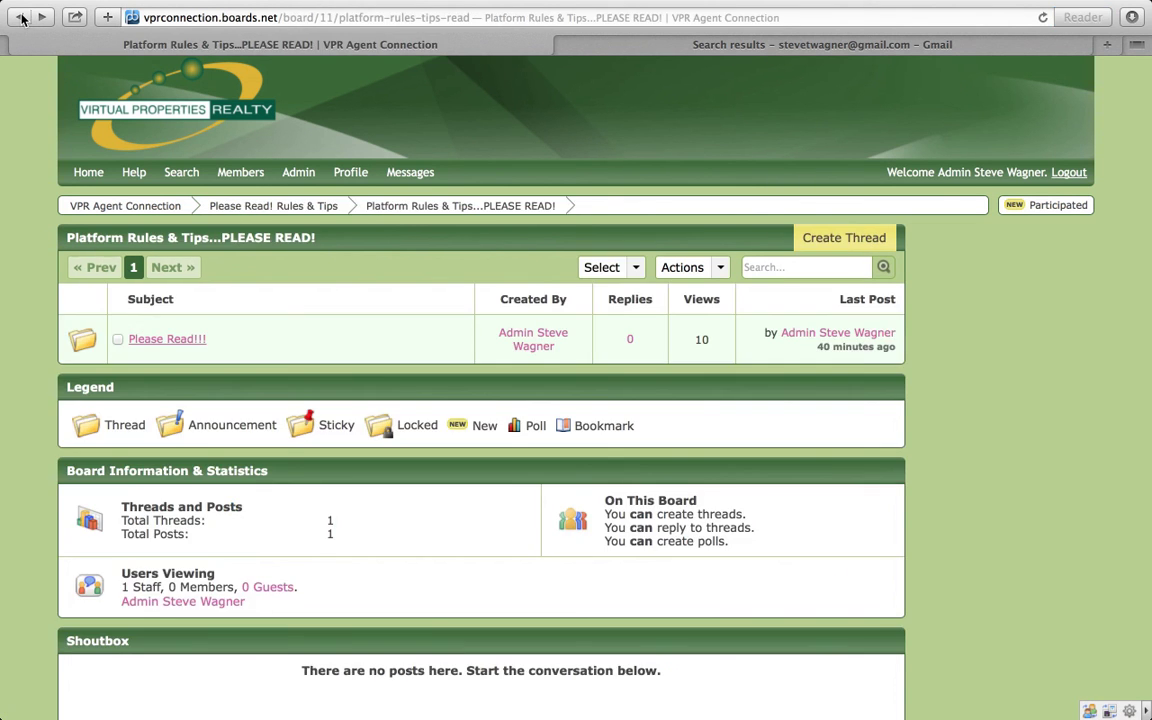
click(88, 172)
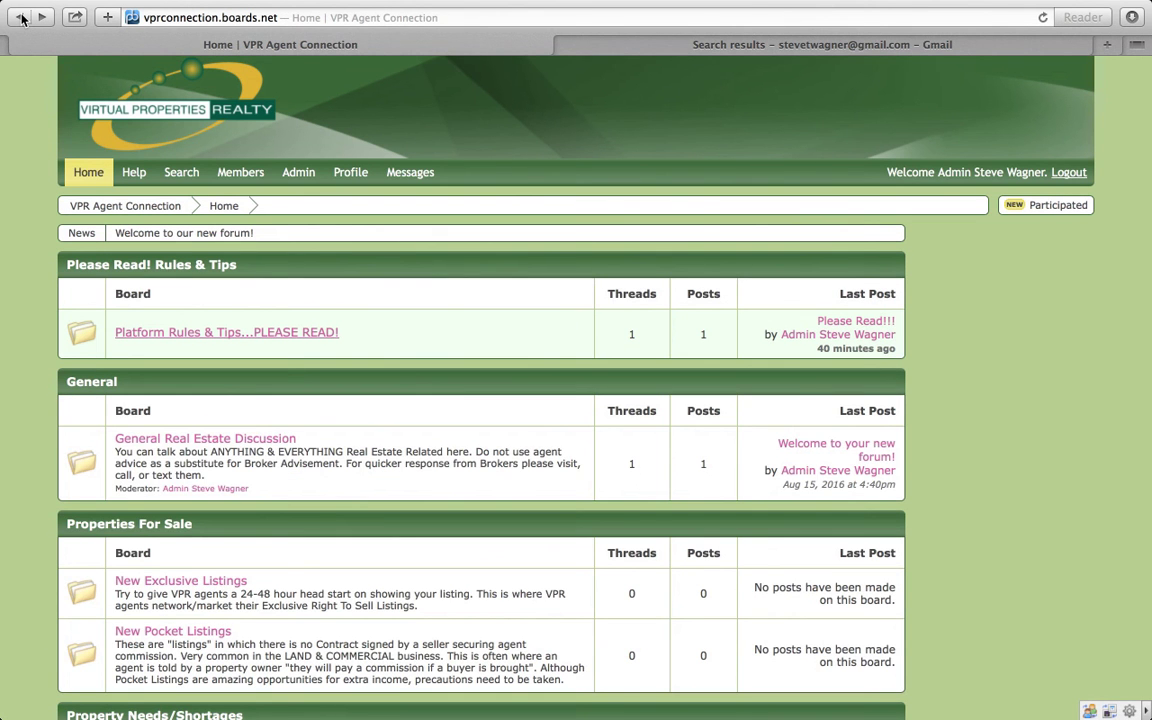